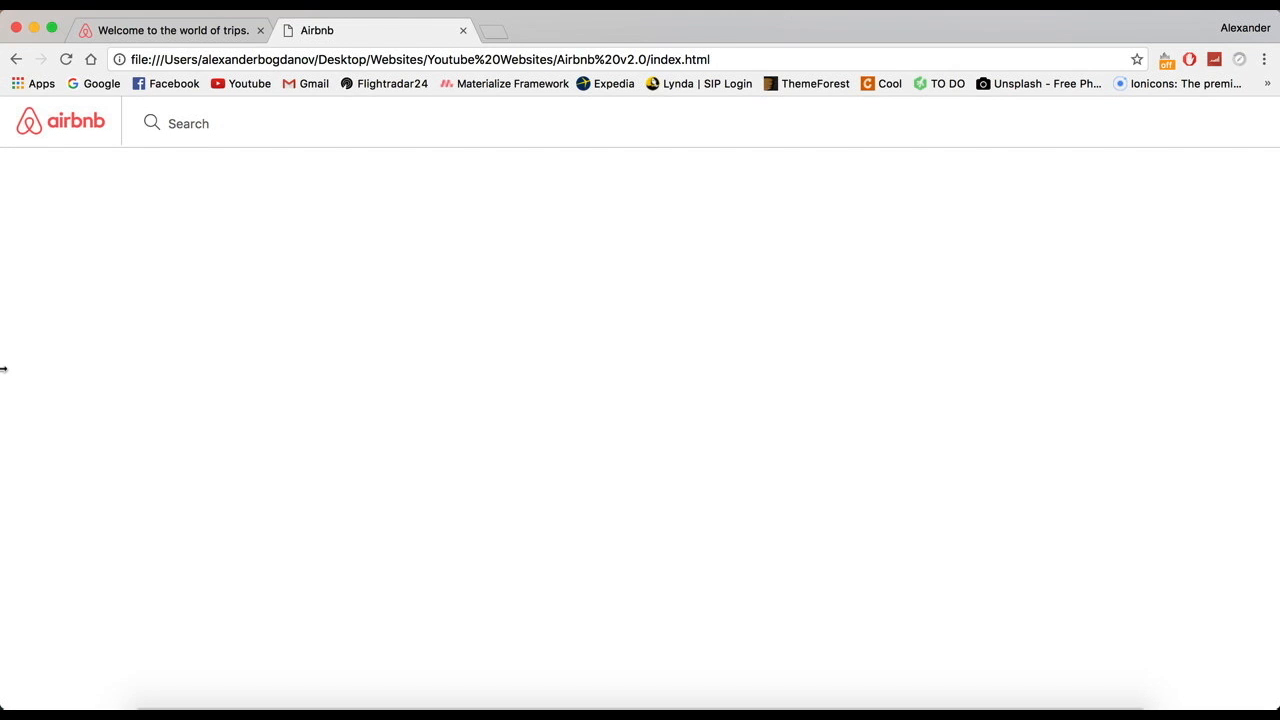
pyautogui.moveTo(3, 242)
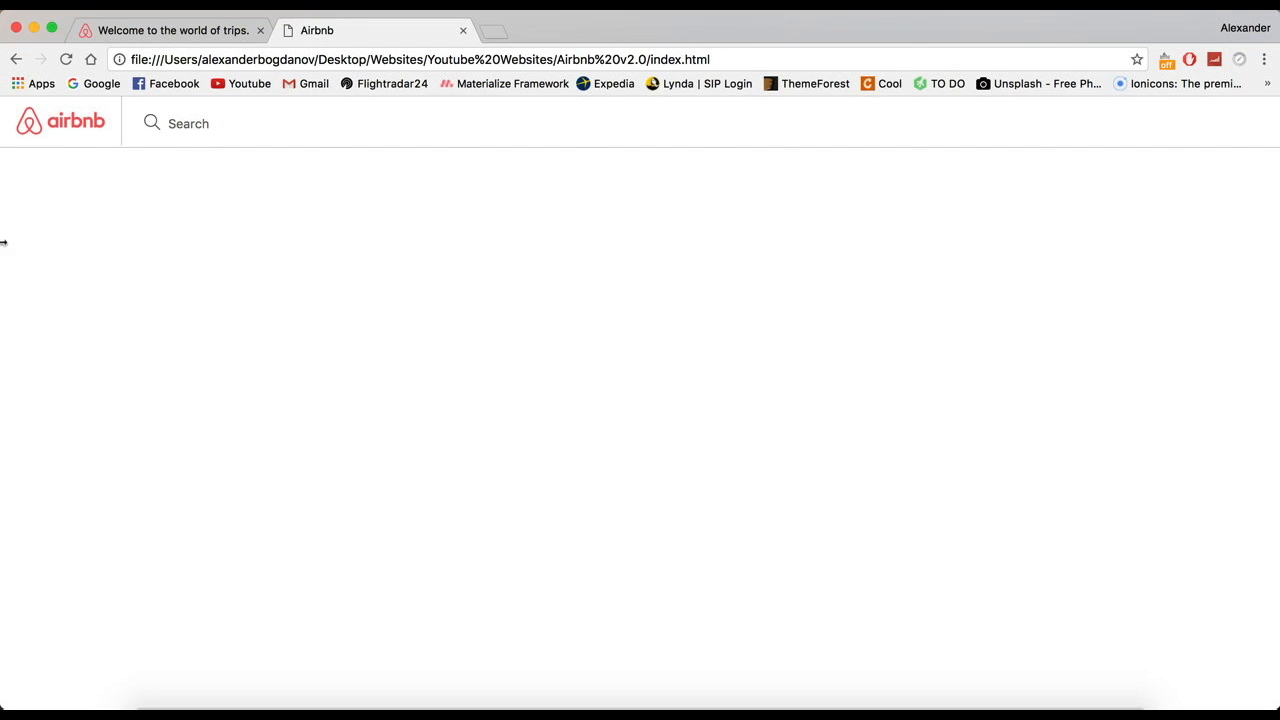
# - Compare the live Airbnb site with the clone, then place the caret after the search wrapper's closing div
pyautogui.click(170, 30)
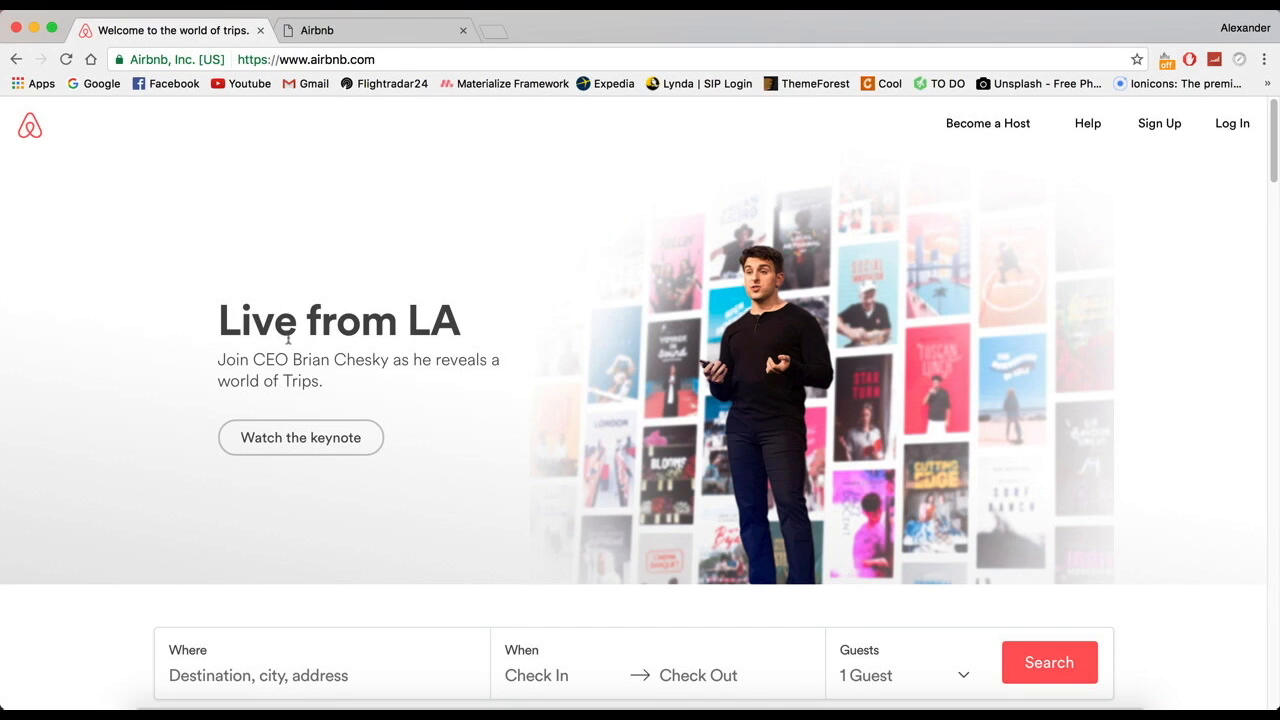
pyautogui.scroll(-3)
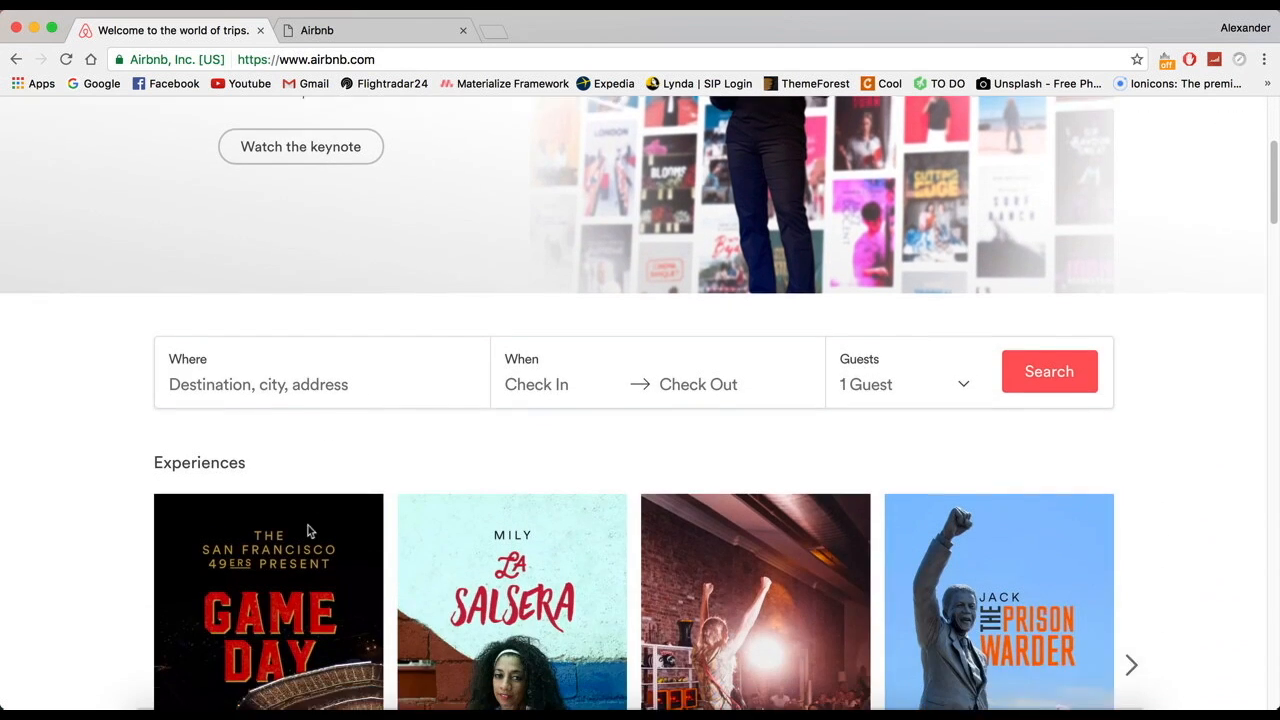
pyautogui.scroll(-3)
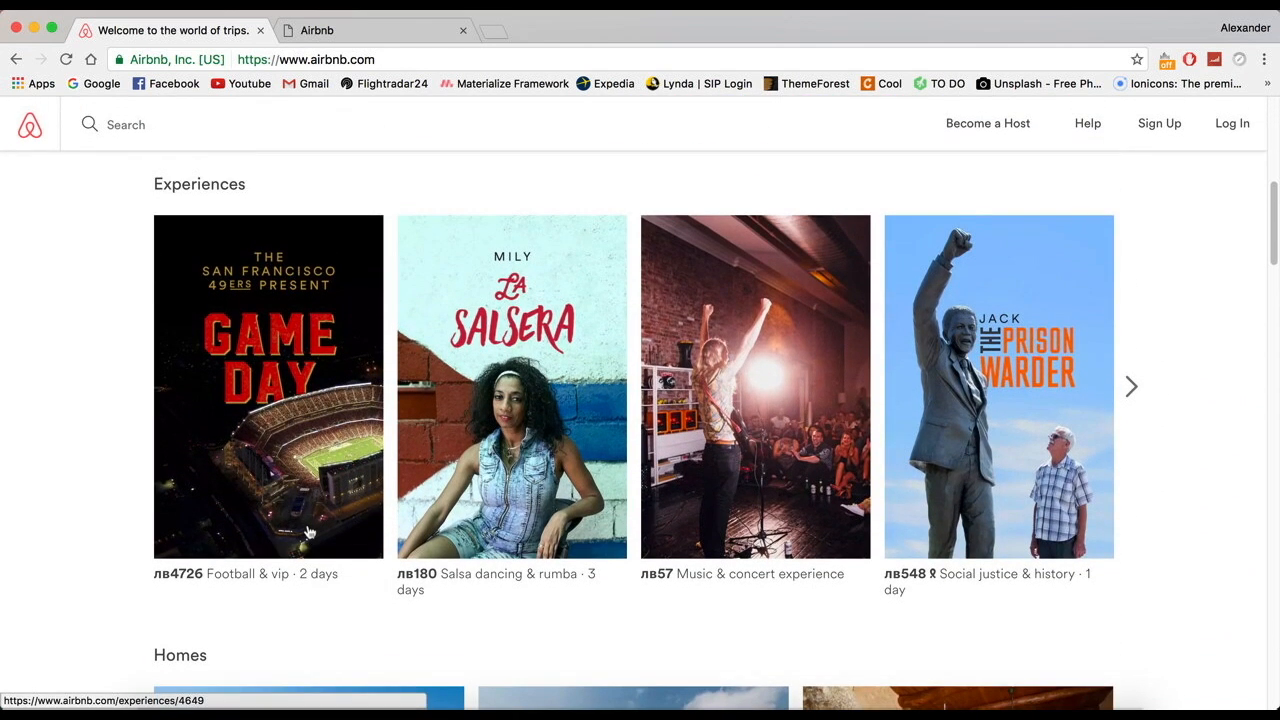
pyautogui.moveTo(346, 140)
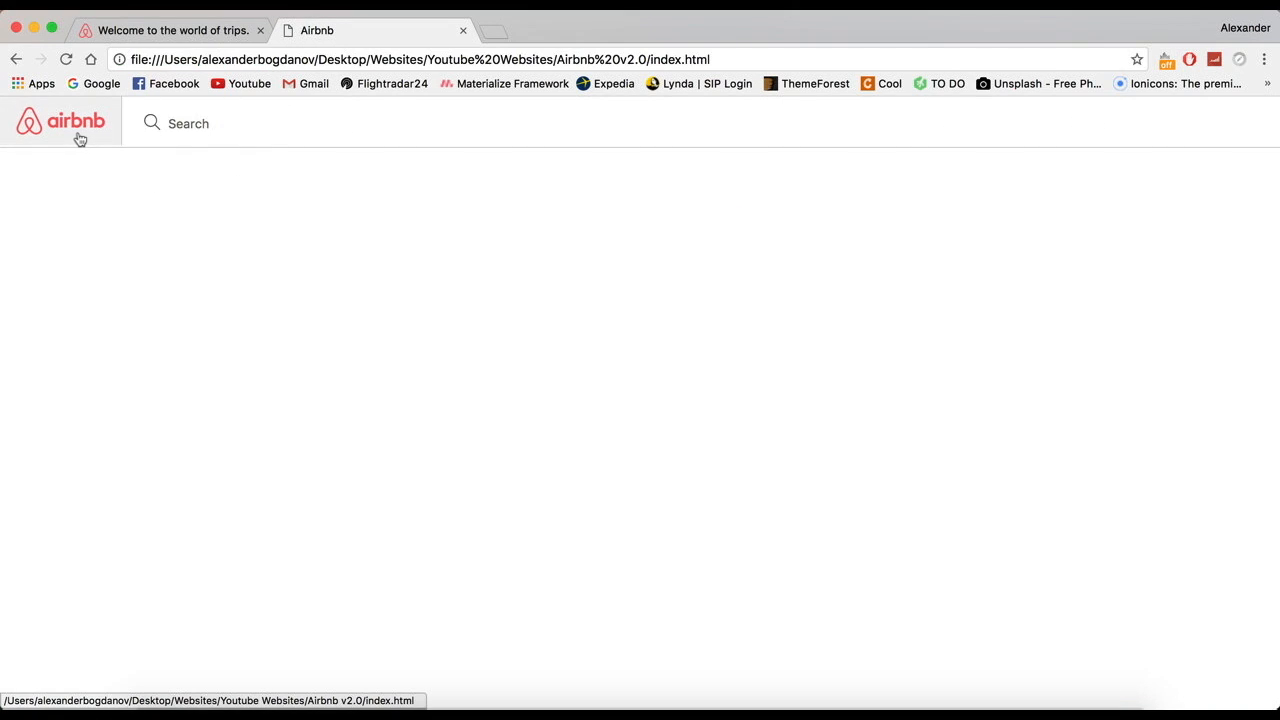
pyautogui.click(170, 30)
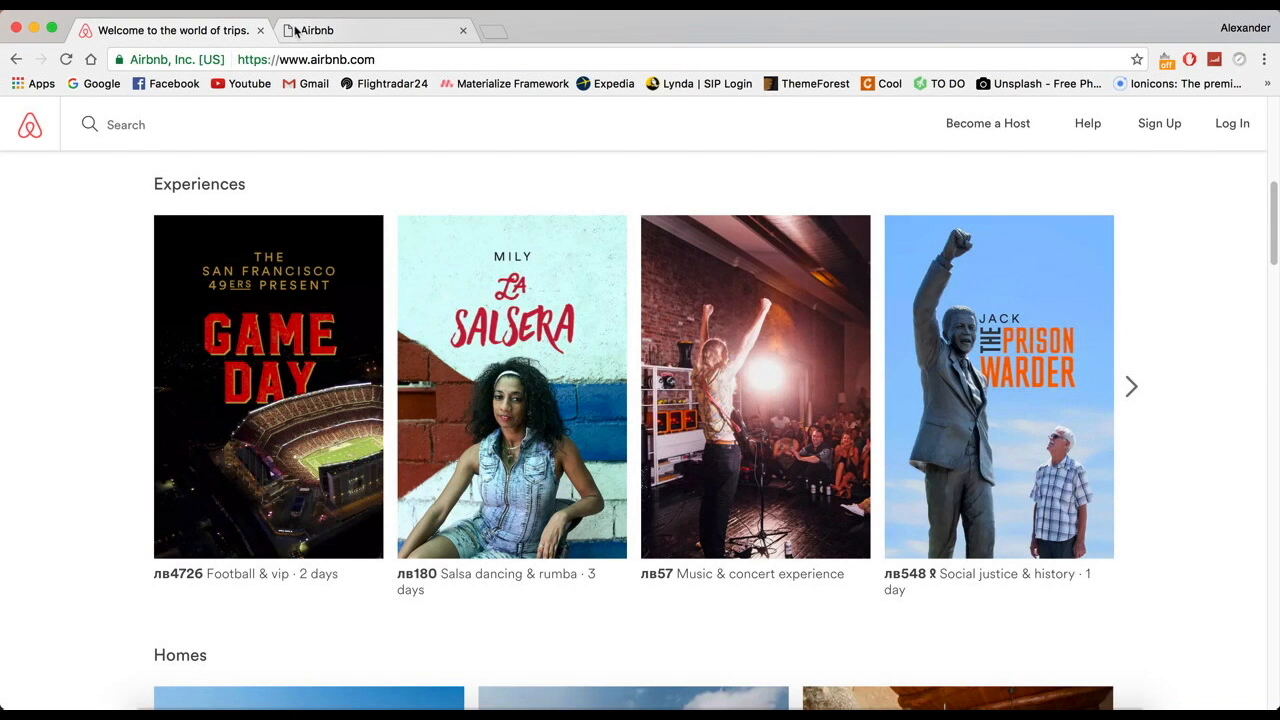
pyautogui.moveTo(315, 30)
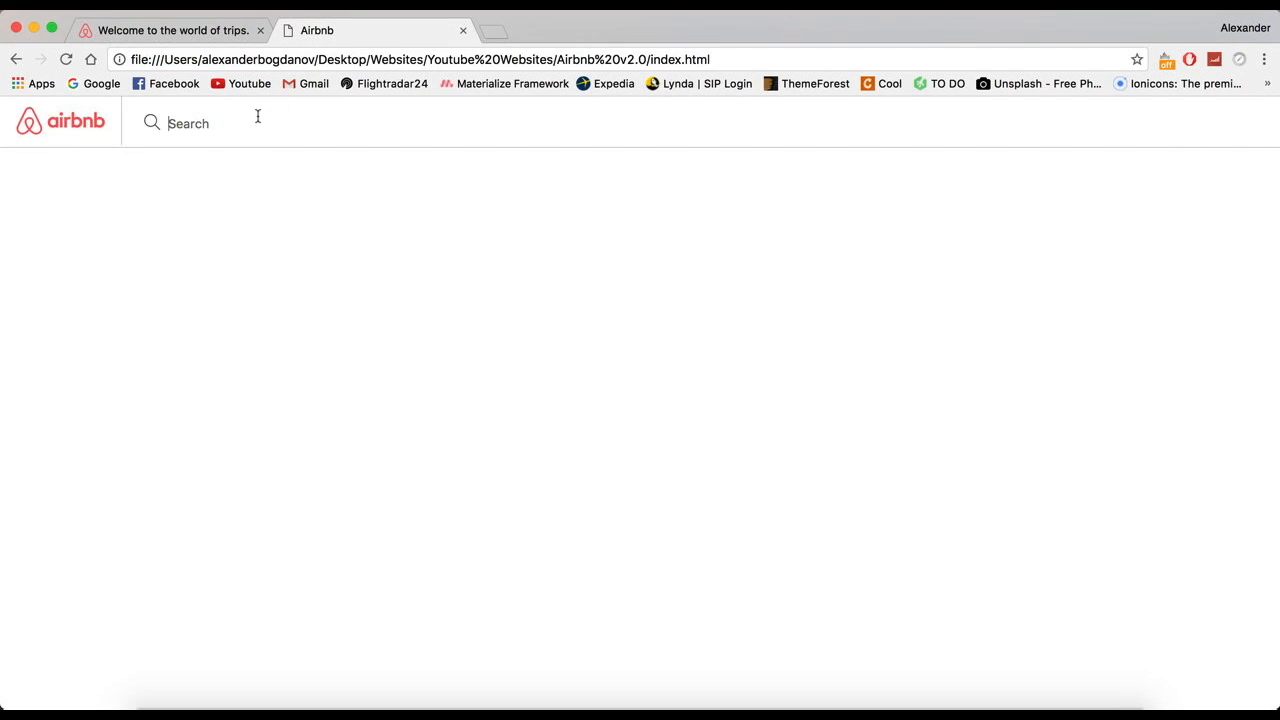
pyautogui.click(170, 30)
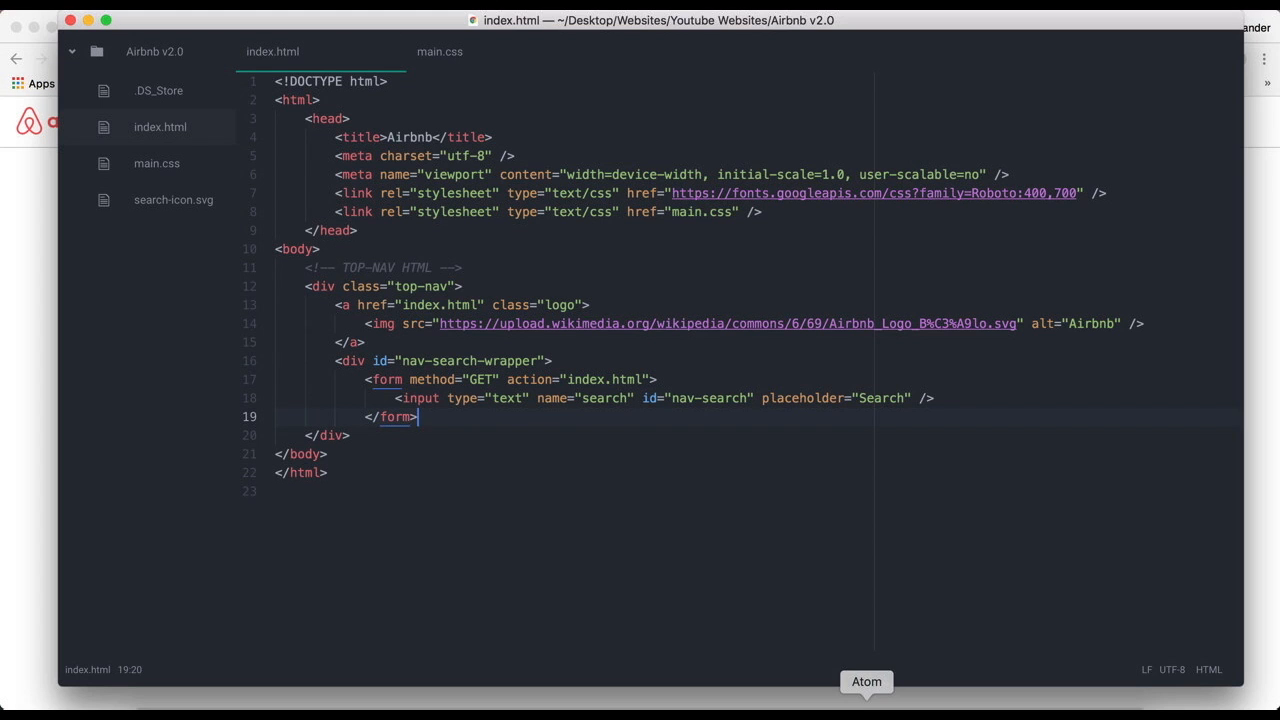
pyautogui.moveTo(625, 521)
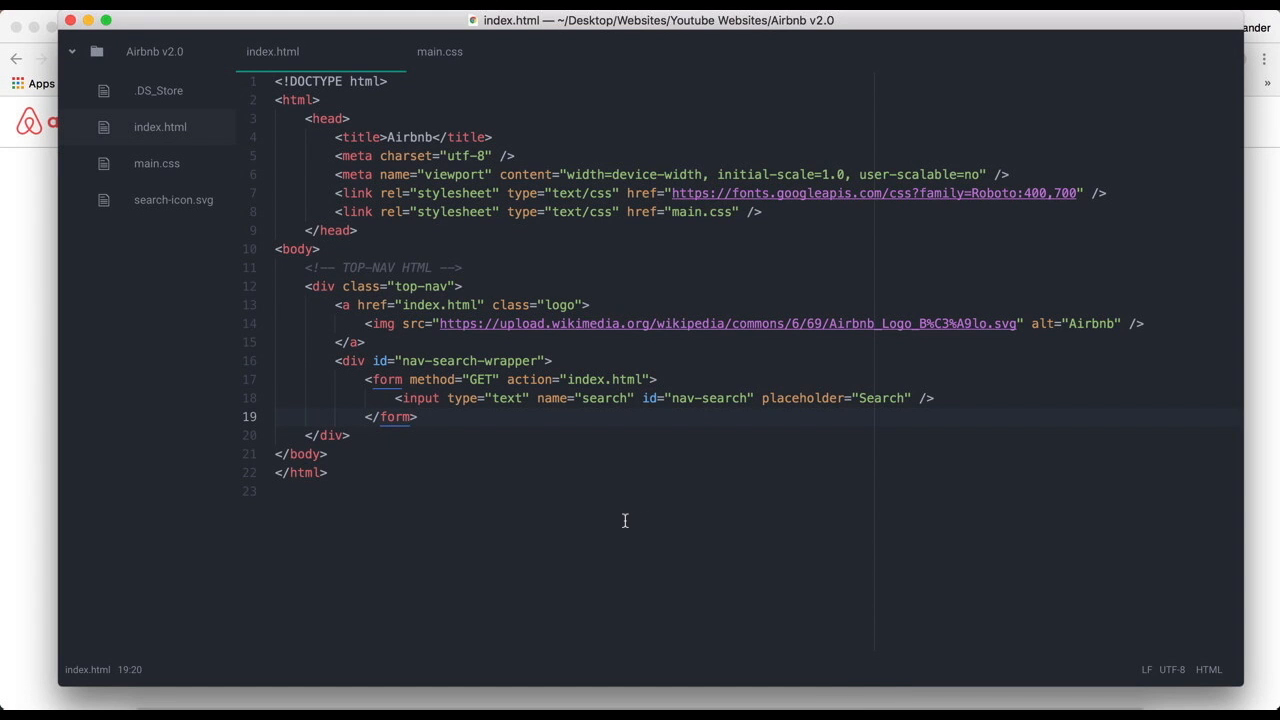
pyautogui.click(417, 416)
pyautogui.write('</div>')
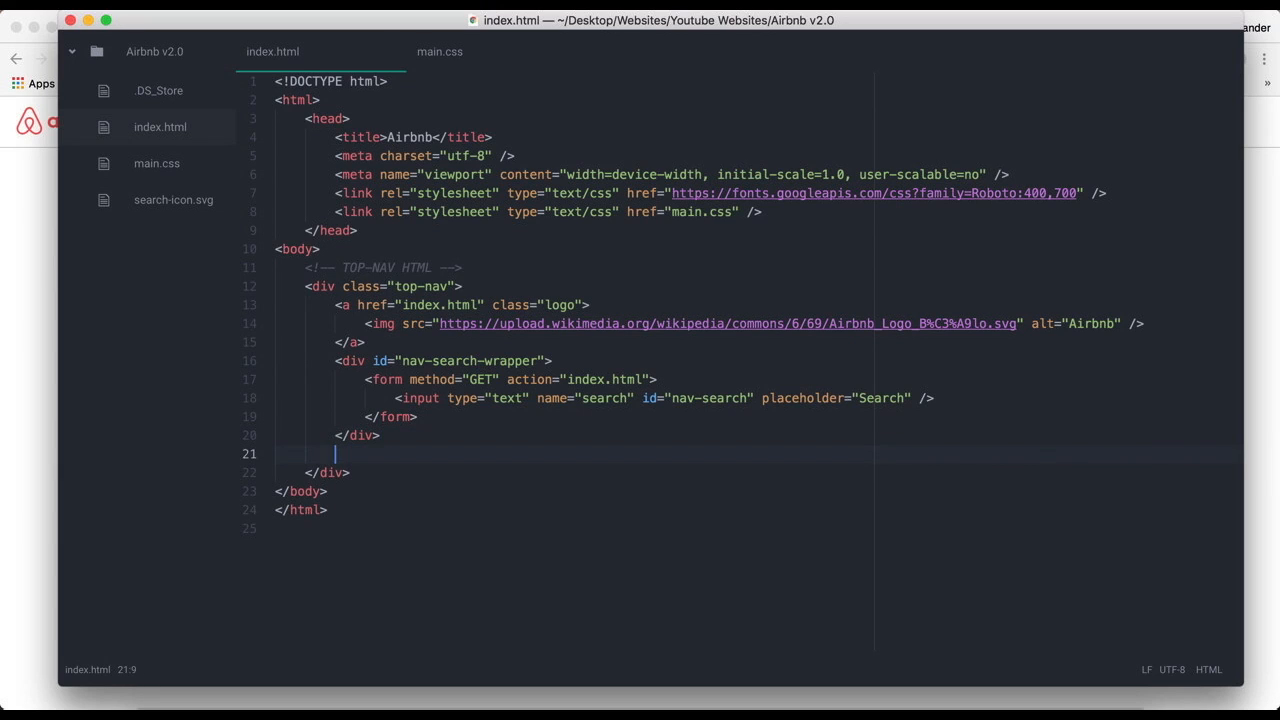
# - Start the top-nav <ul> with a 'Become a Host' link item
pyautogui.write('<u')
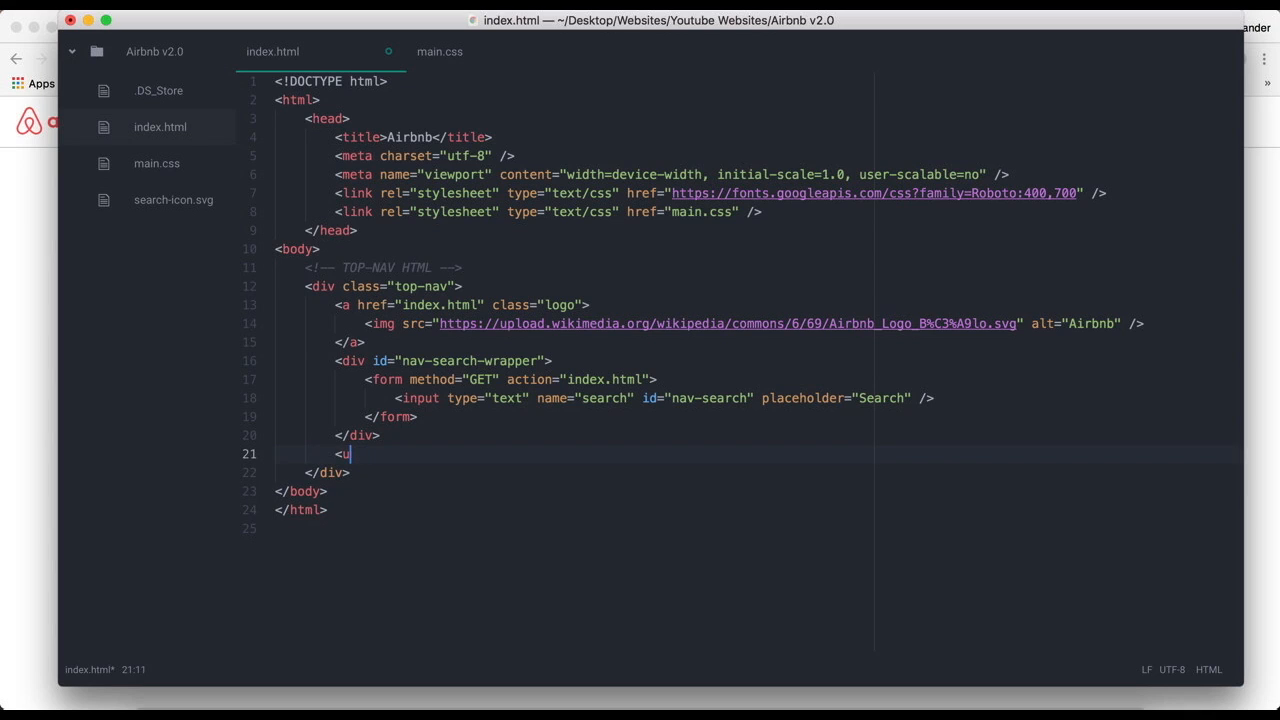
pyautogui.write('l>')
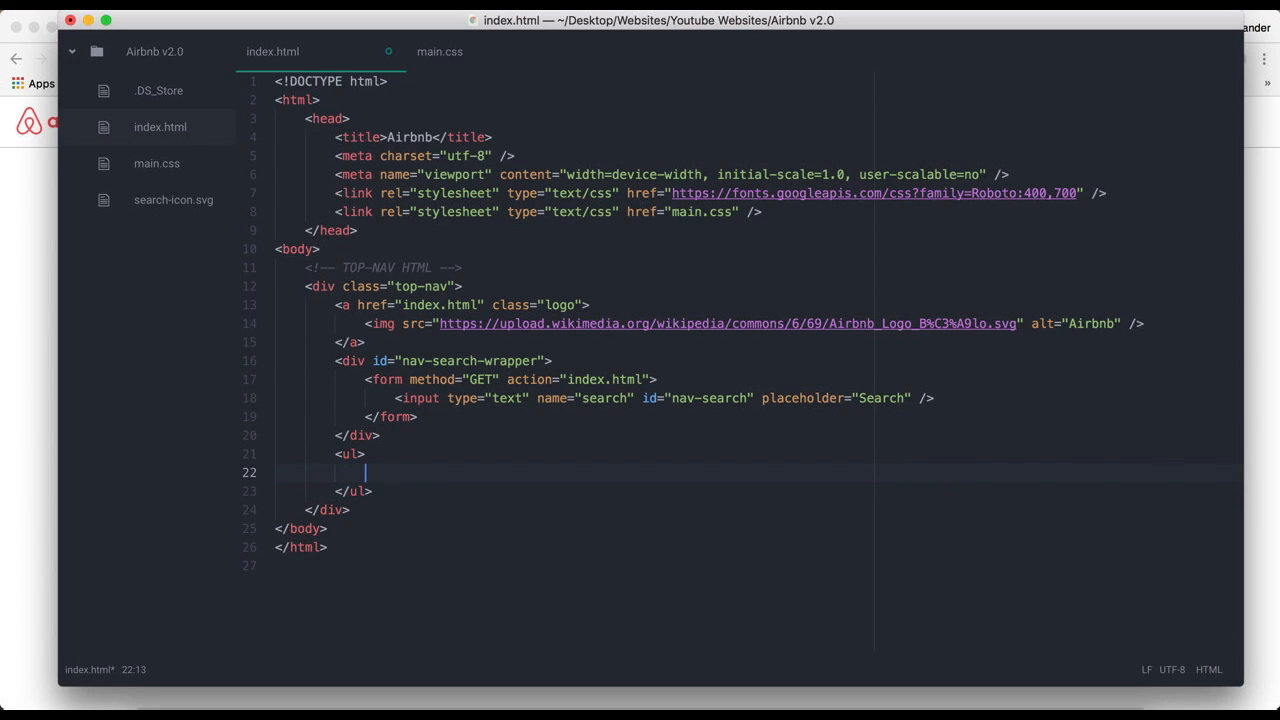
pyautogui.write('<li><')
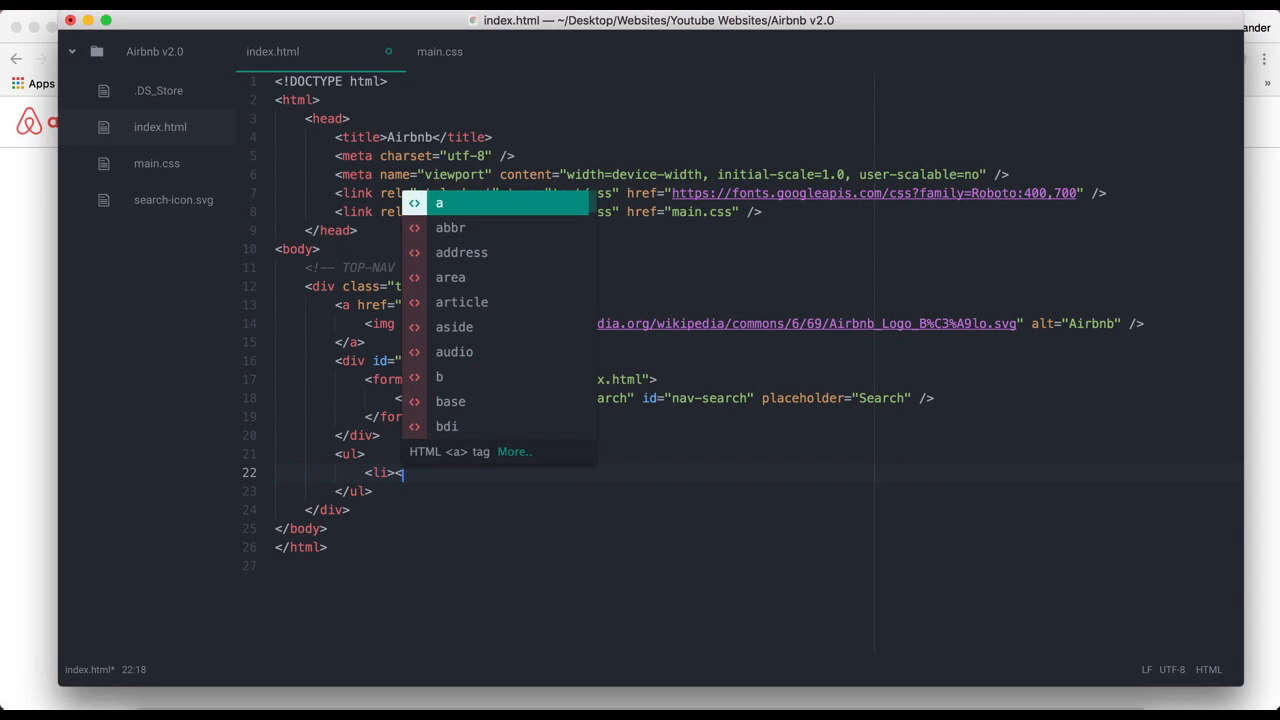
pyautogui.write('a h')
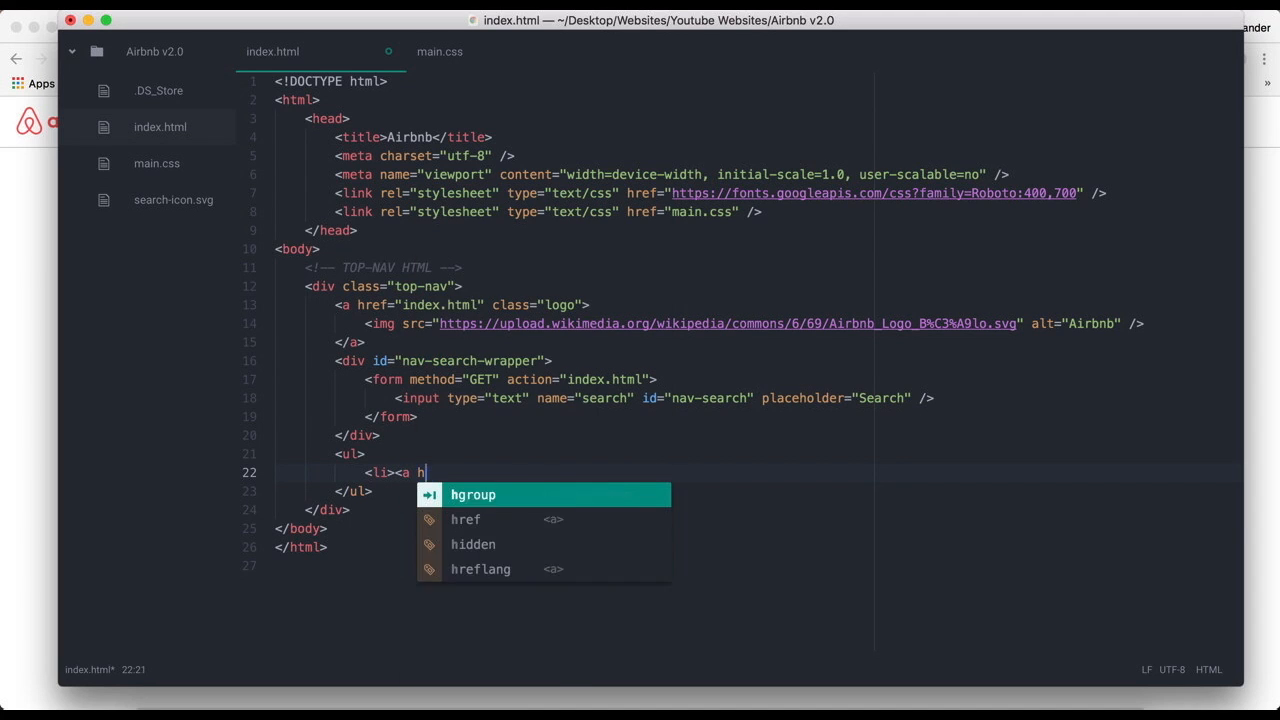
pyautogui.write('ref="')
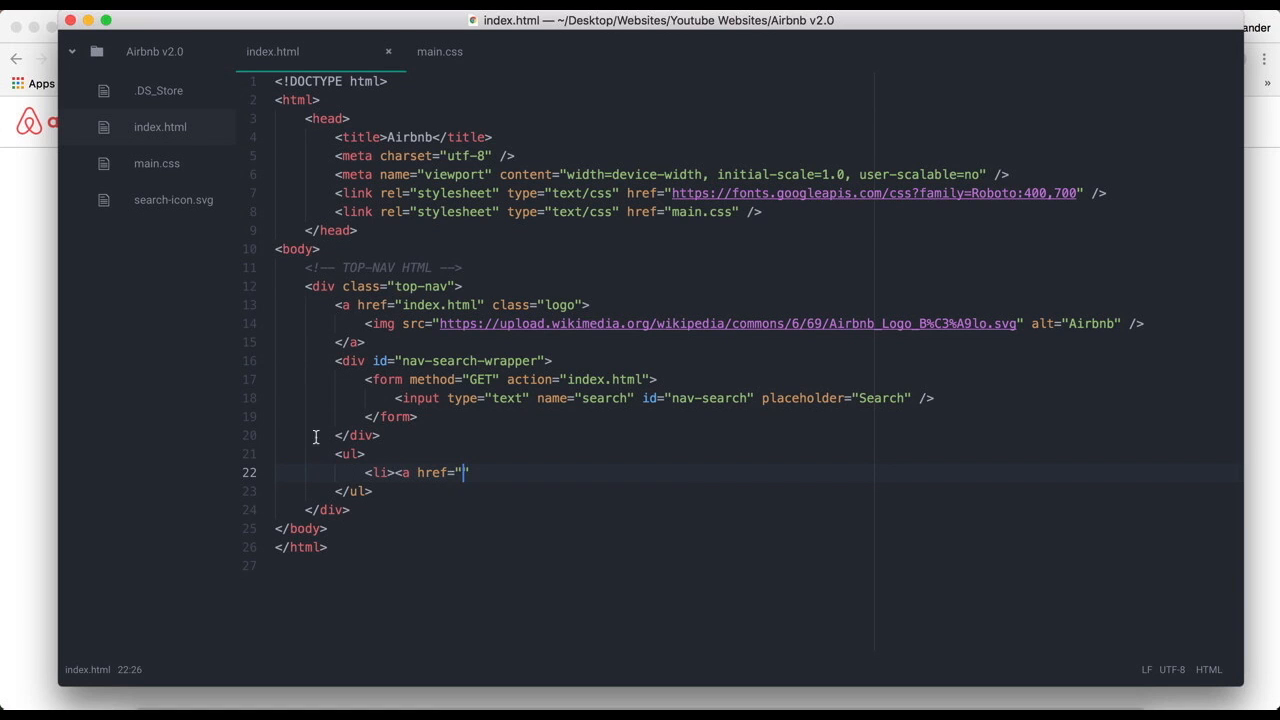
pyautogui.write('#">')
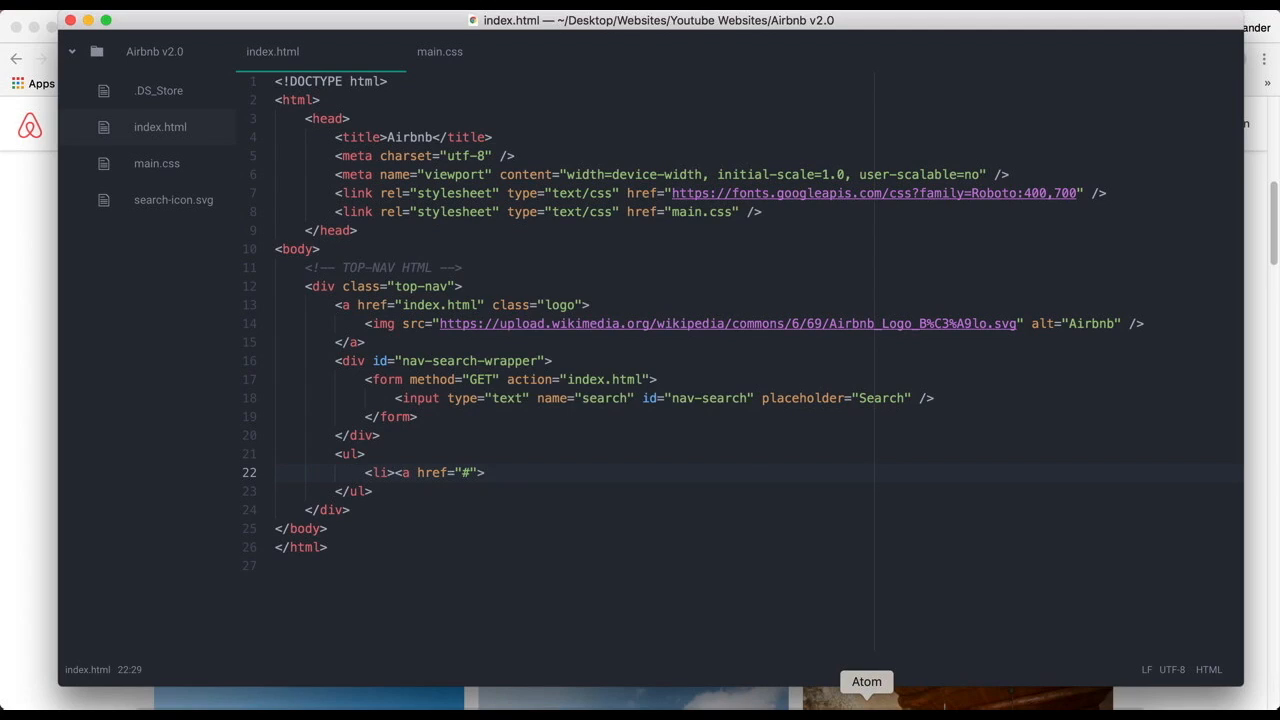
pyautogui.write('Become a Host')
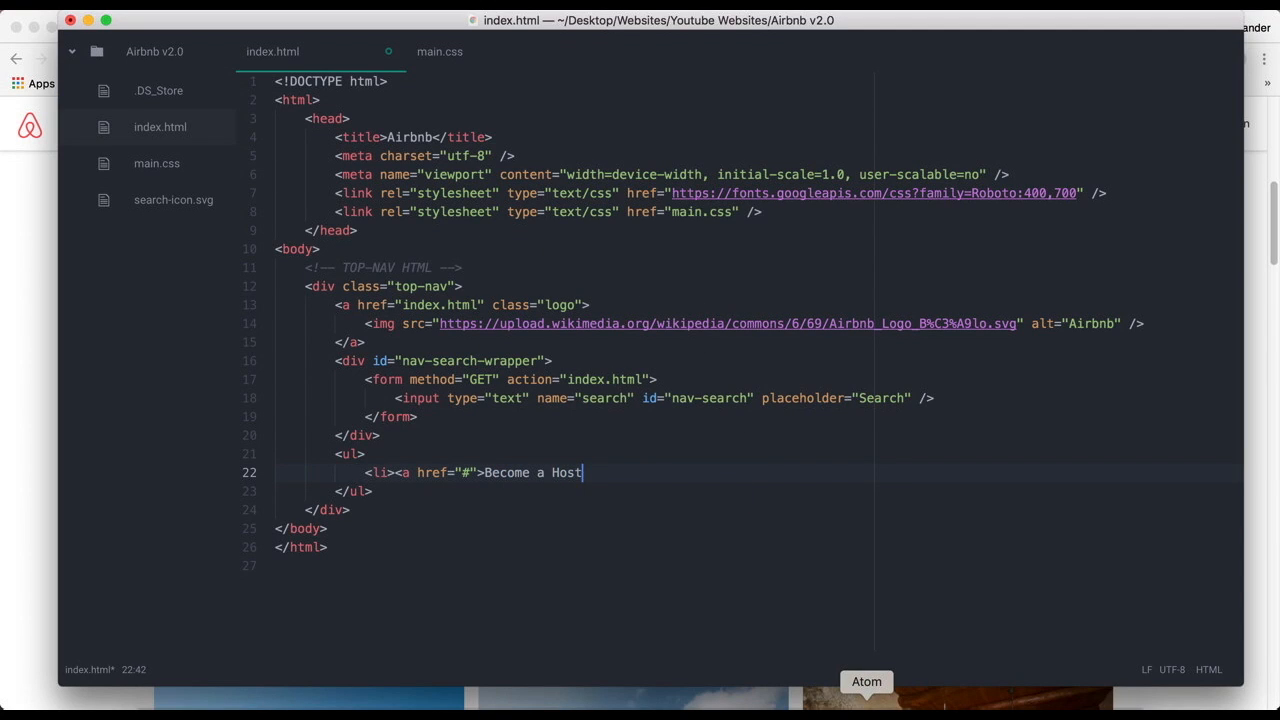
pyautogui.write('</a></li>')
pyautogui.write('<li>M')
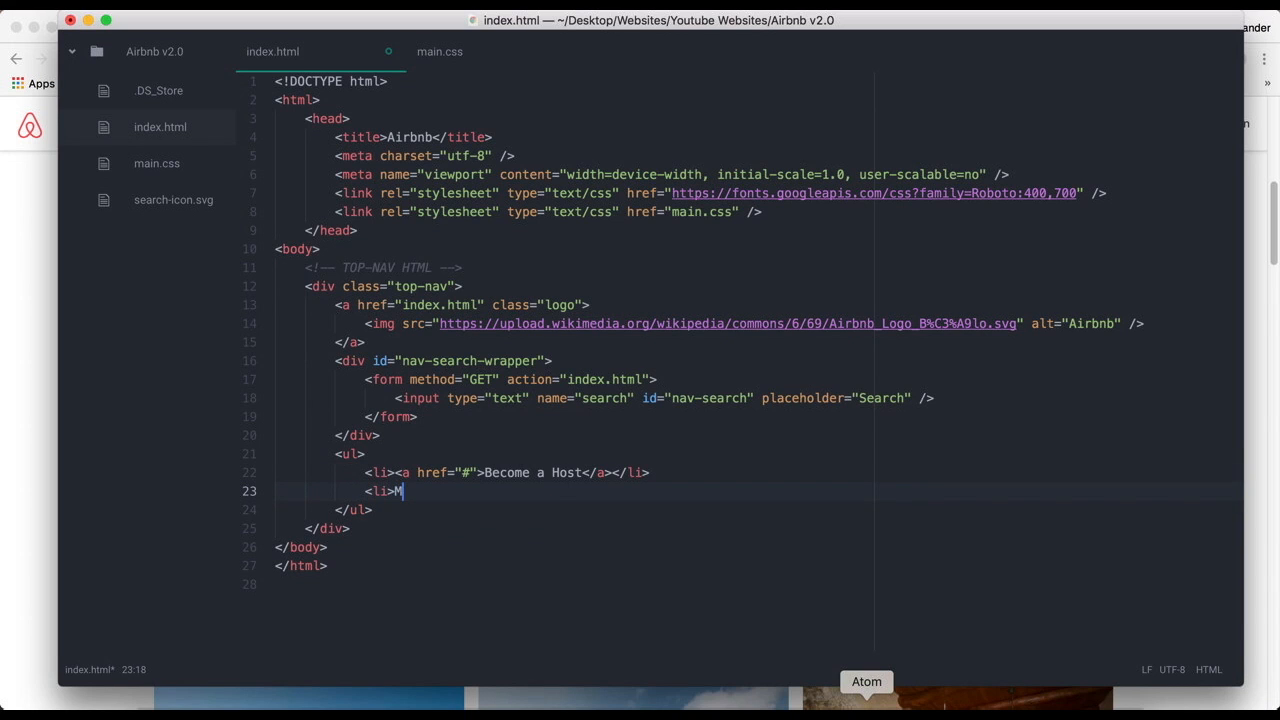
# - Add the Help, Sign Up and Log In link items to the list
pyautogui.write('<a href="#">Help</a>')
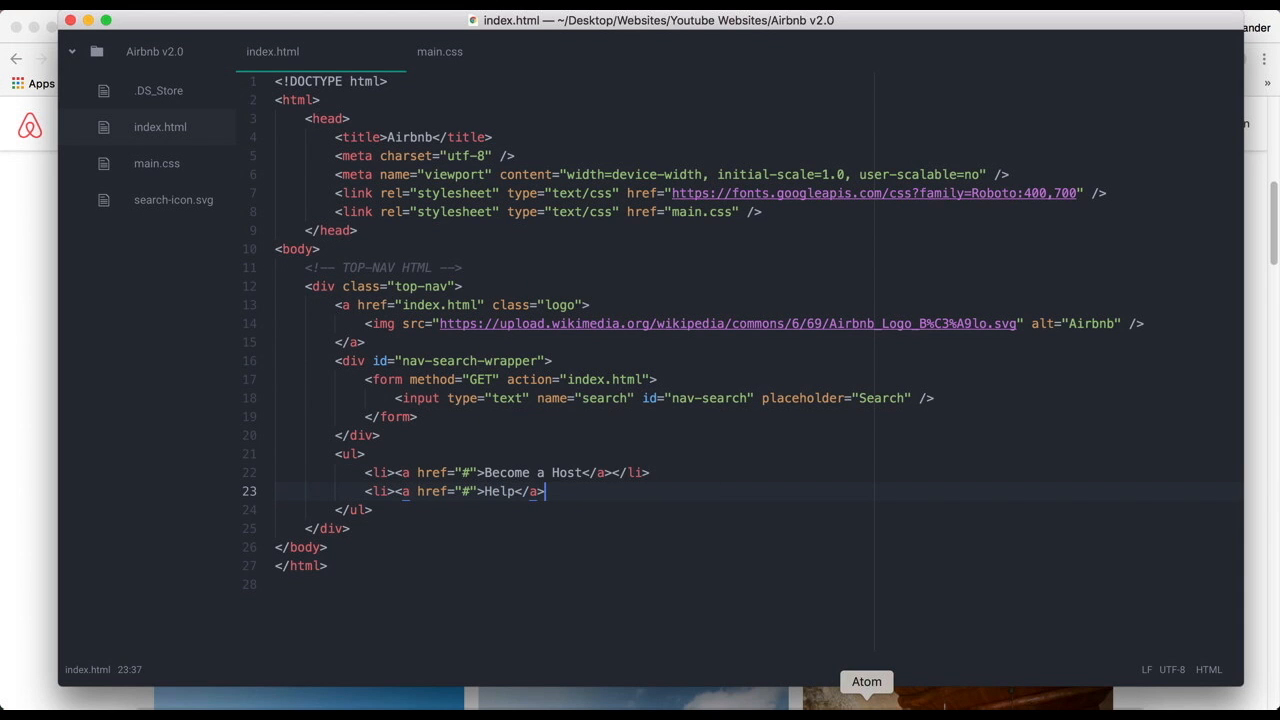
pyautogui.write('</li>')
pyautogui.write('<li>')
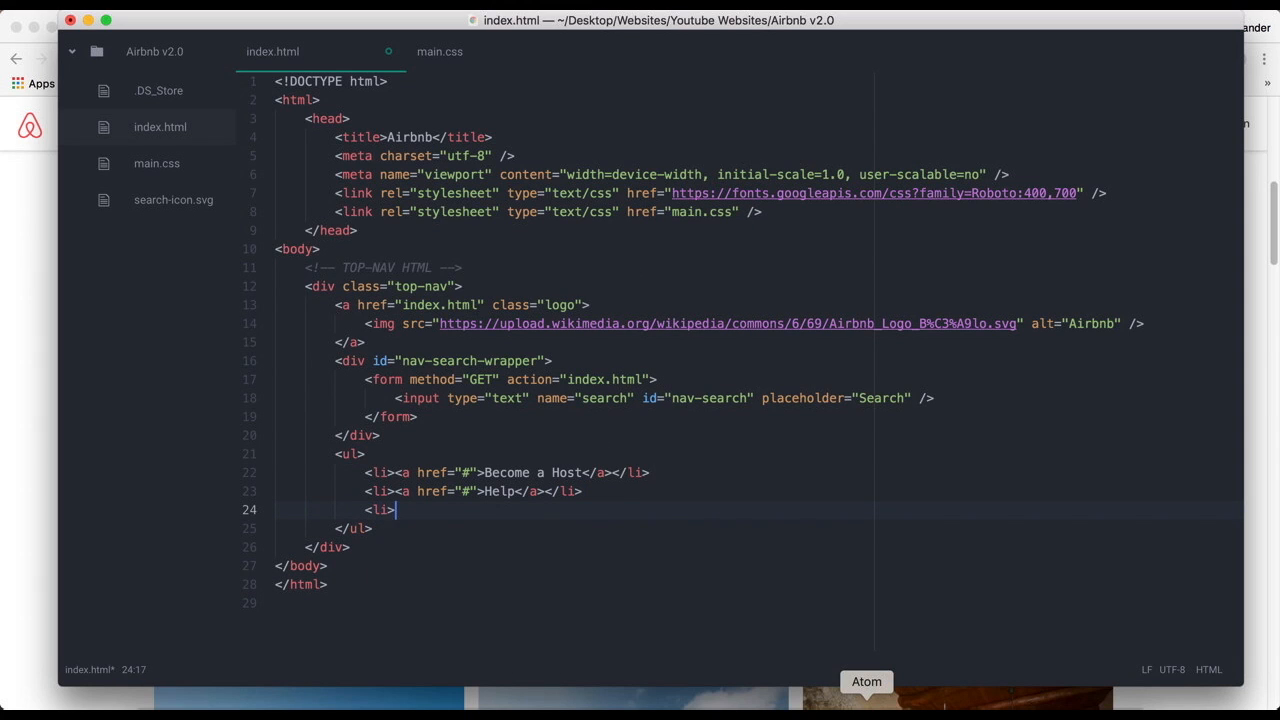
pyautogui.write('<a href="#">Sign')
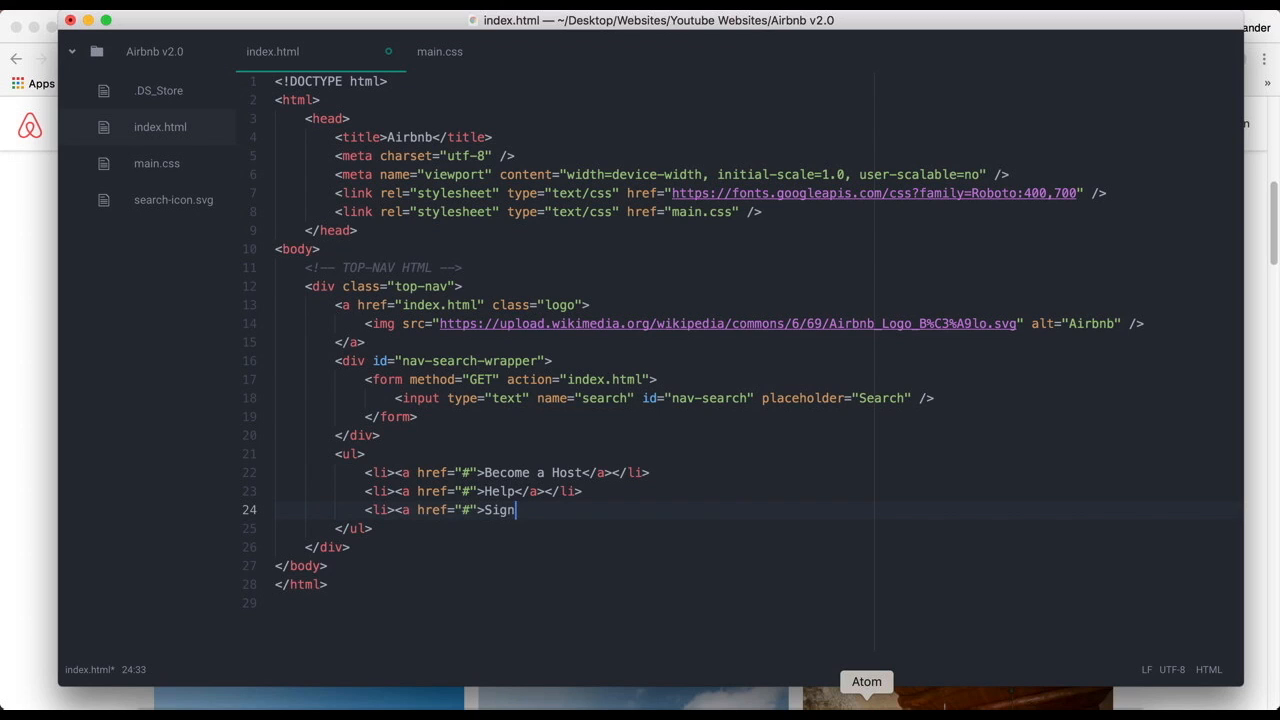
pyautogui.write('Up</a>')
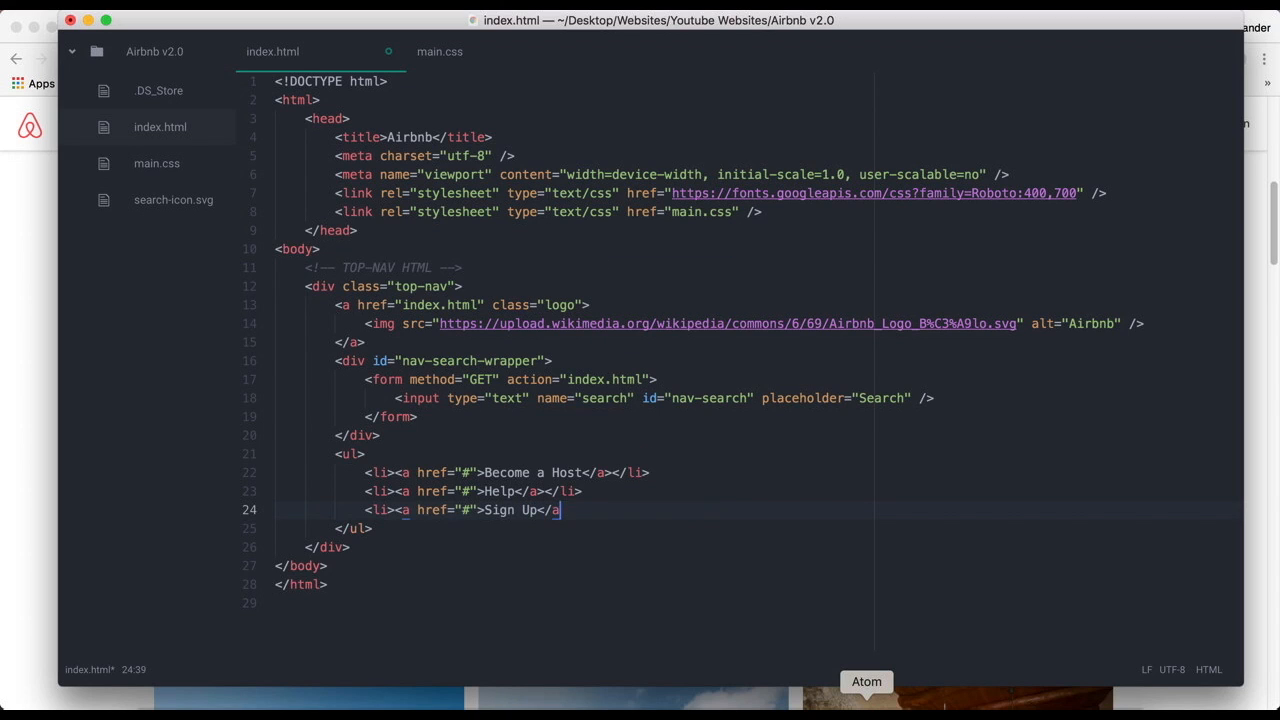
pyautogui.press('enter')
pyautogui.write('<li><a href')
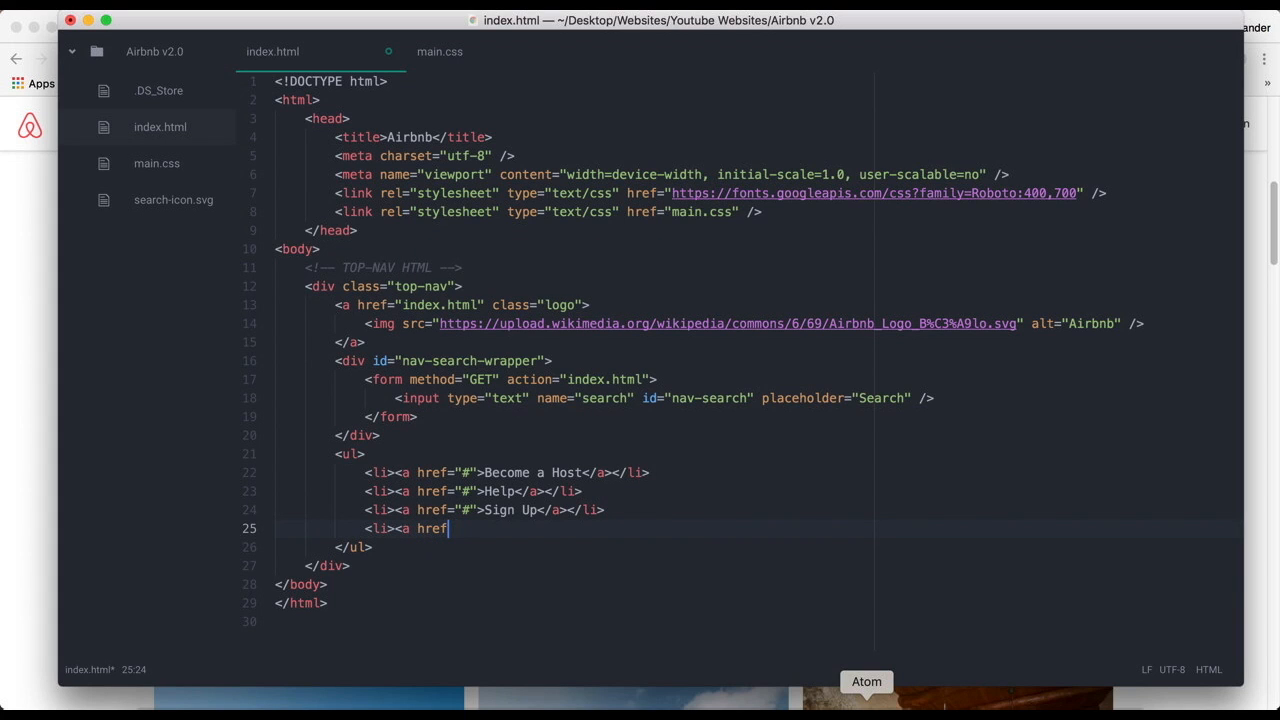
pyautogui.write('="#">')
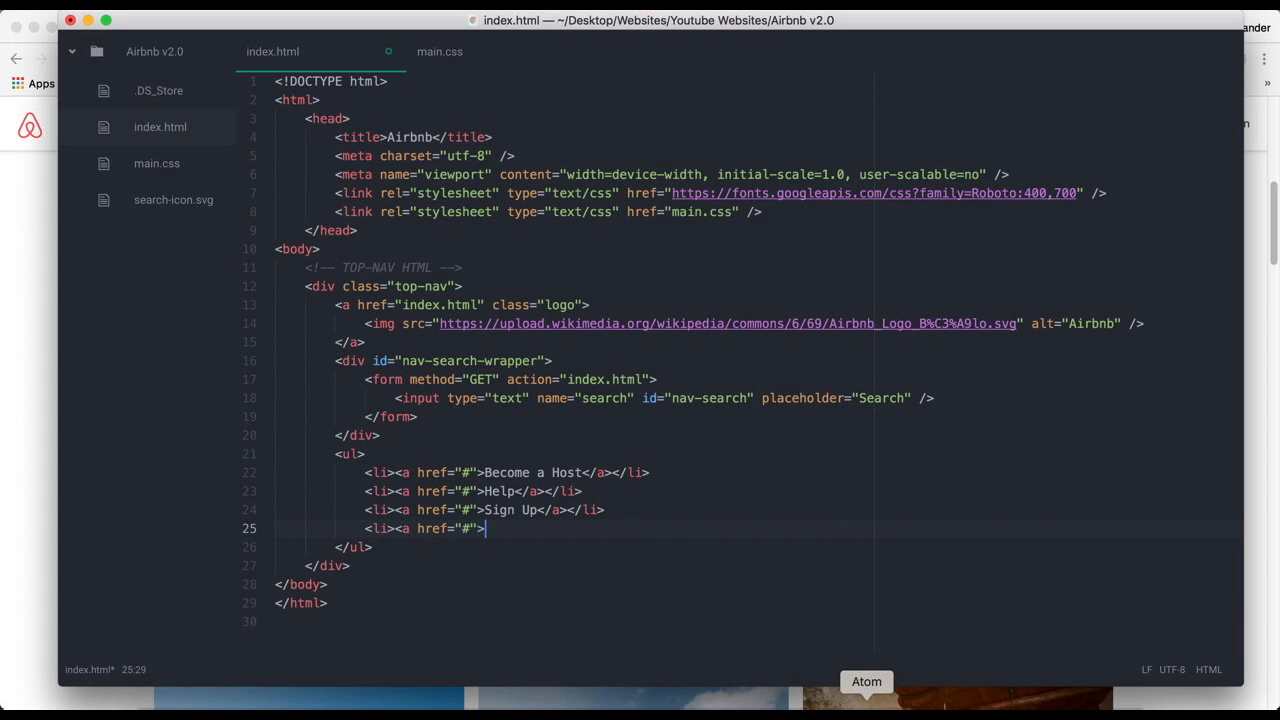
pyautogui.write('Log In<')
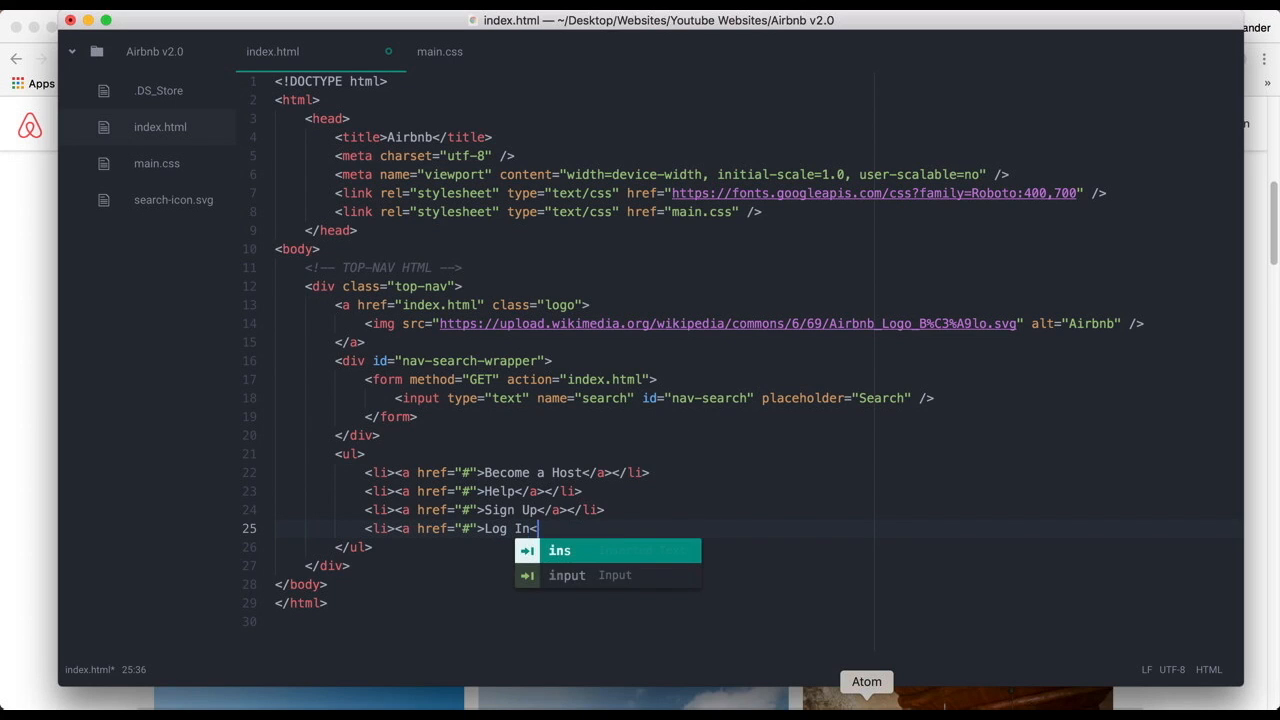
pyautogui.write('/a>')
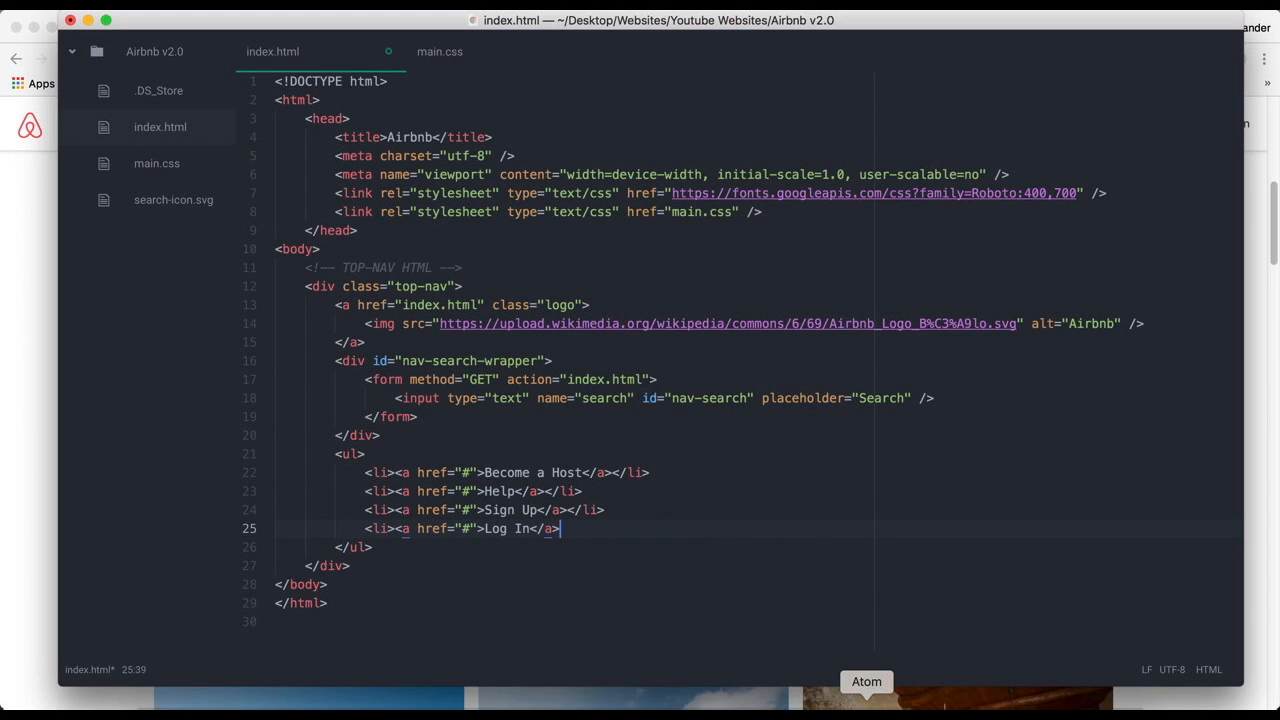
pyautogui.write('</li>')
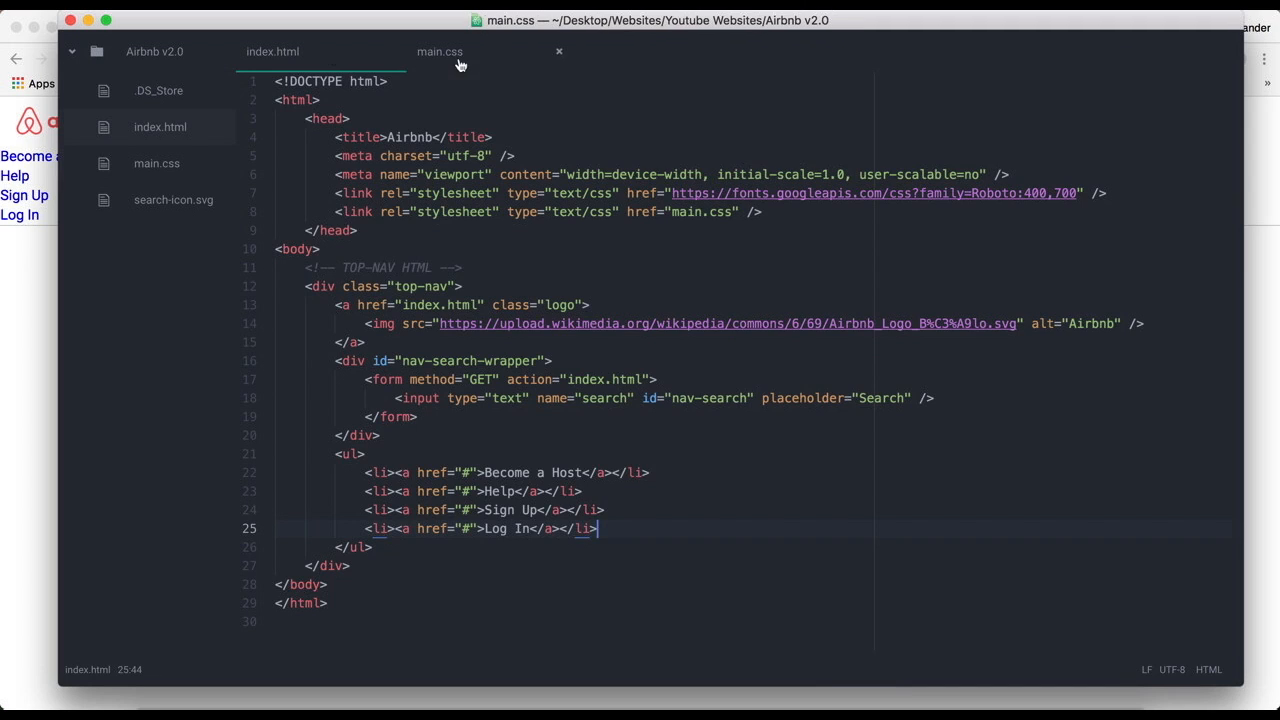
# - Go to the end of main.css after checking the HTML markup
pyautogui.click(439, 51)
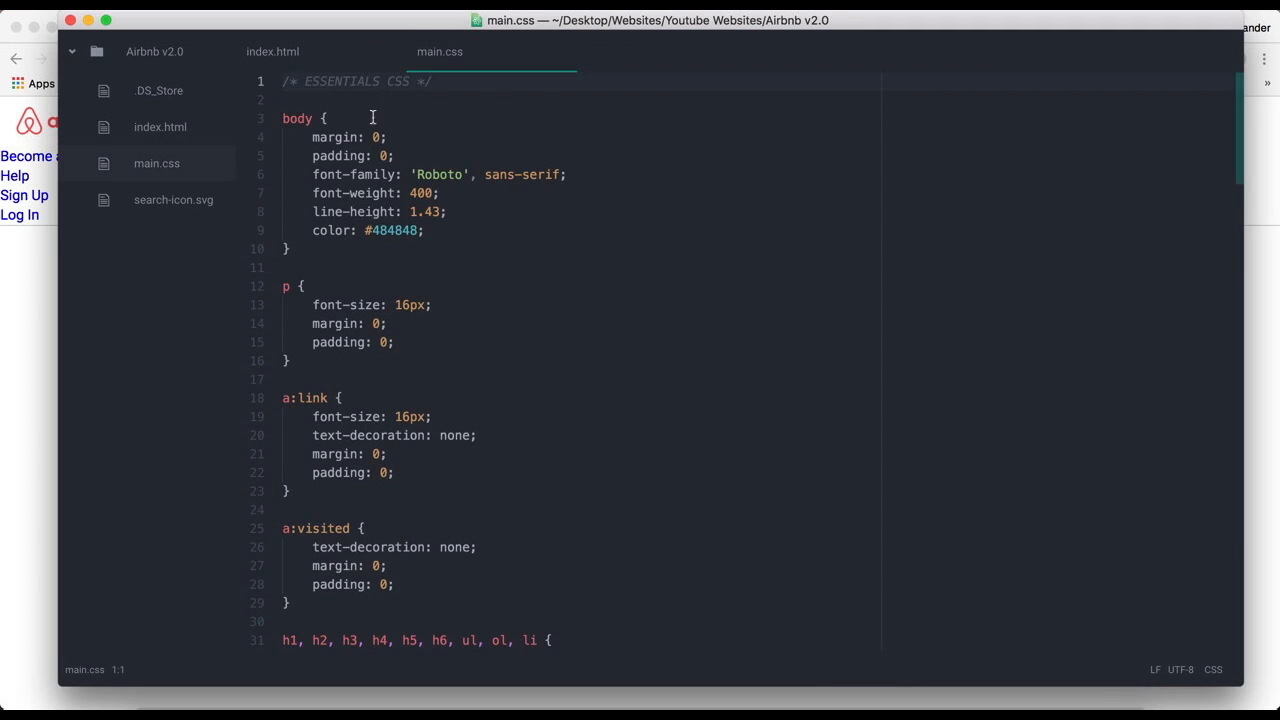
pyautogui.scroll(-3)
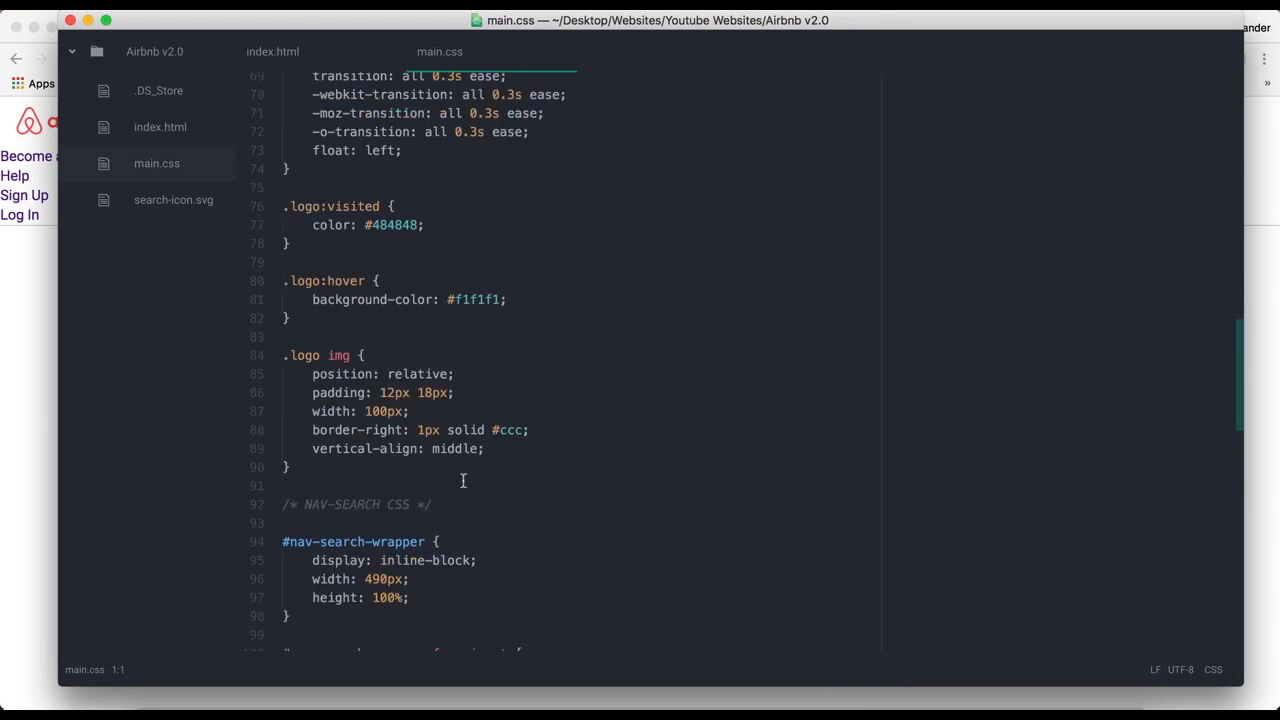
pyautogui.click(272, 51)
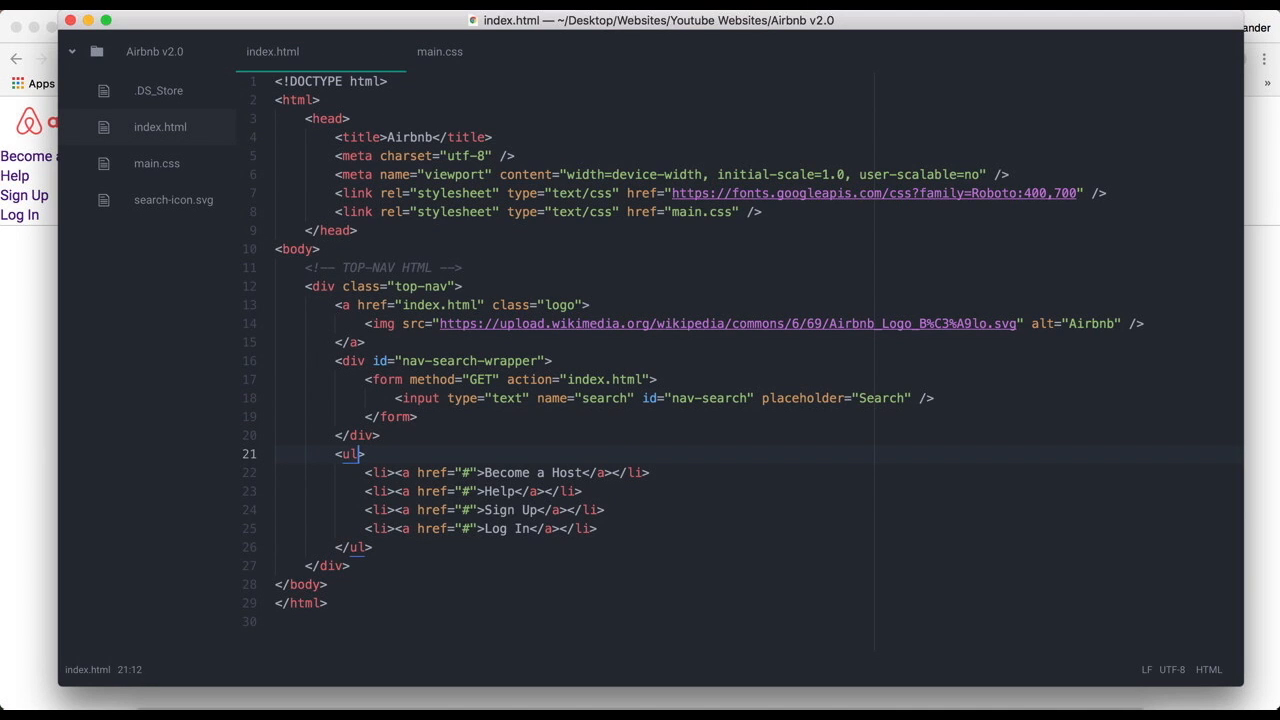
pyautogui.click(439, 51)
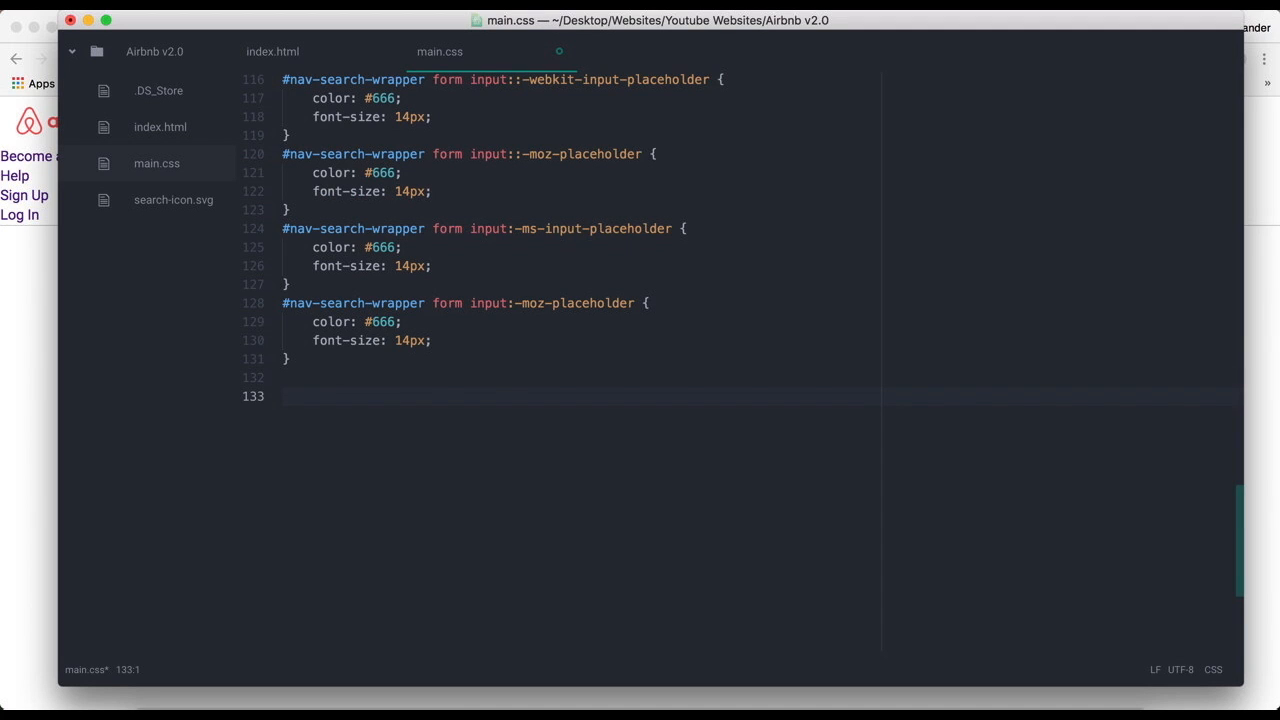
pyautogui.scroll(3)
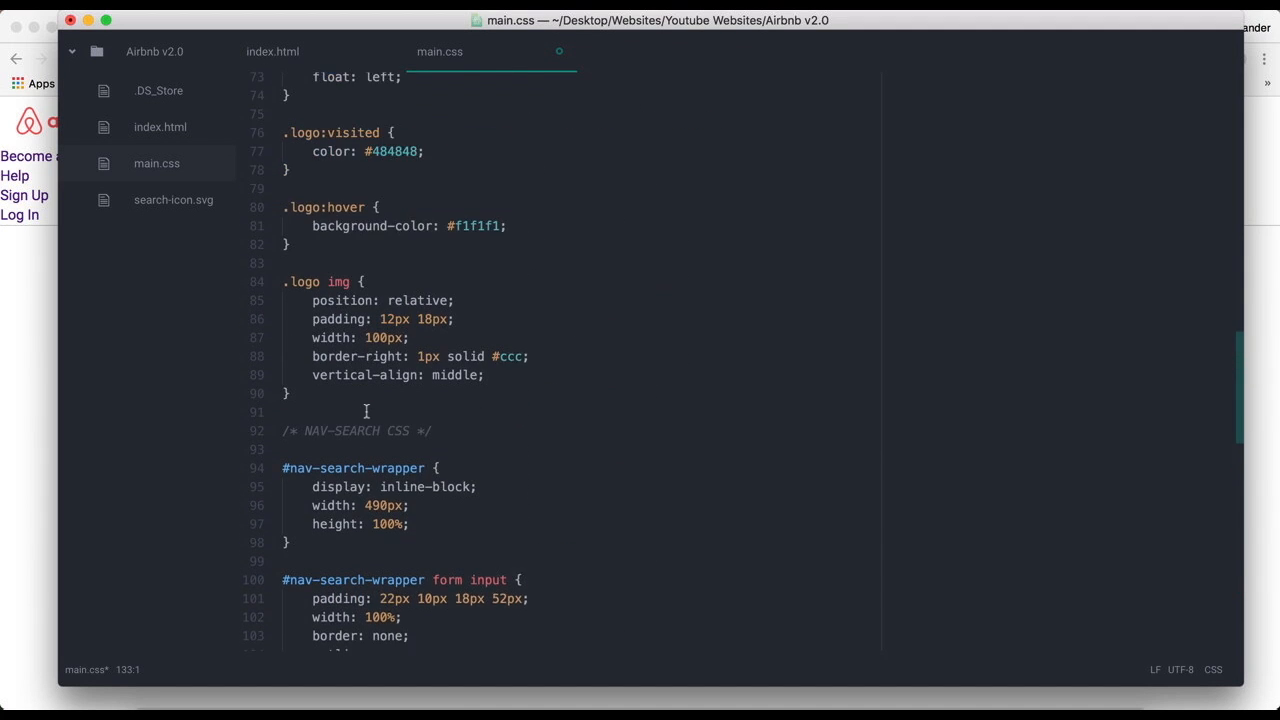
pyautogui.scroll(-3)
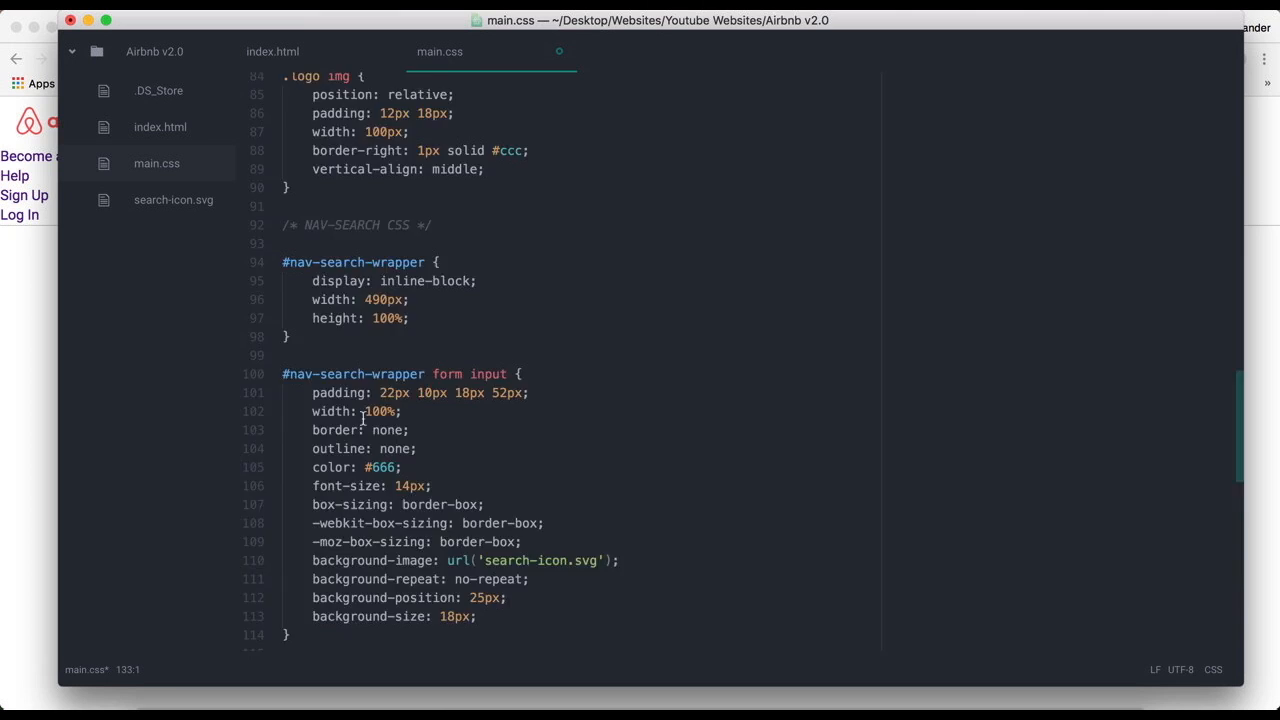
# - Type a .top-nav ul rule and begin the .top-nav ul li rule
pyautogui.write('.top-nav ul {')
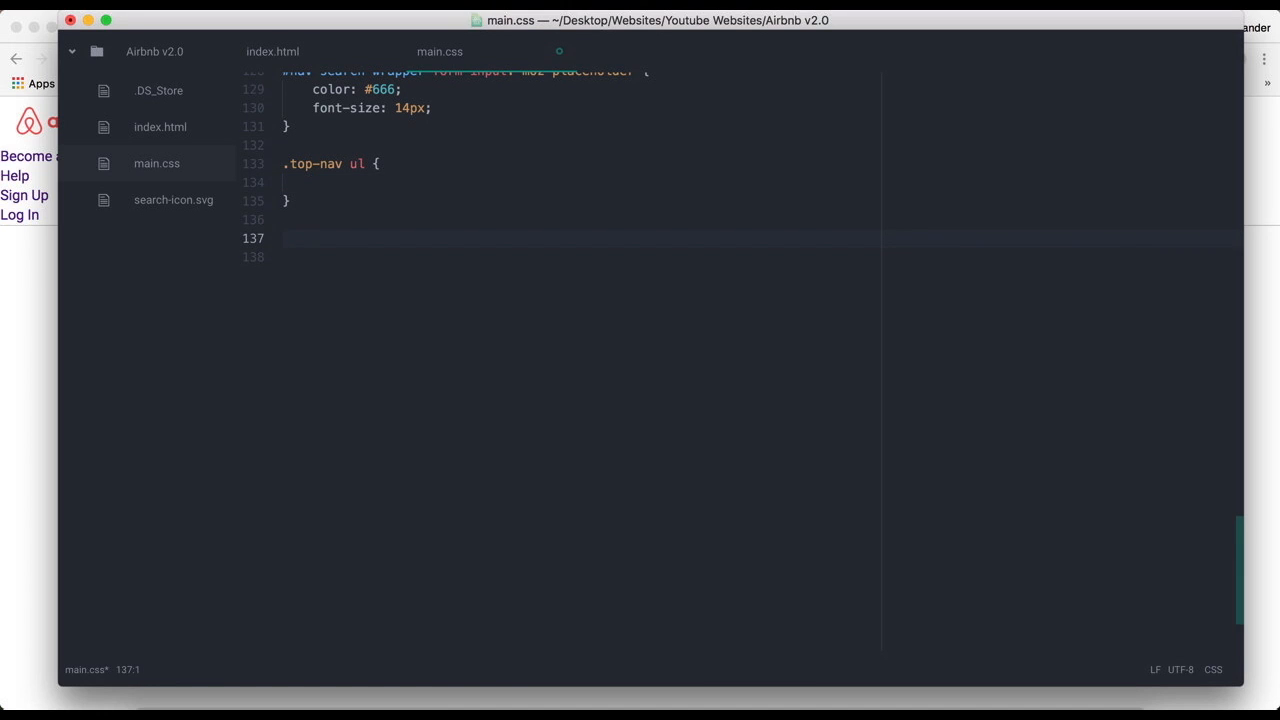
pyautogui.press('backspace')
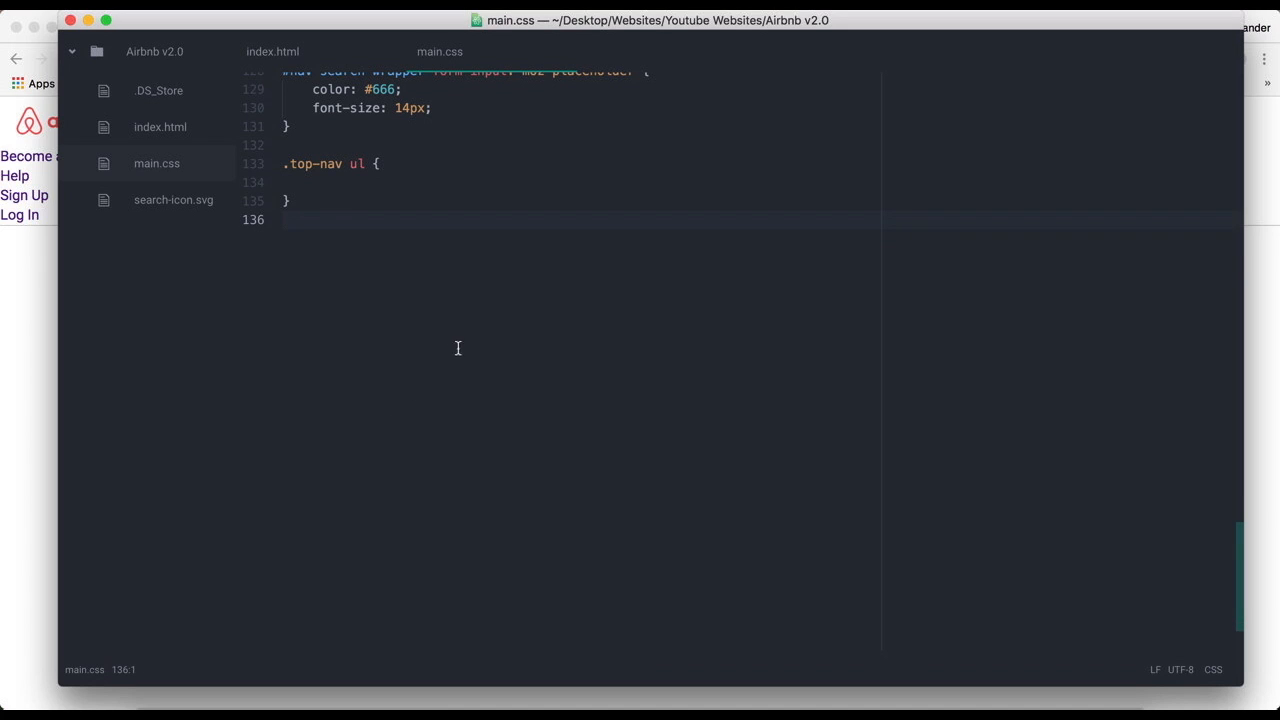
pyautogui.write('.t')
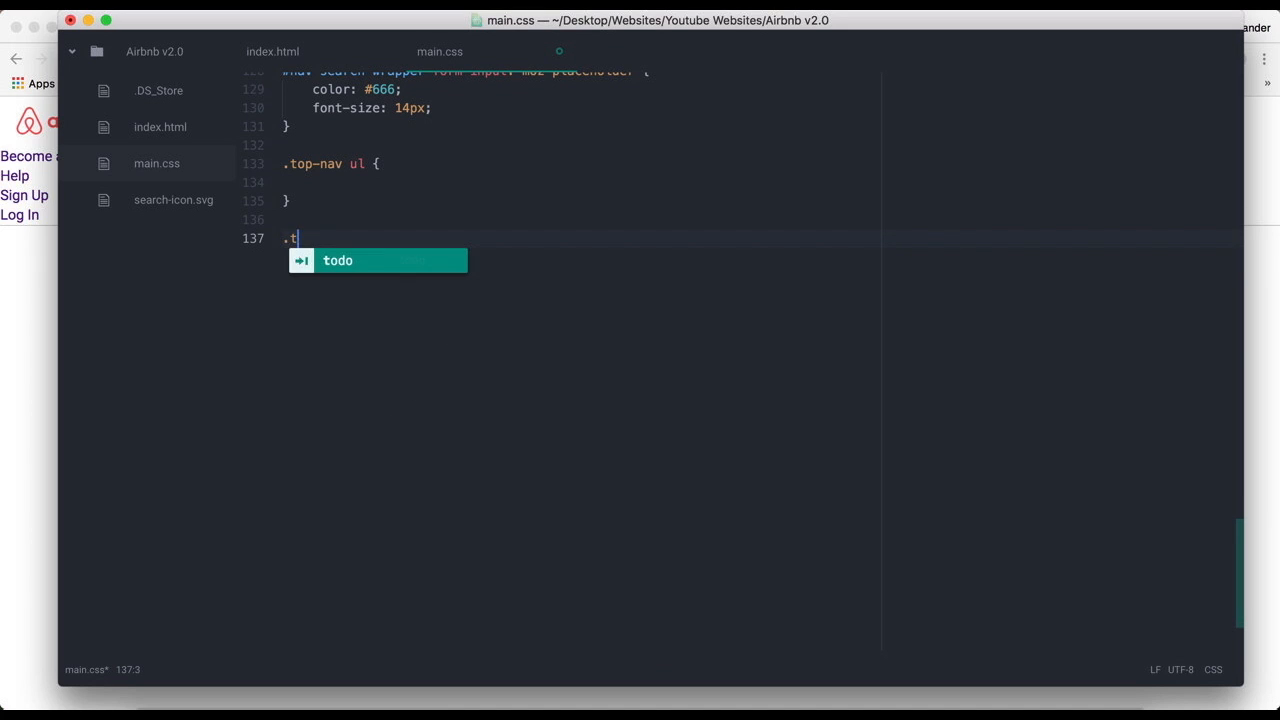
pyautogui.write('op-nav ul l')
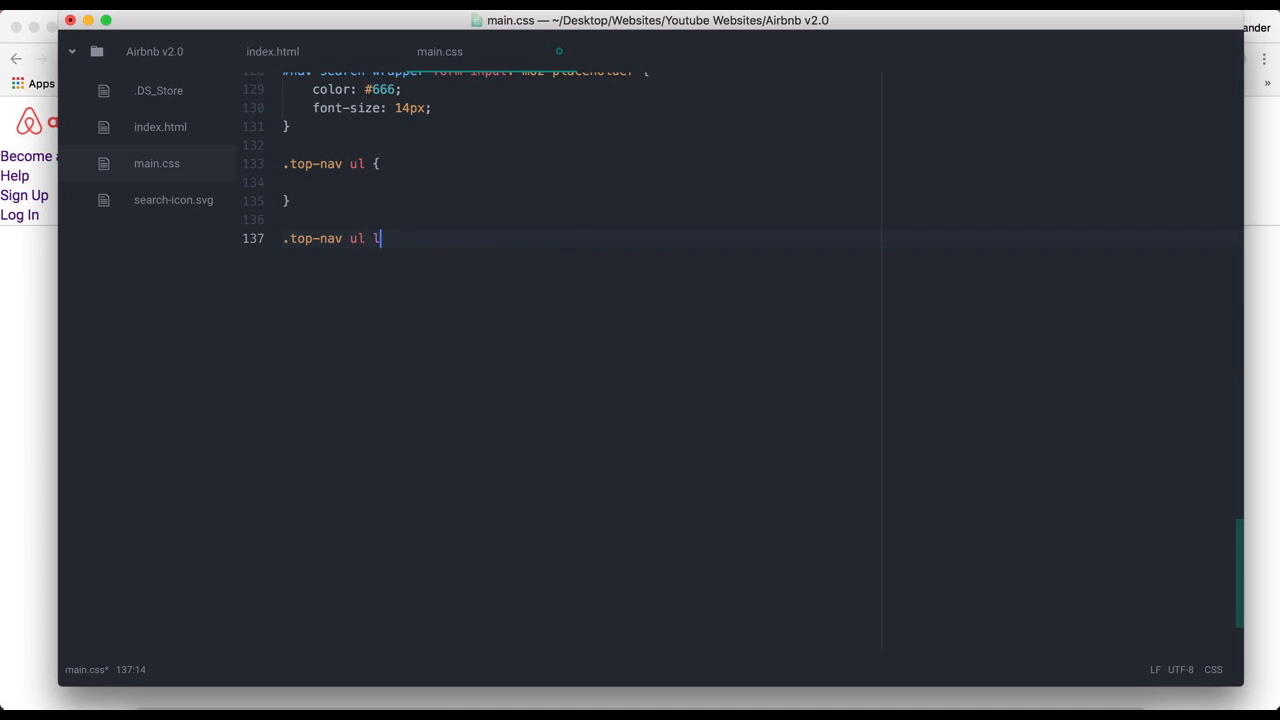
pyautogui.write('i {')
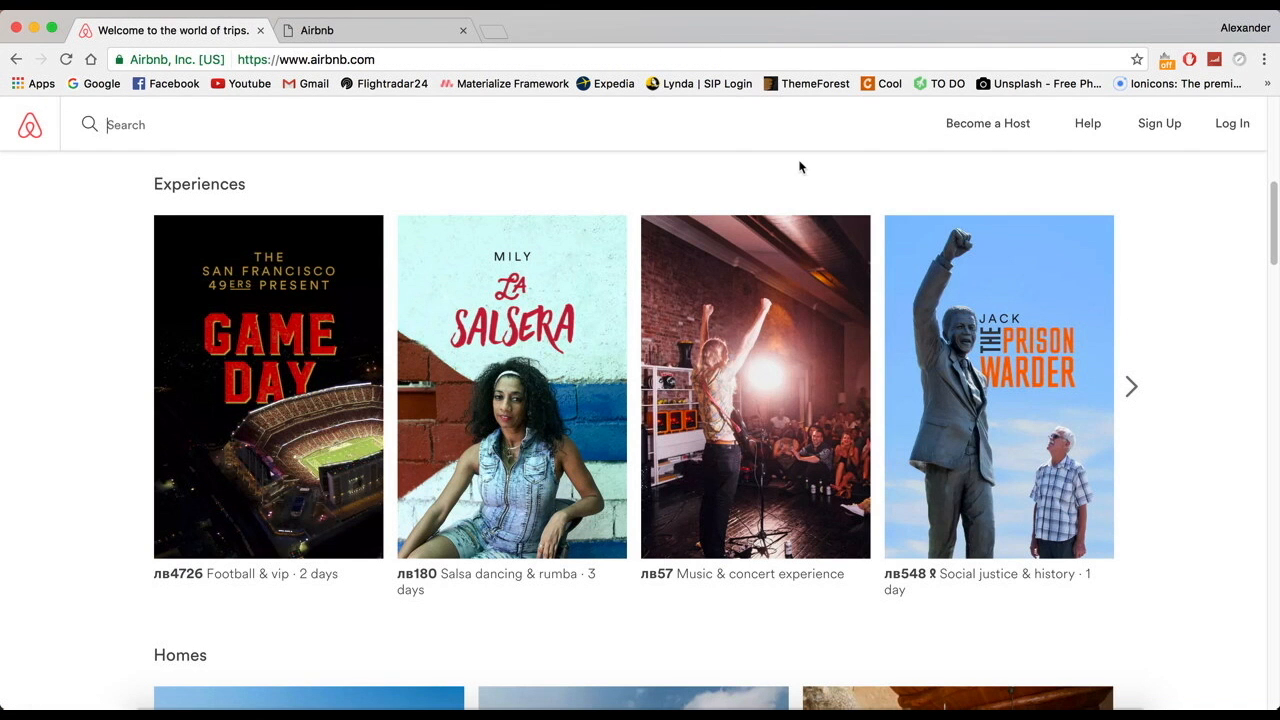
pyautogui.moveTo(1087, 123)
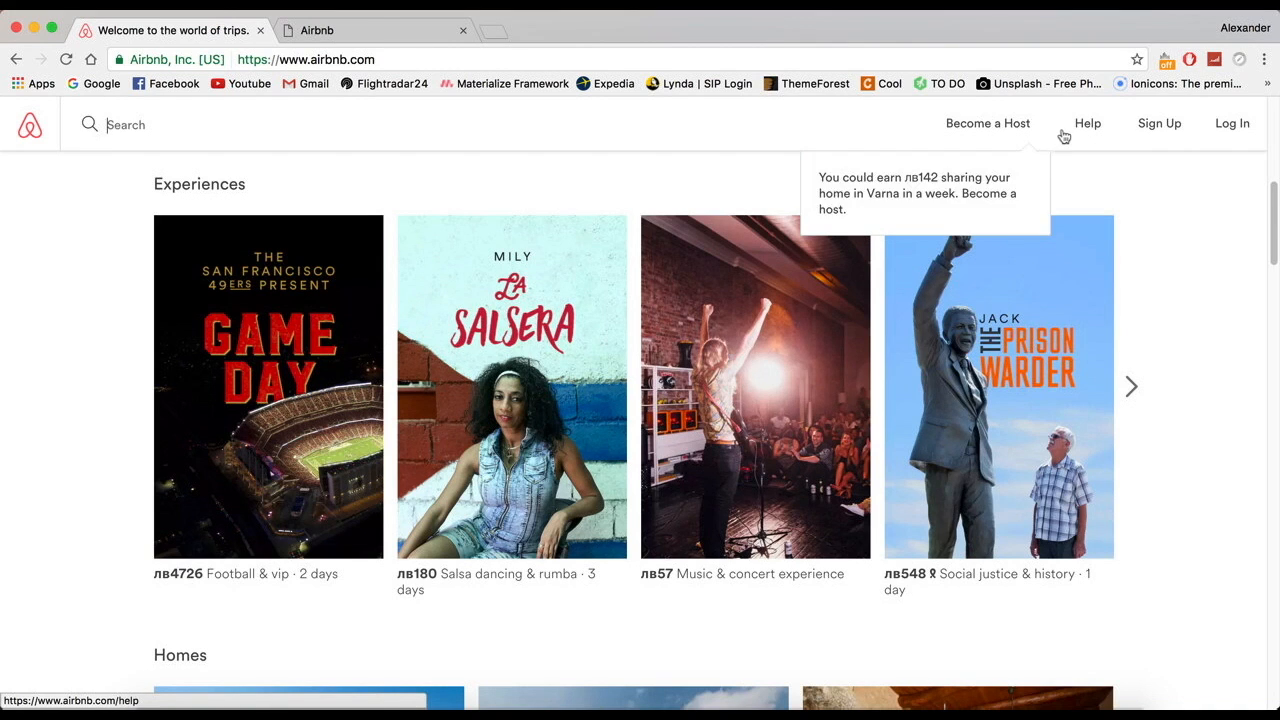
# - Check Airbnb's Help panel, then reload the clone to see the spaced-out nav links
pyautogui.click(1087, 123)
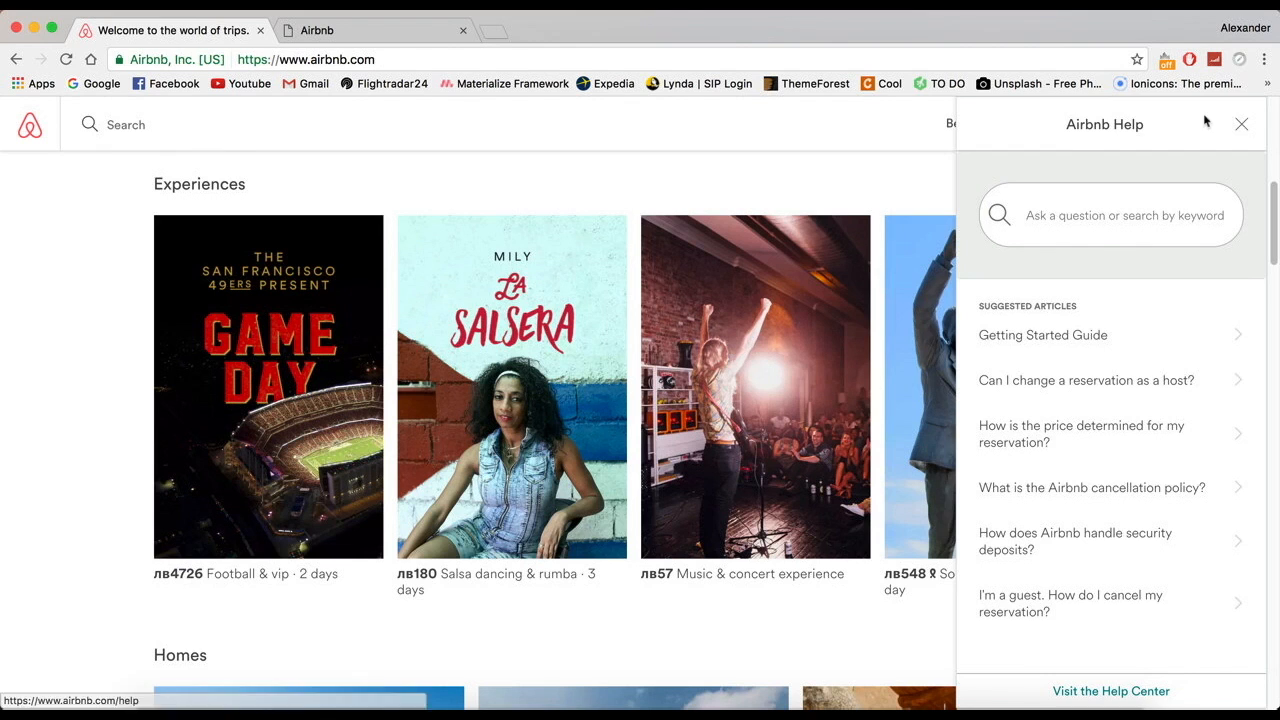
pyautogui.click(1242, 123)
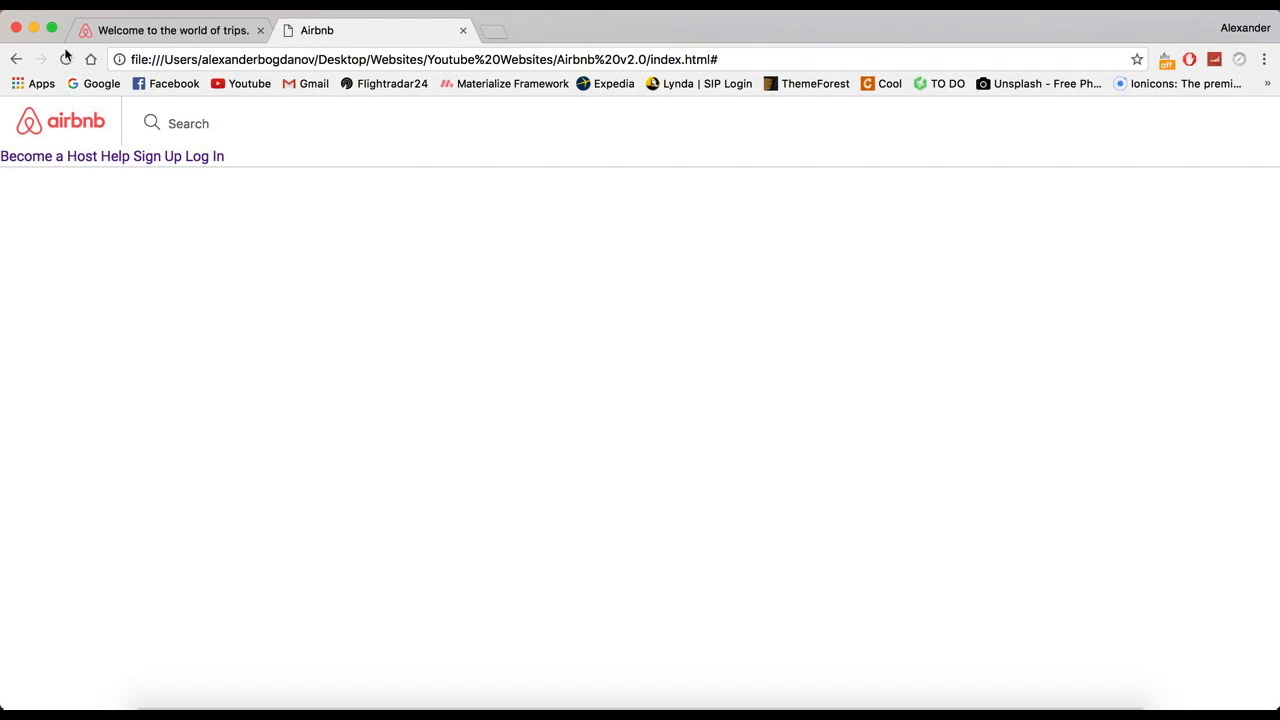
pyautogui.click(172, 30)
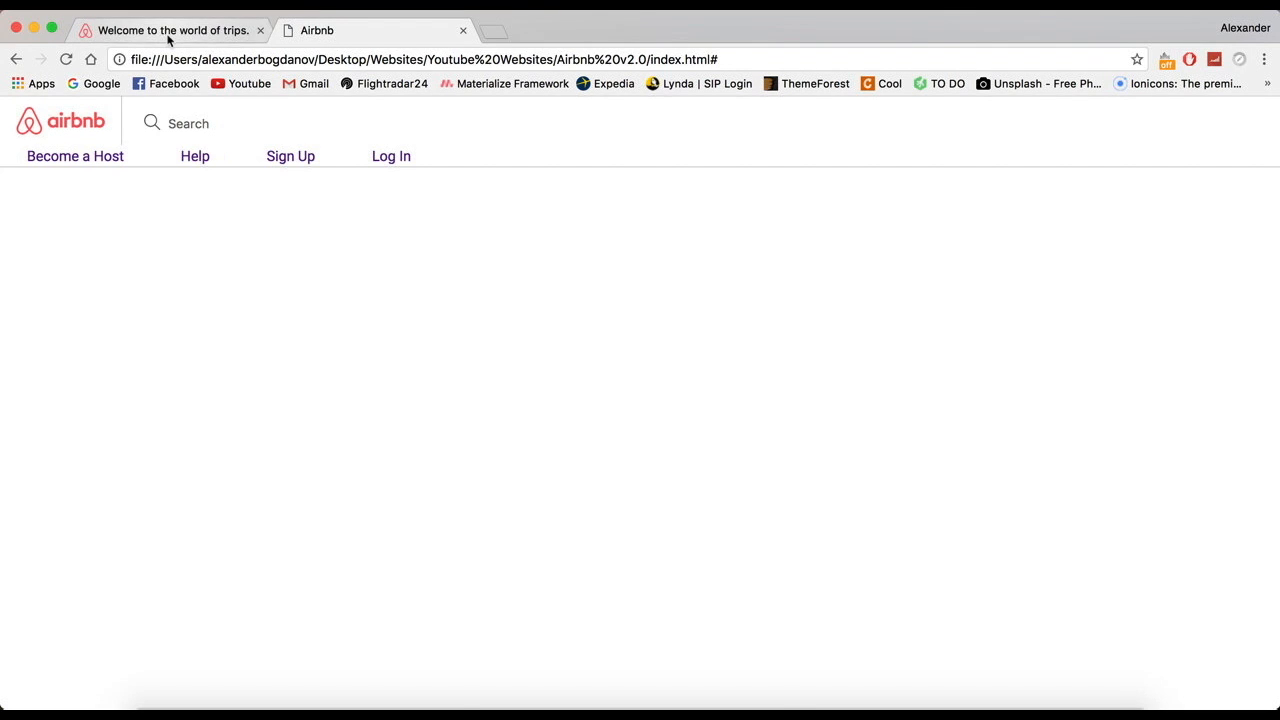
pyautogui.click(317, 30)
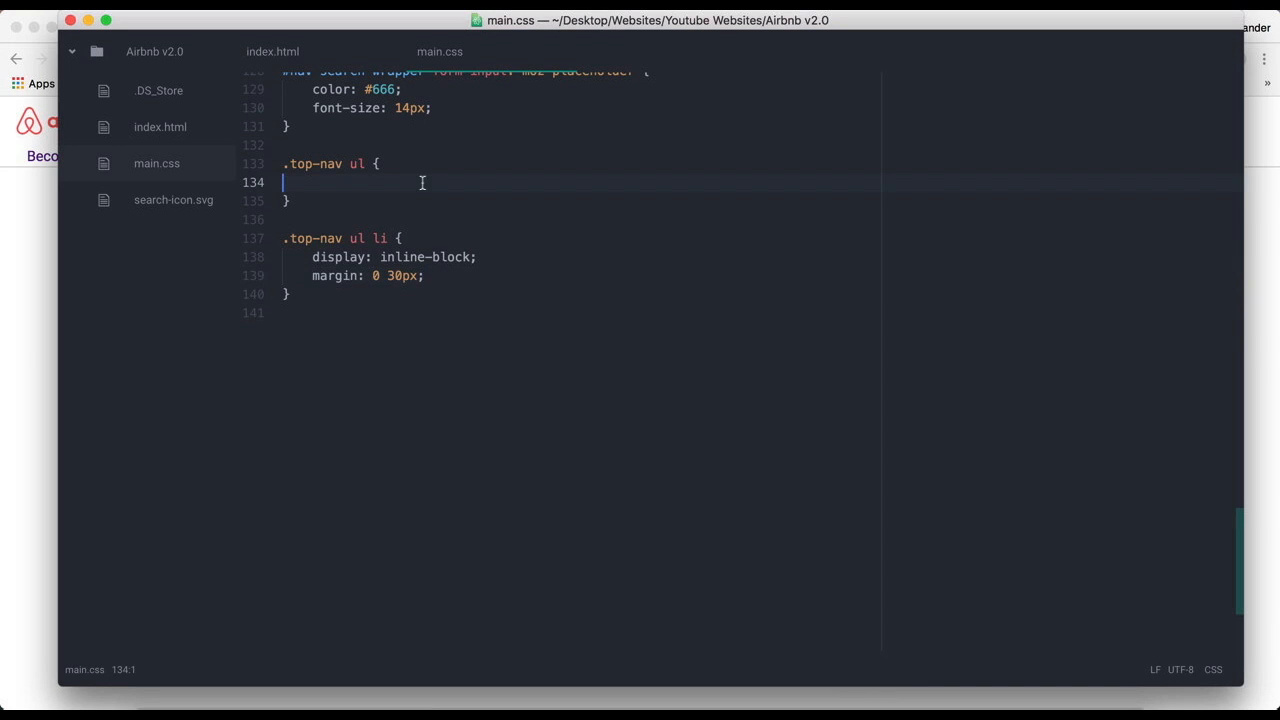
# - Add float: right to .top-nav ul and a clearfix class to the top-nav div
pyautogui.write('float: r')
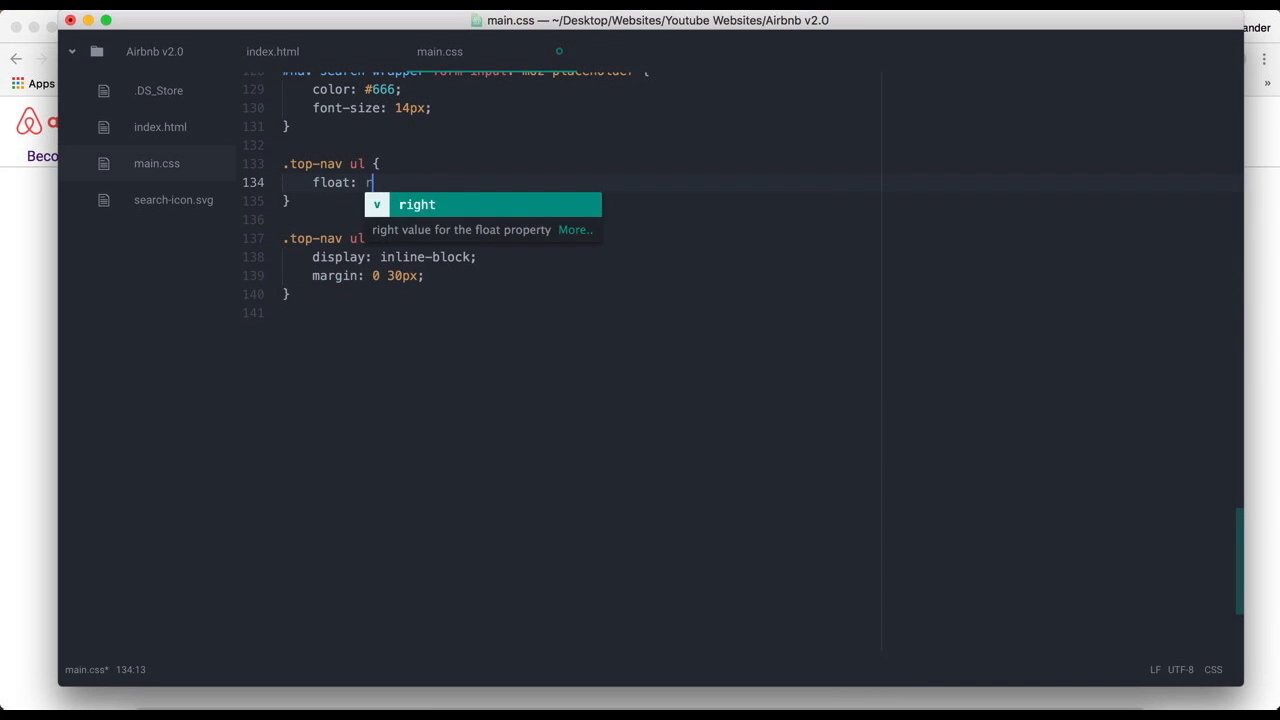
pyautogui.click(273, 51)
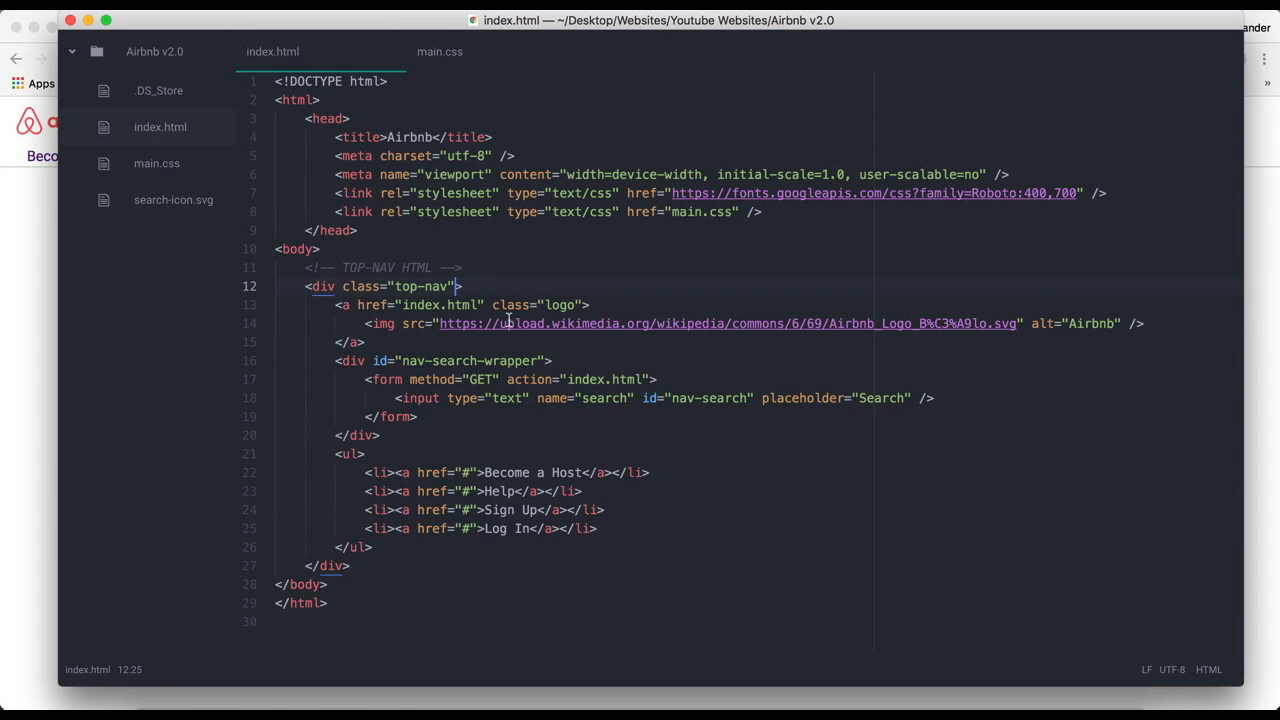
pyautogui.write('" "')
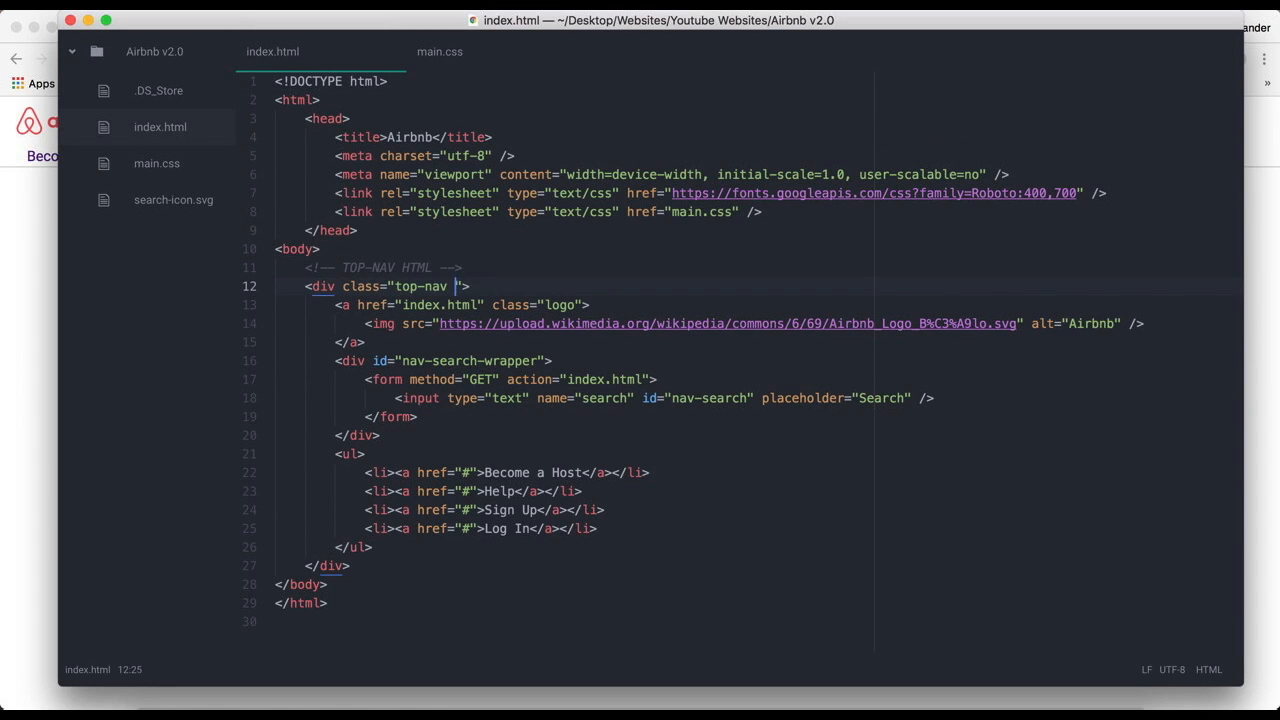
pyautogui.write('clearfix')
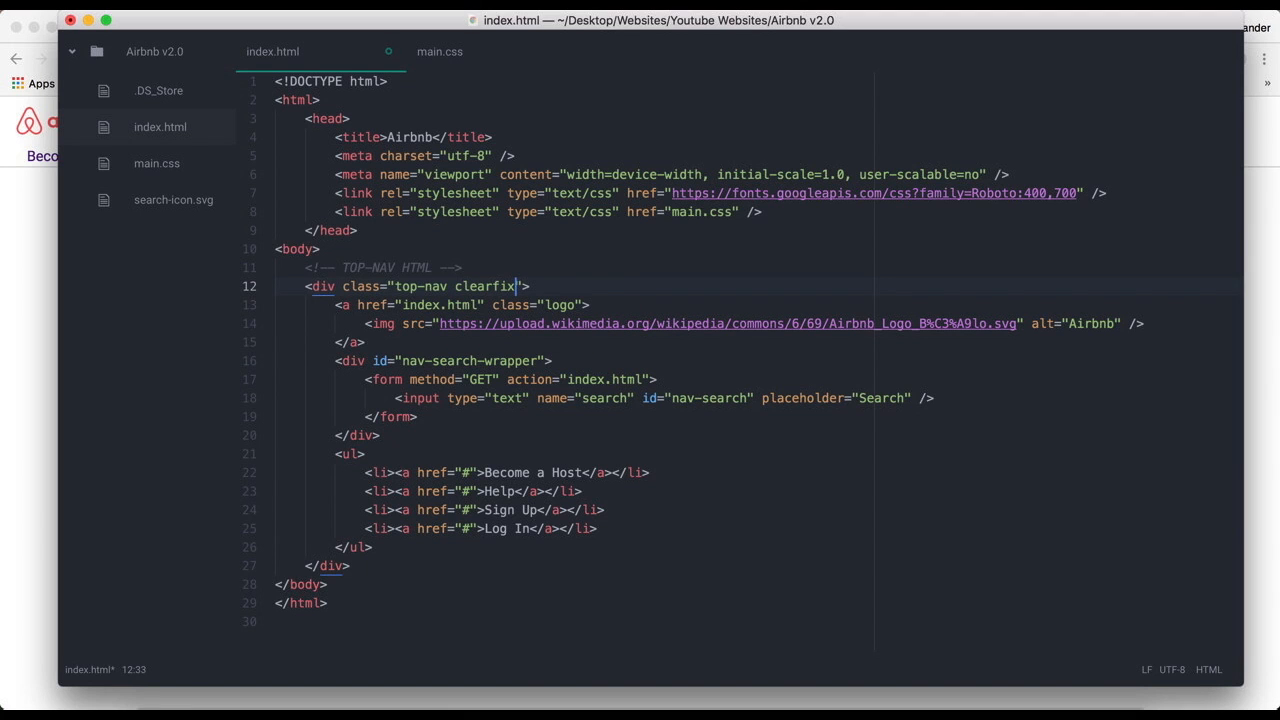
pyautogui.click(439, 51)
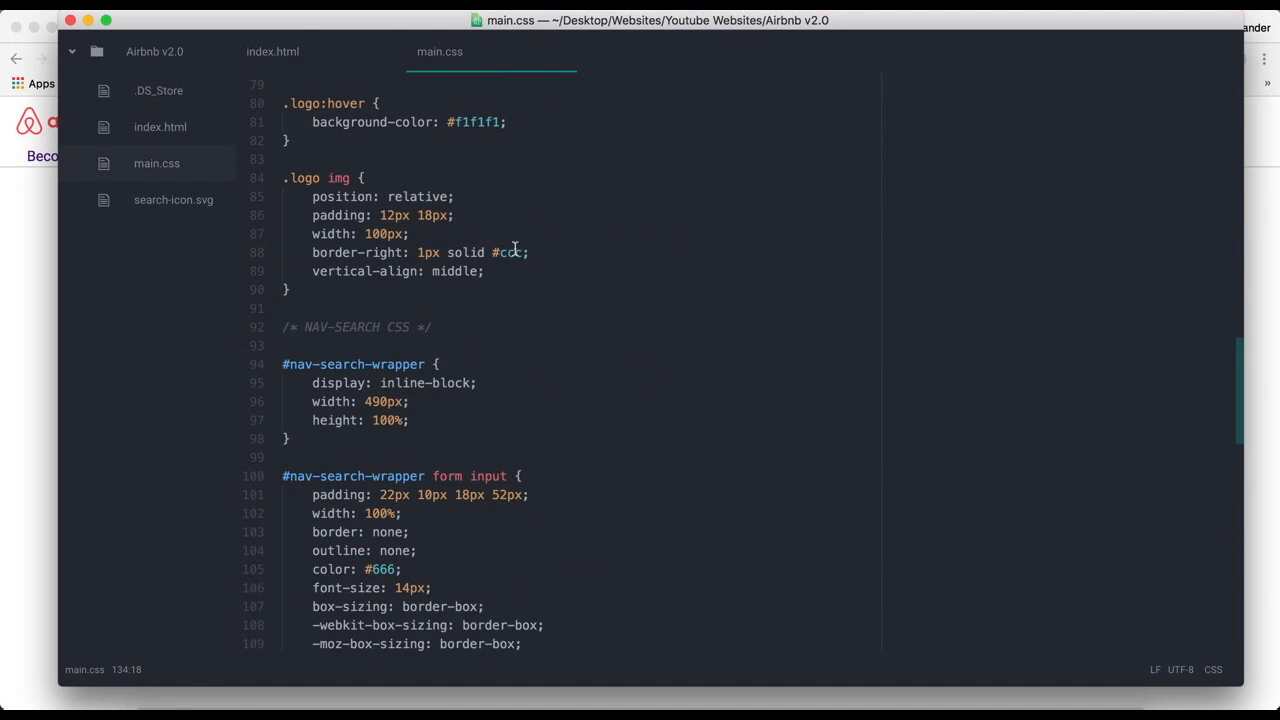
pyautogui.scroll(3)
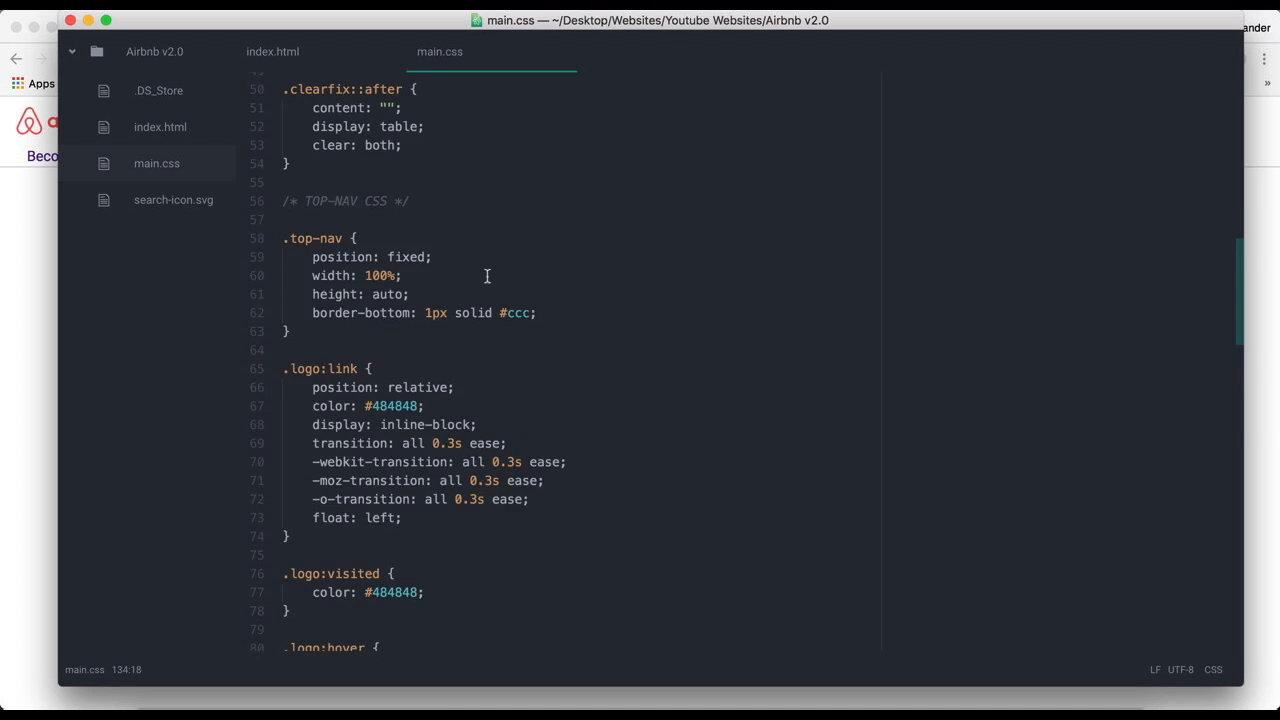
pyautogui.scroll(-3)
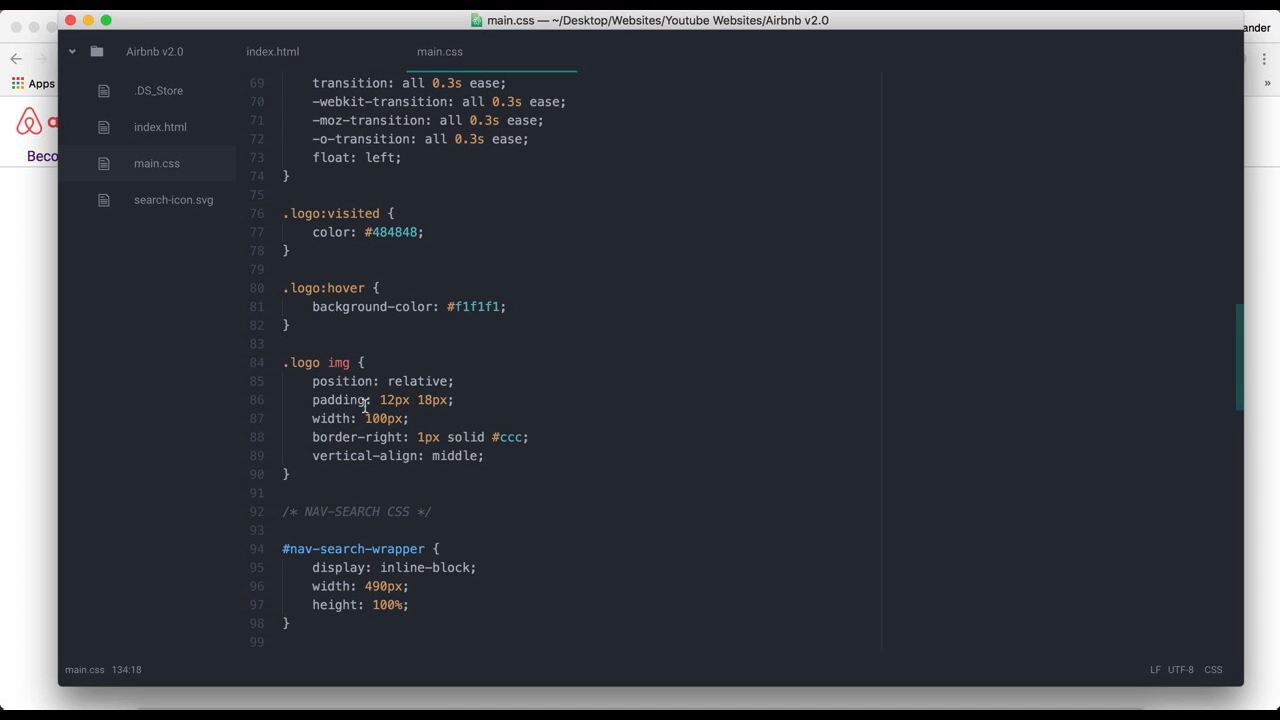
pyautogui.scroll(3)
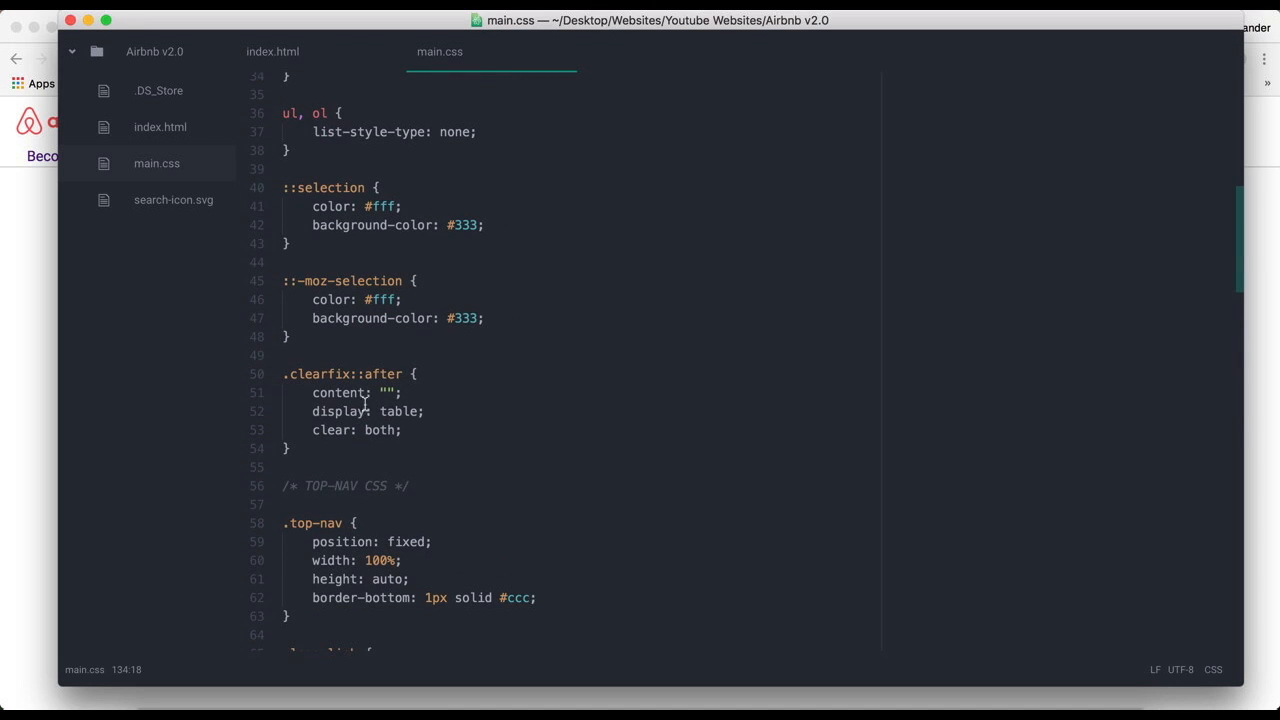
pyautogui.click(284, 373)
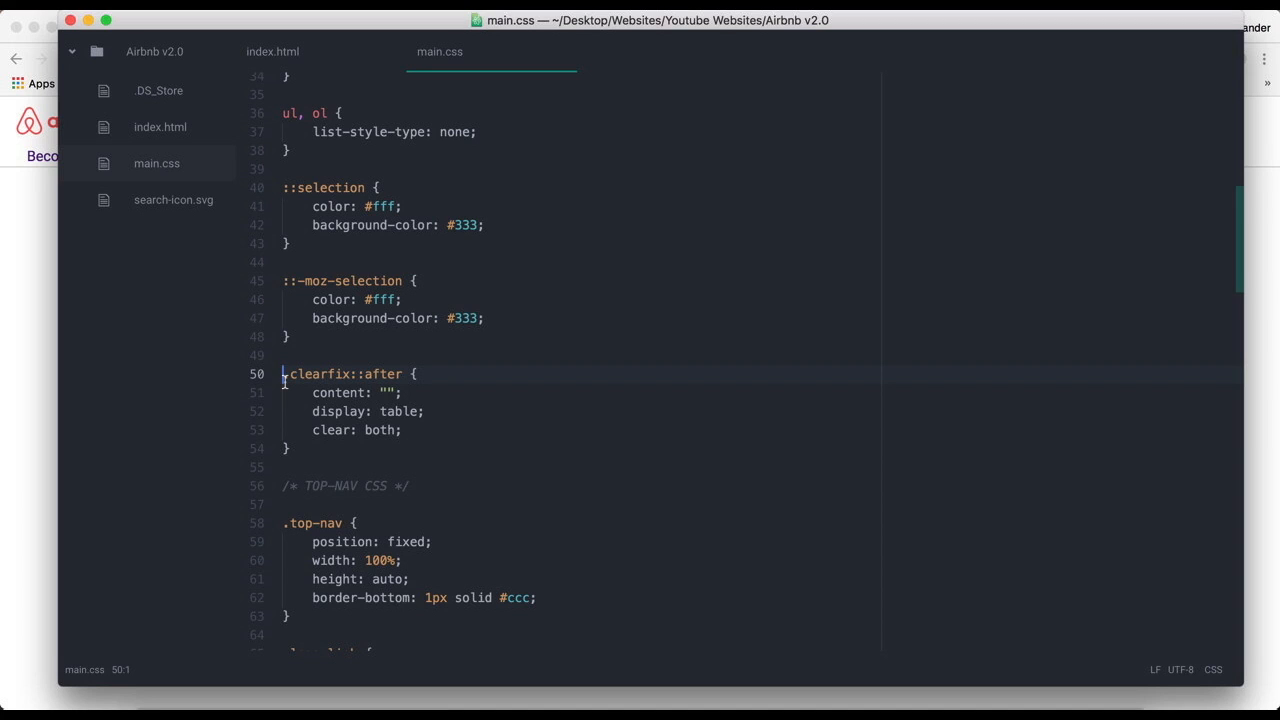
pyautogui.scroll(-3)
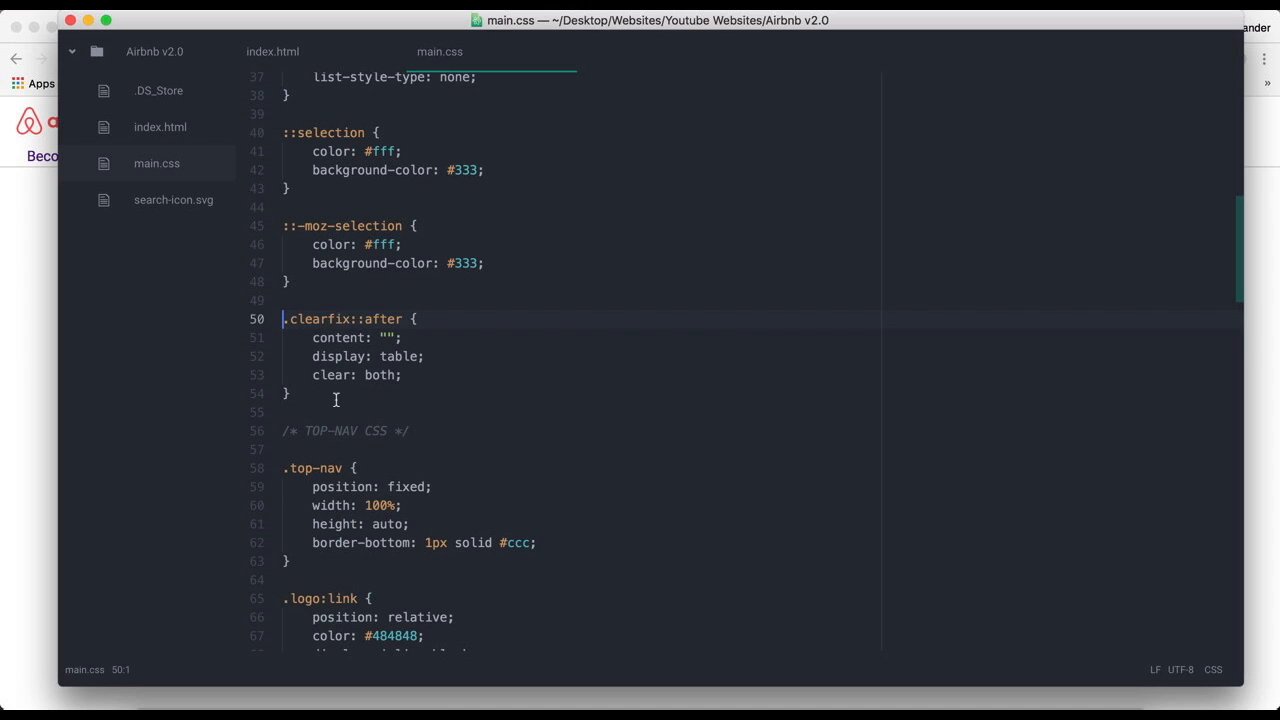
pyautogui.click(314, 319)
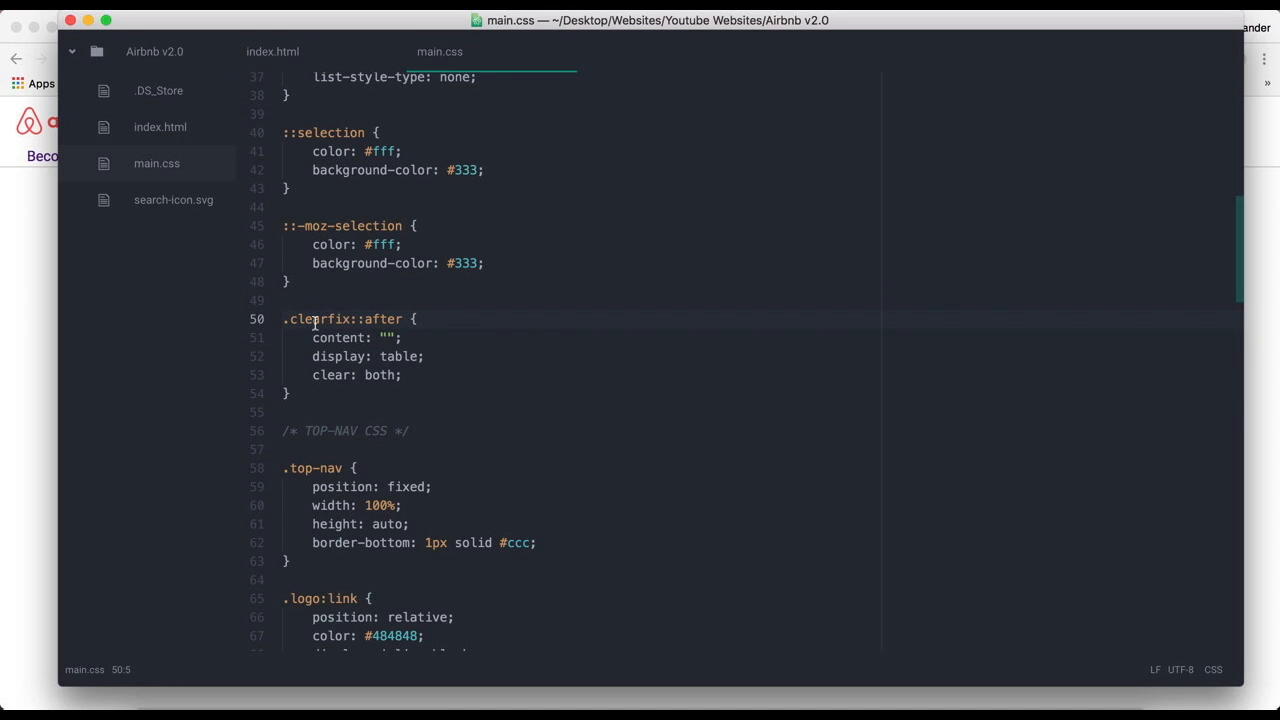
pyautogui.scroll(-3)
pyautogui.write('.t')
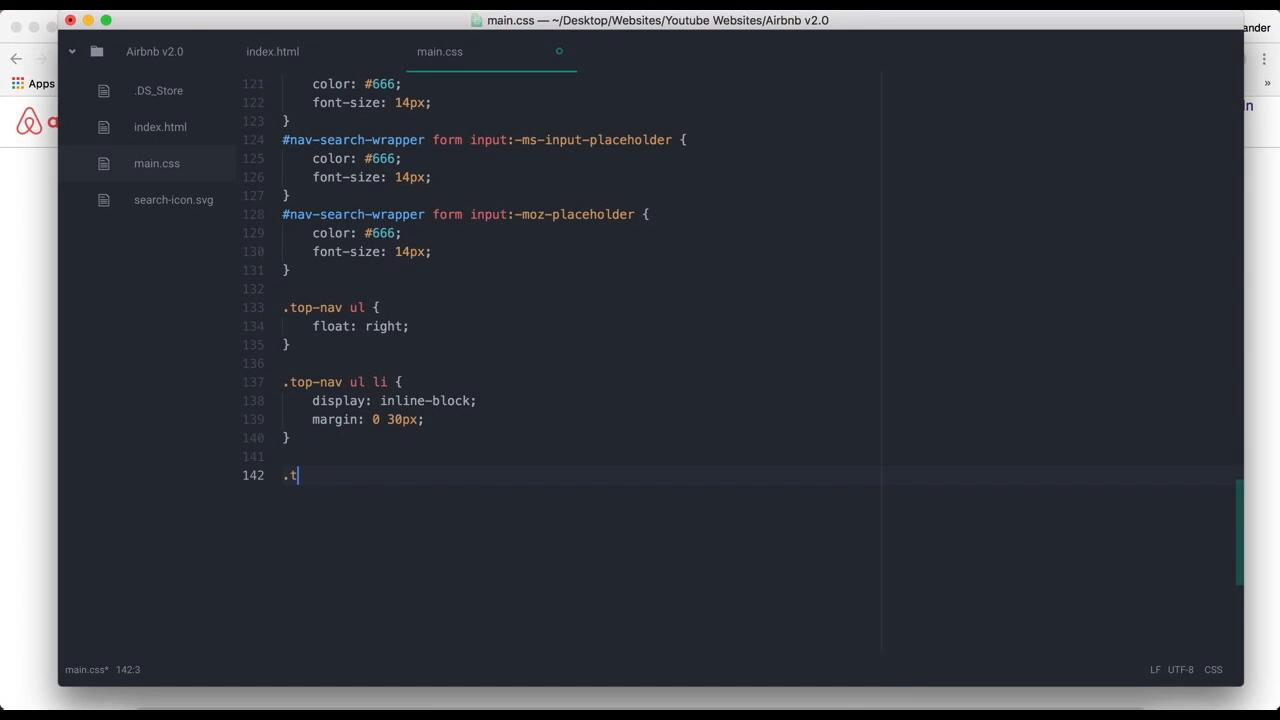
# - Type the .top-nav ul li selector below the rule on line 142
pyautogui.write('op-nav')
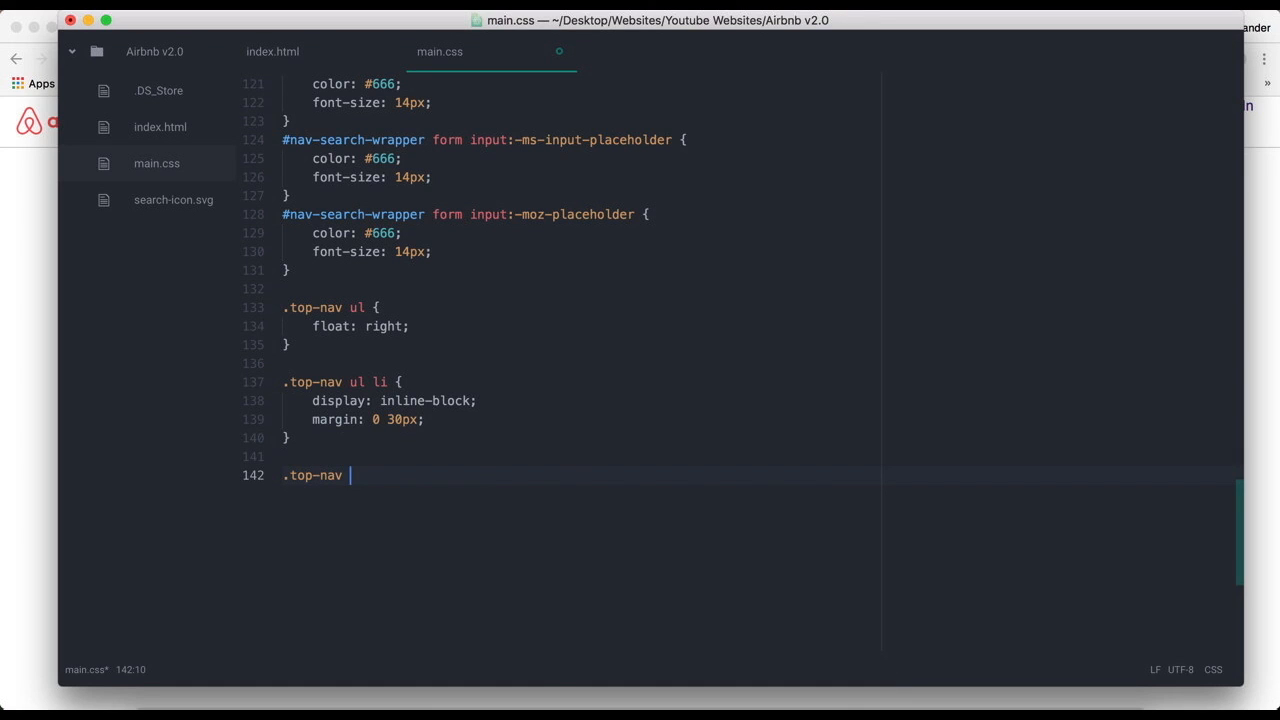
pyautogui.write('ul l')
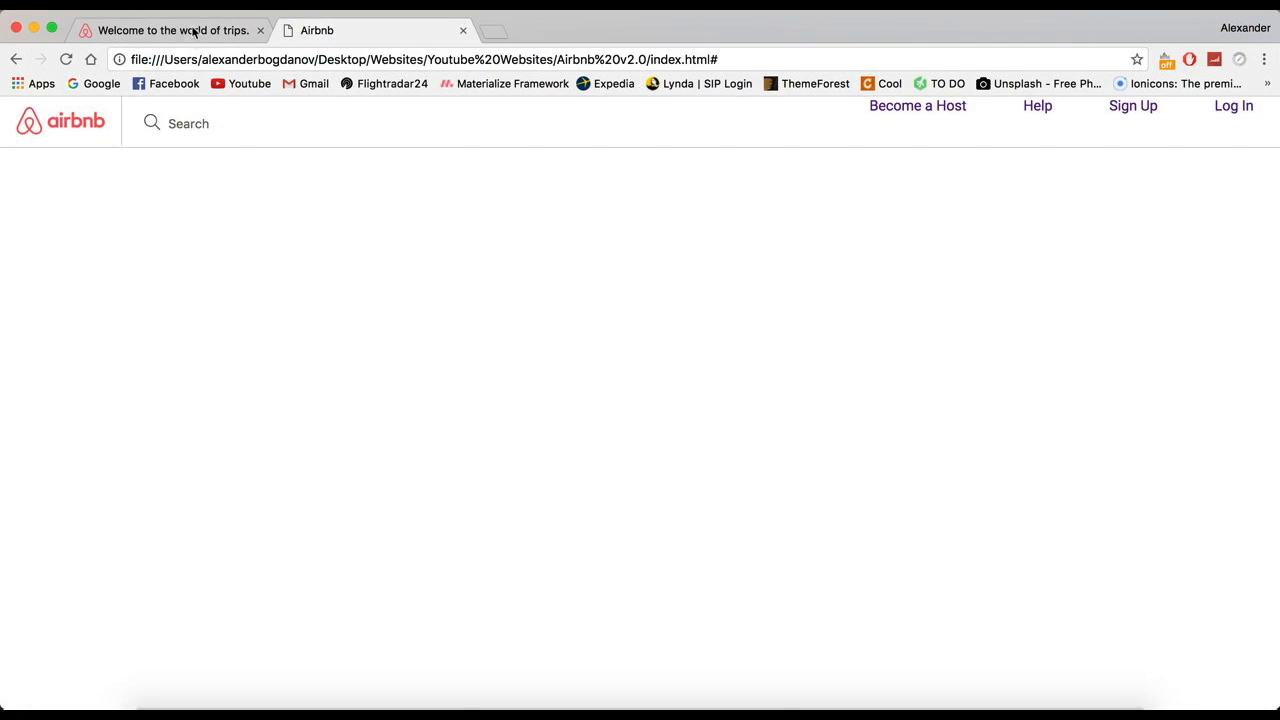
# - Inspect Airbnb's Become a Host link in DevTools to review its box model and styles
pyautogui.rightClick(997, 386)
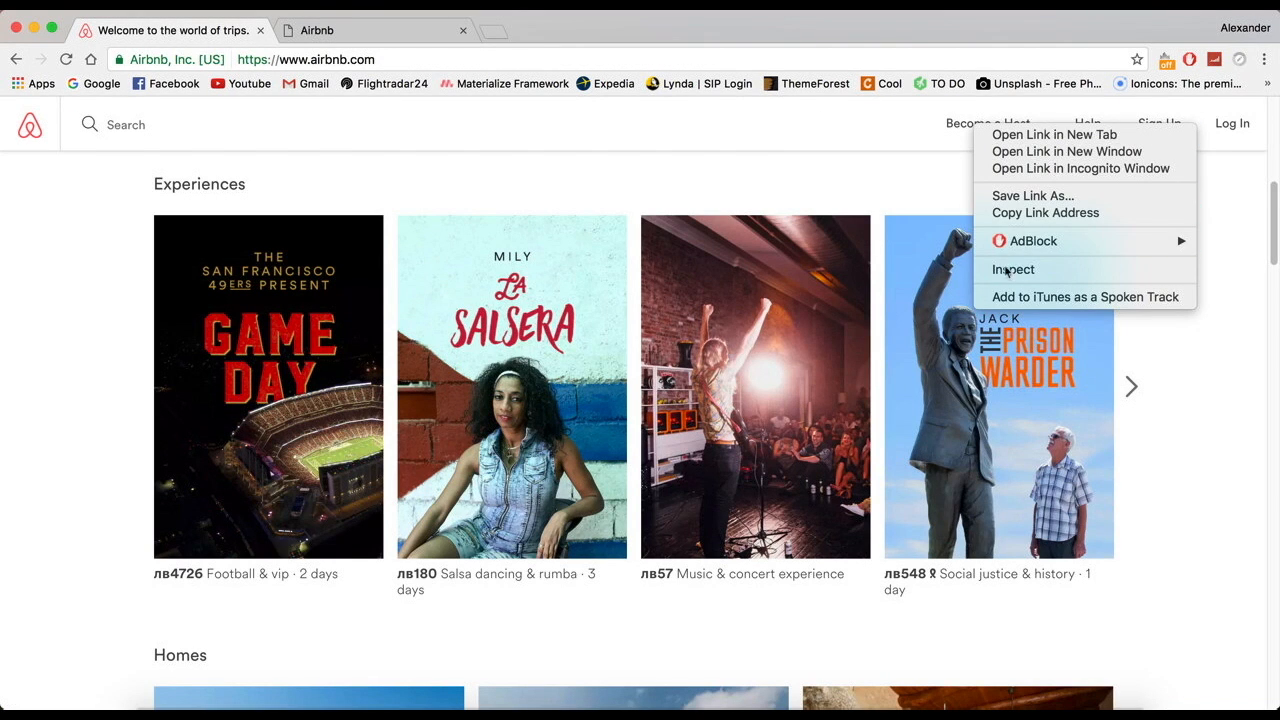
pyautogui.click(1013, 269)
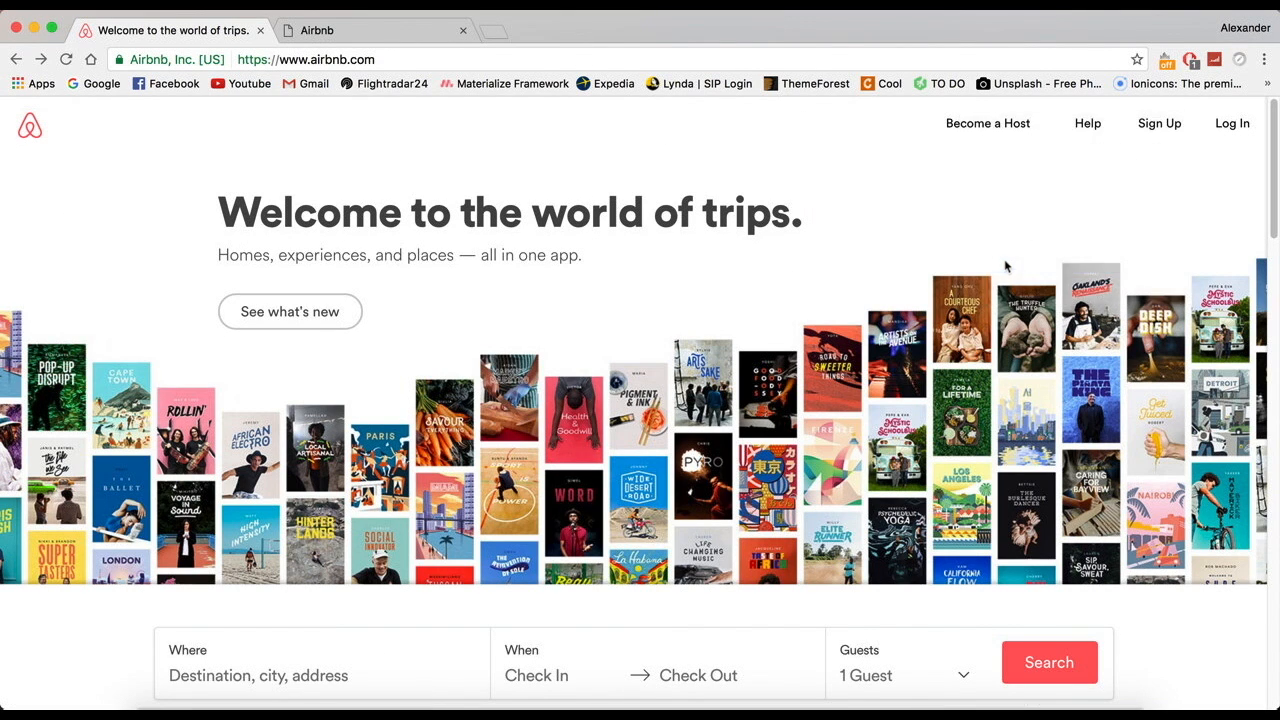
pyautogui.press('F12')
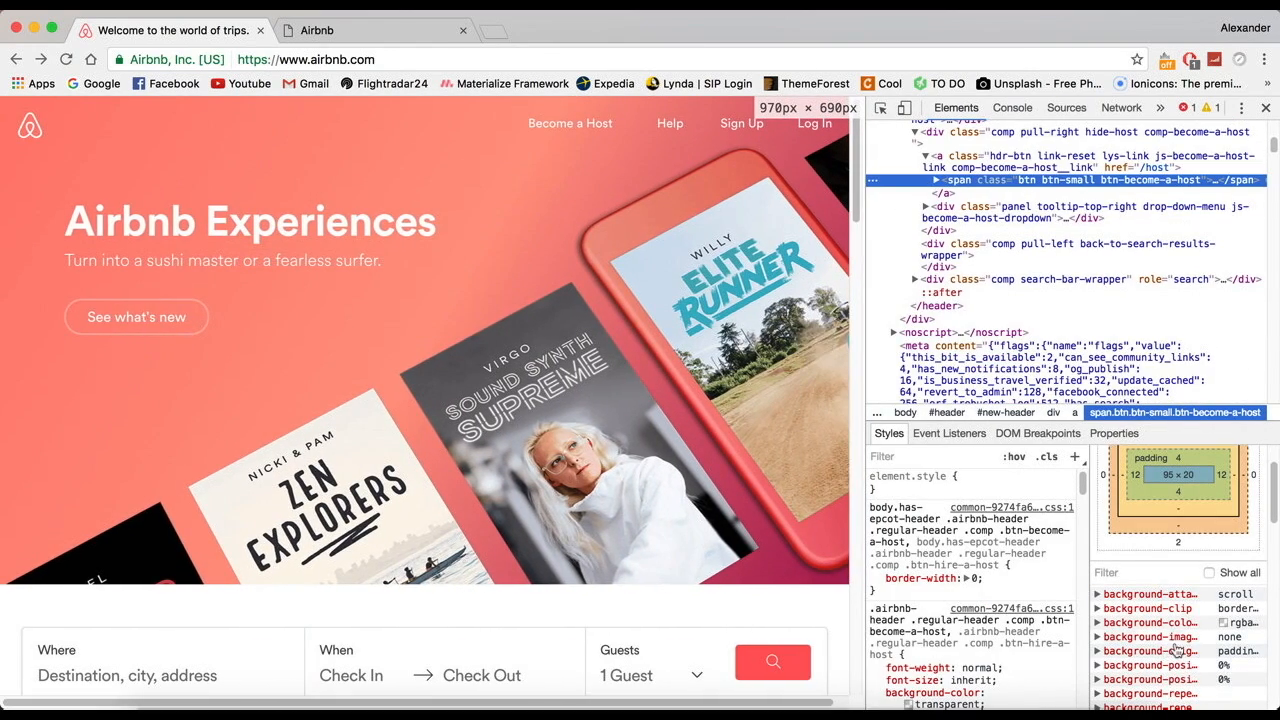
pyautogui.scroll(-3)
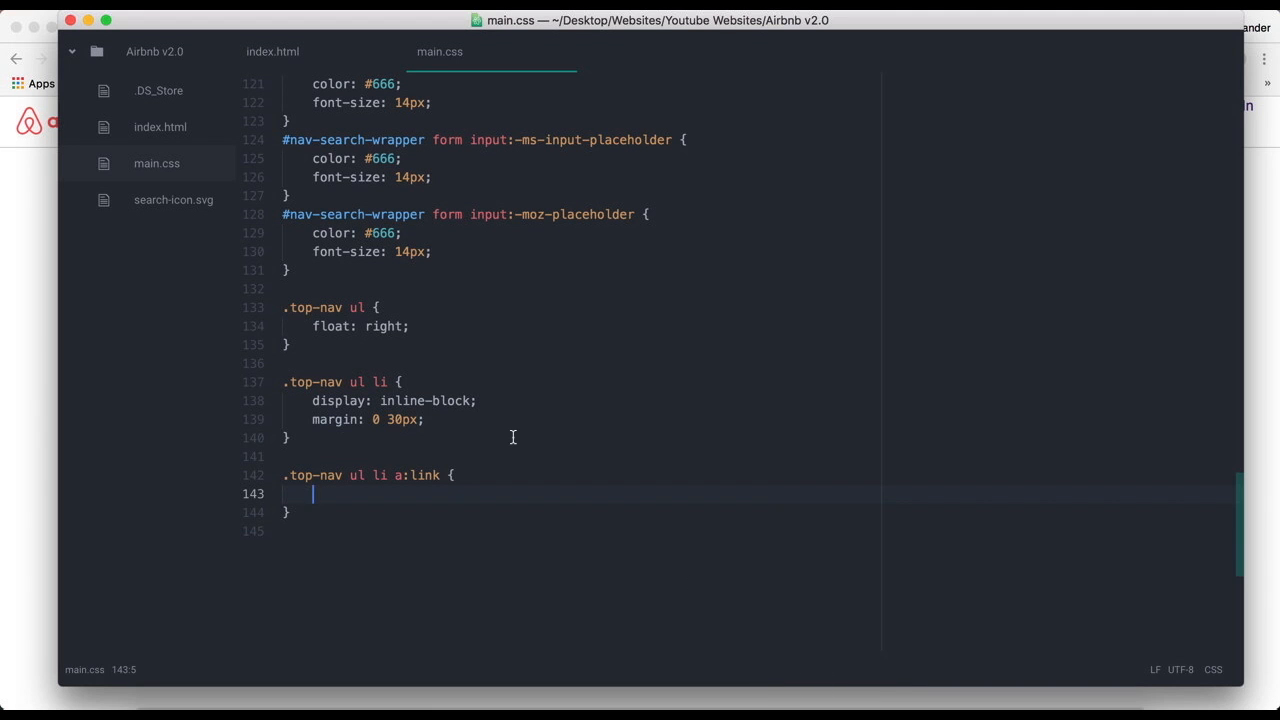
# - Set the link color to #484848 and font-size to 14px, then begin a .top-nav ul li a:visited selector
pyautogui.write('color: #484848;')
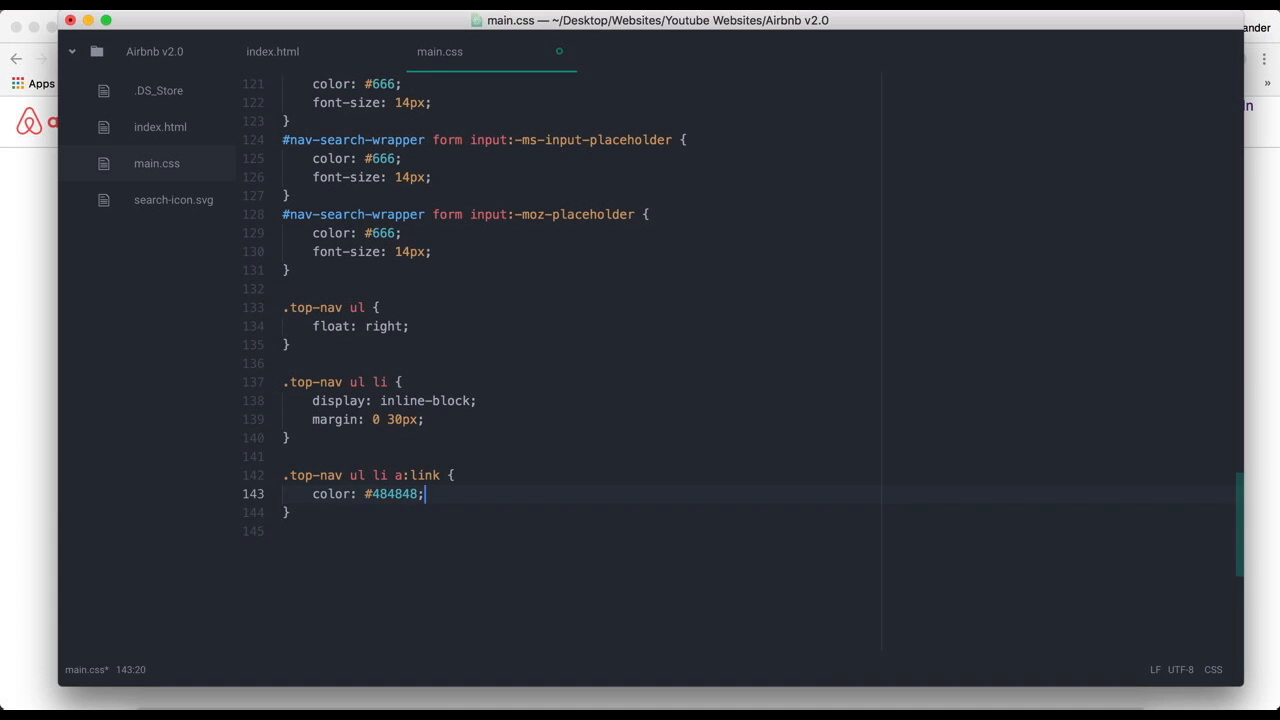
pyautogui.write('font-size: 1')
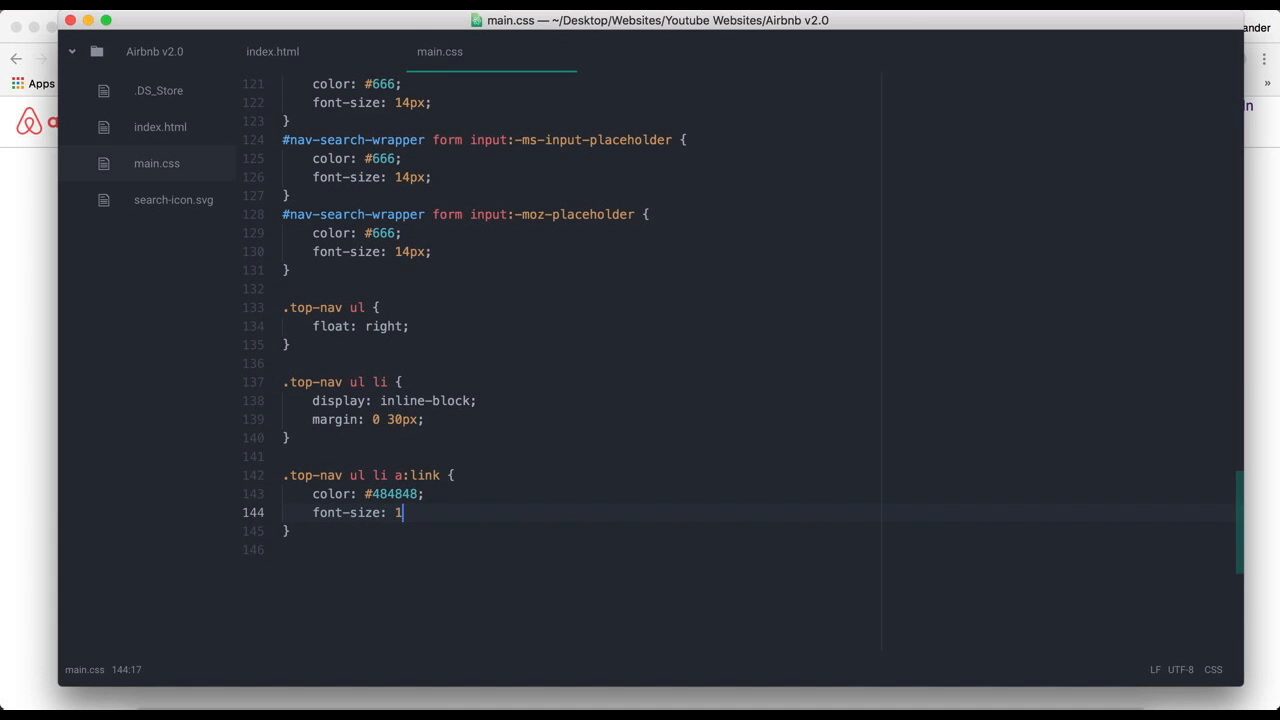
pyautogui.write('4px;')
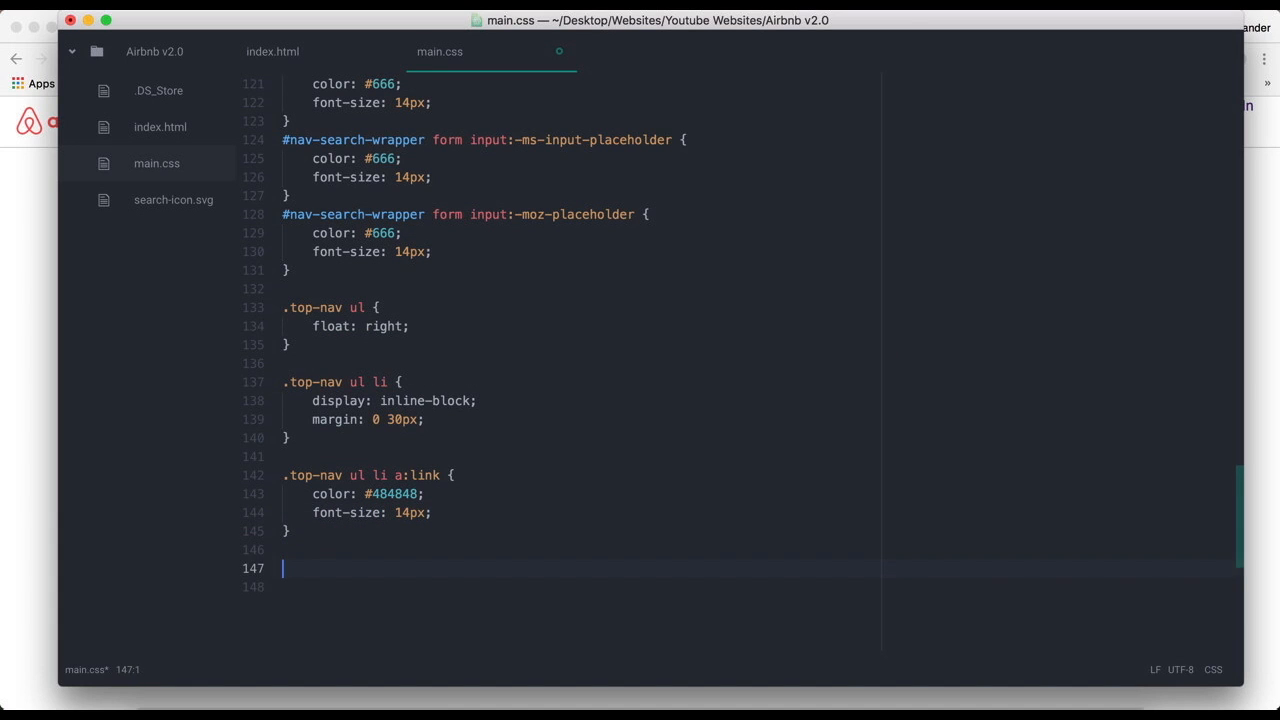
pyautogui.write('.top-nav ul li')
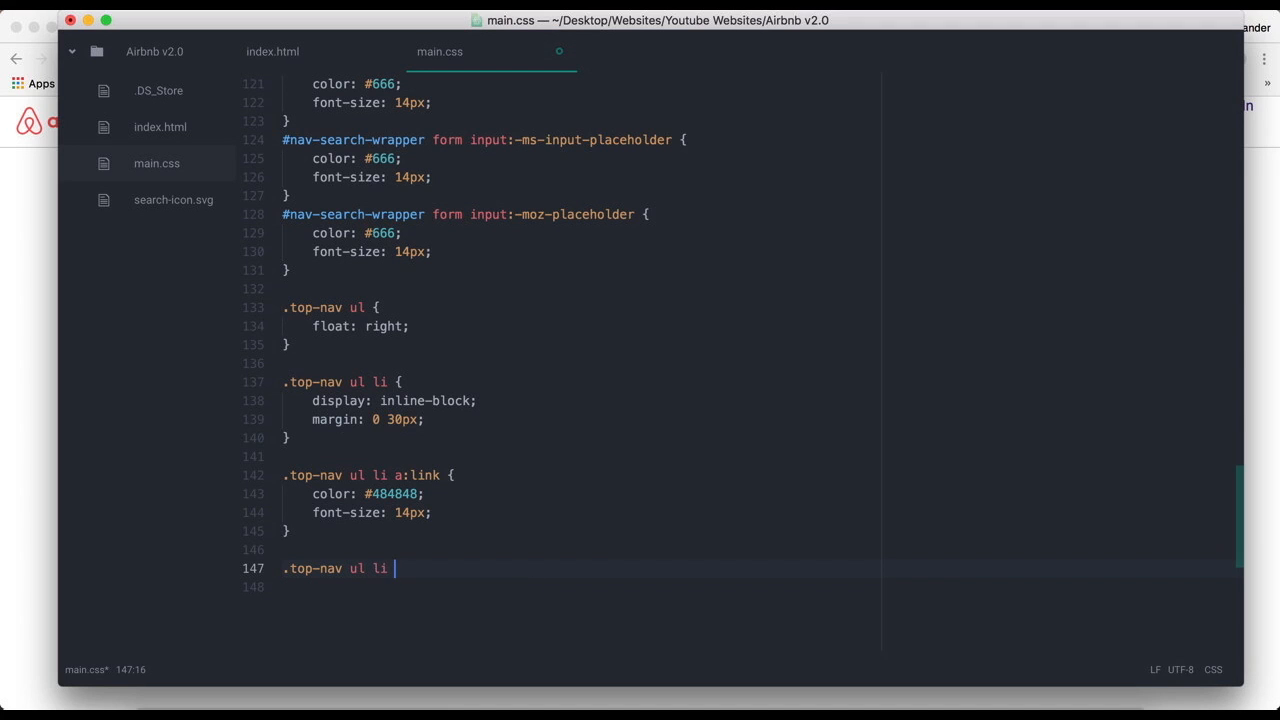
pyautogui.write('a:visi')
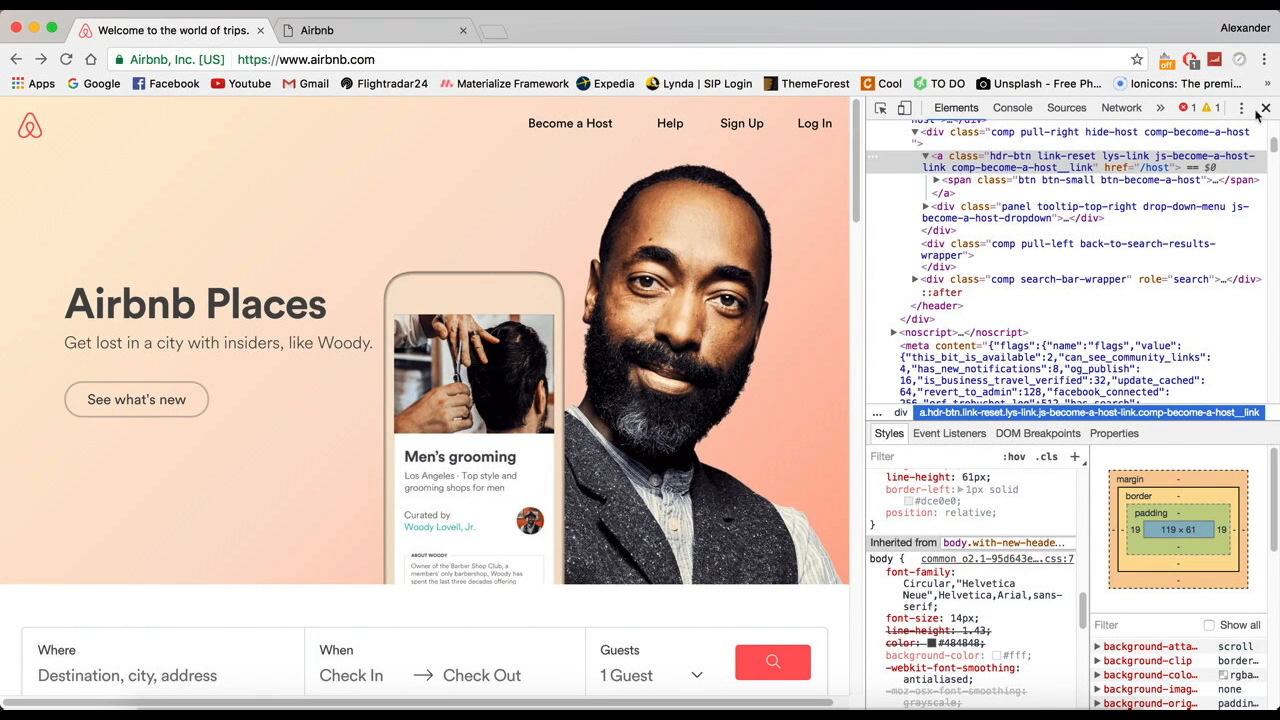
# - Close DevTools on airbnb.com to view the clone's darker, smaller nav links
pyautogui.click(1265, 107)
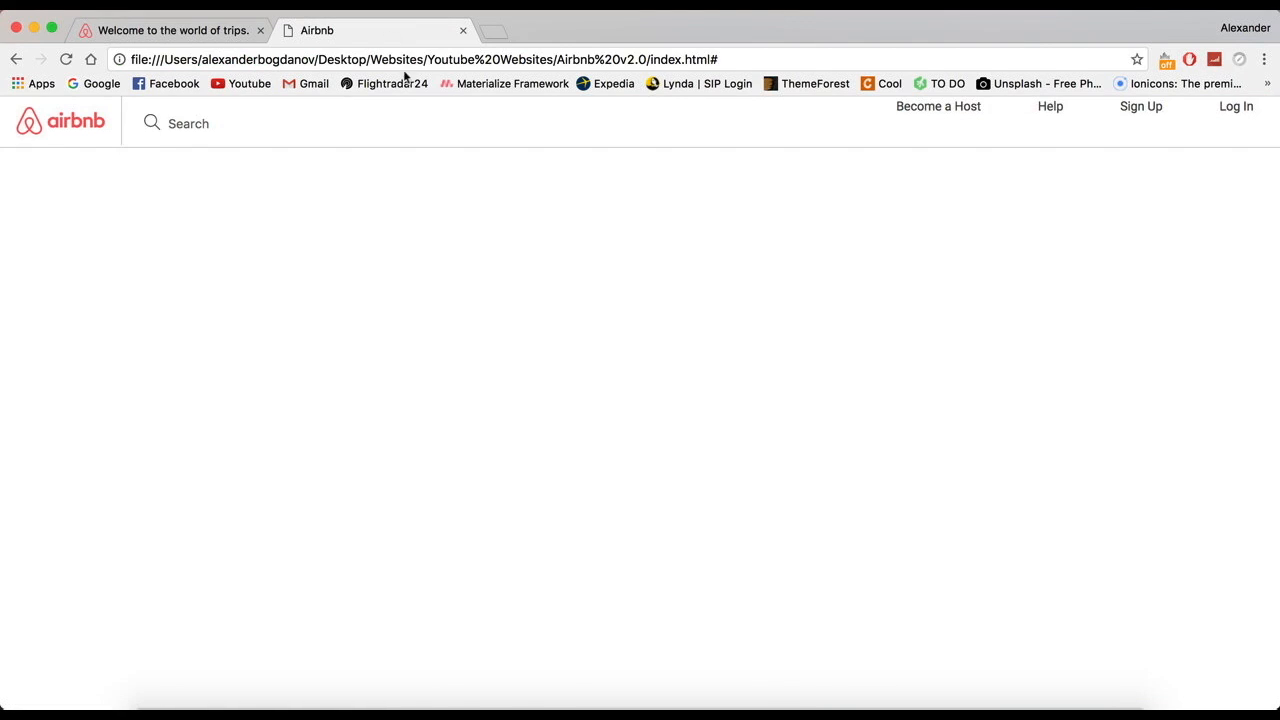
pyautogui.moveTo(957, 120)
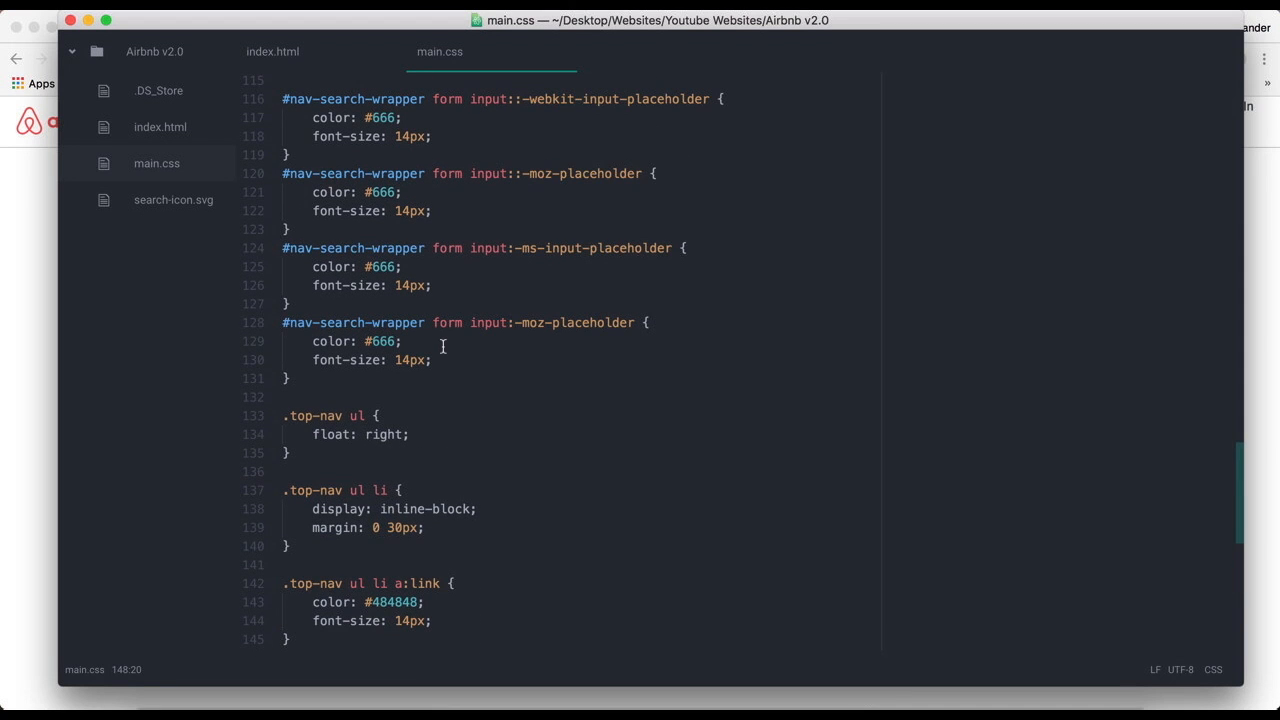
# - Inspect the clone's div.top-nav.clearfix in DevTools to confirm its 58px height
pyautogui.scroll(3)
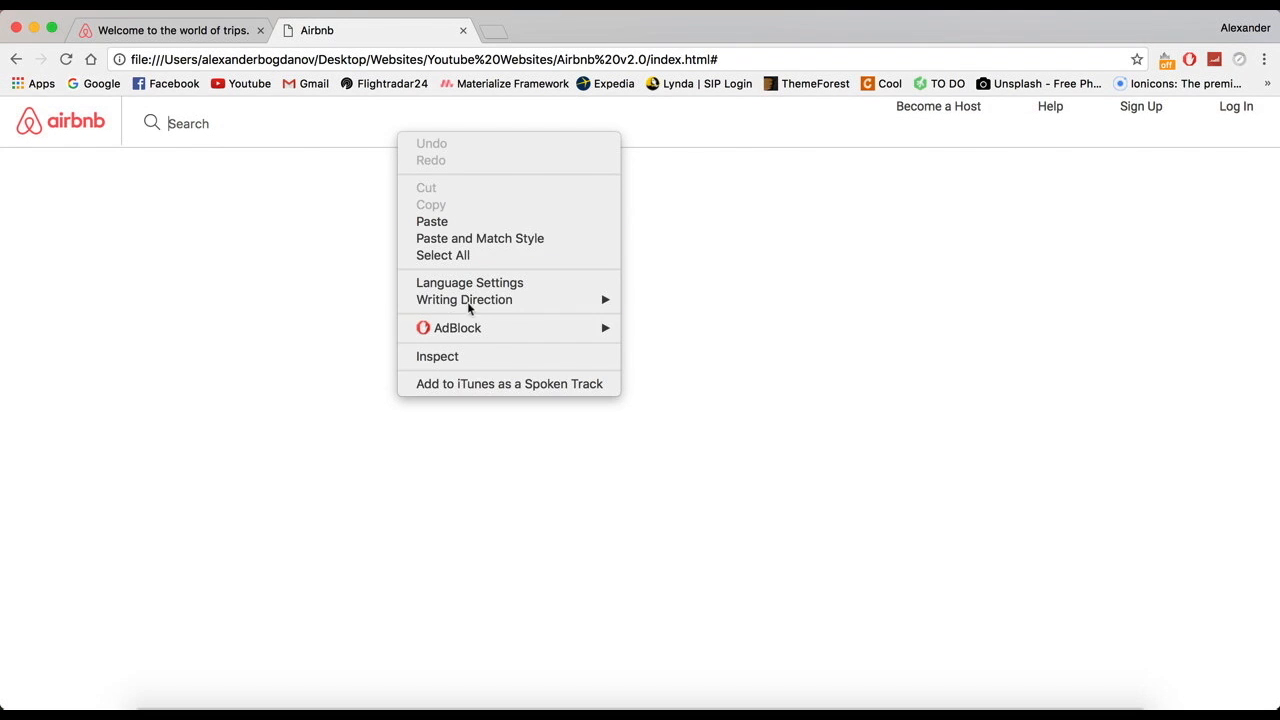
pyautogui.click(437, 356)
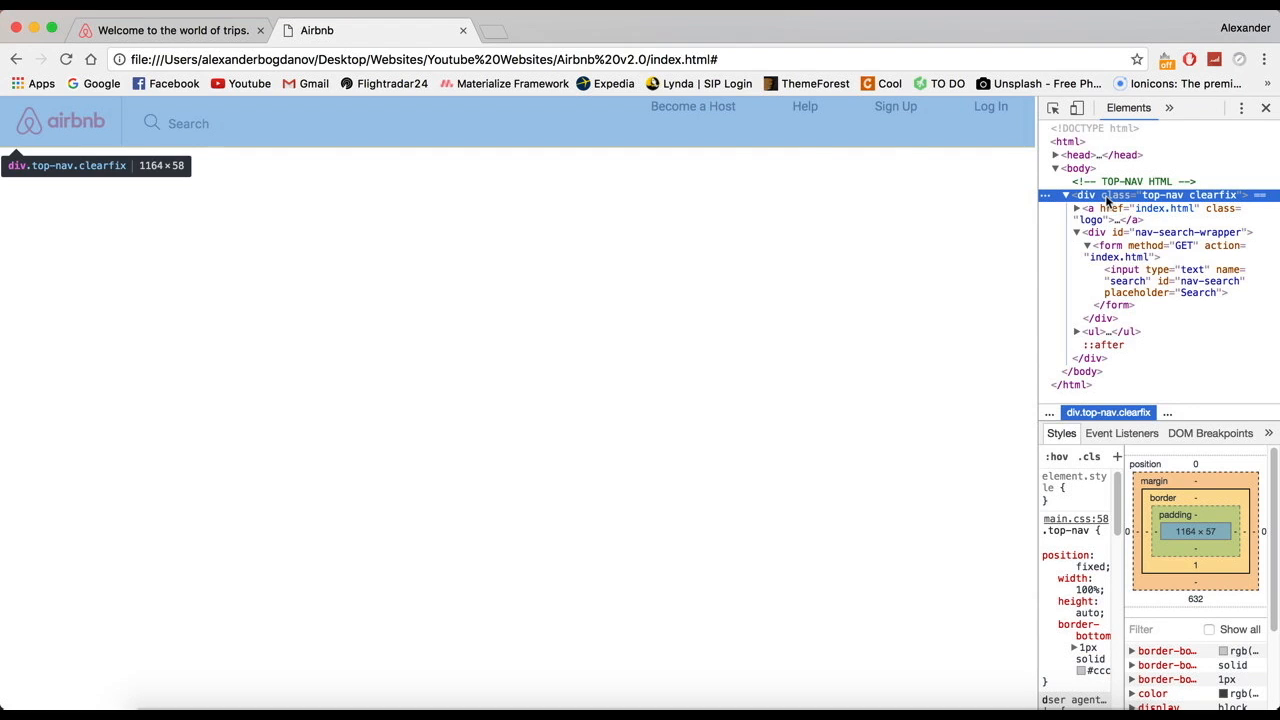
pyautogui.click(1265, 107)
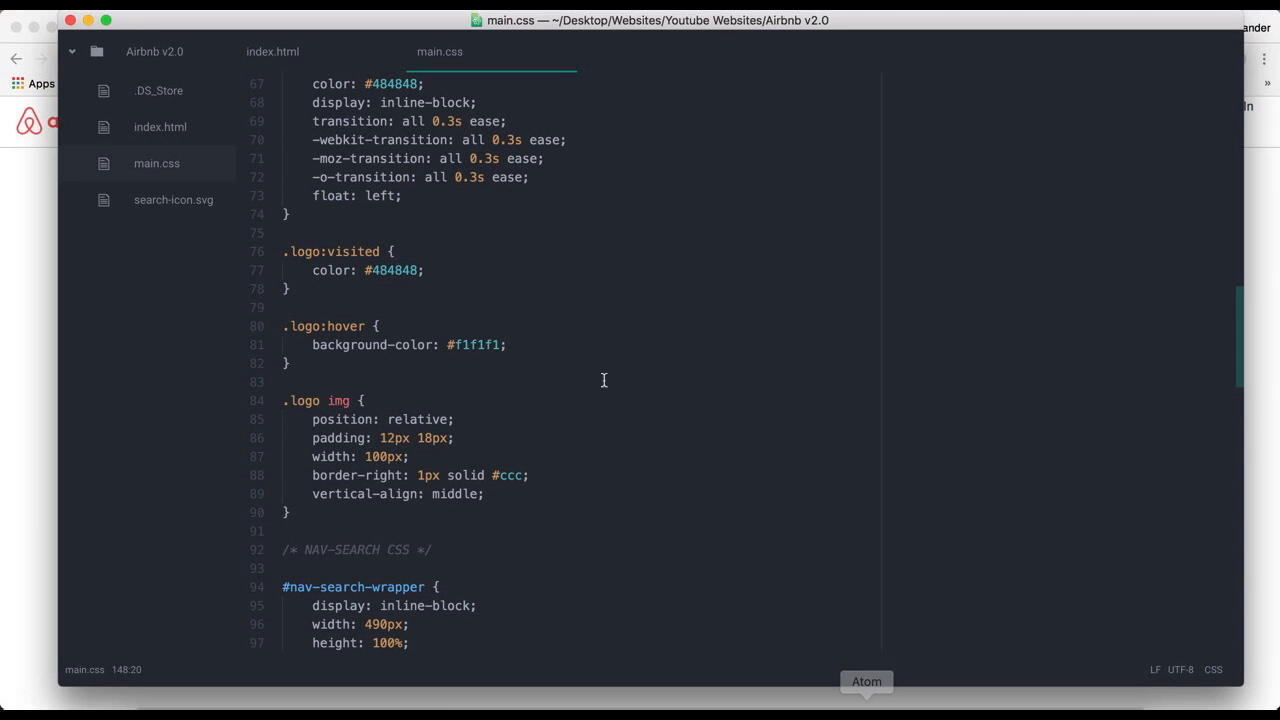
# - Compute 58 − 14 with the system search calculator
pyautogui.scroll(-3)
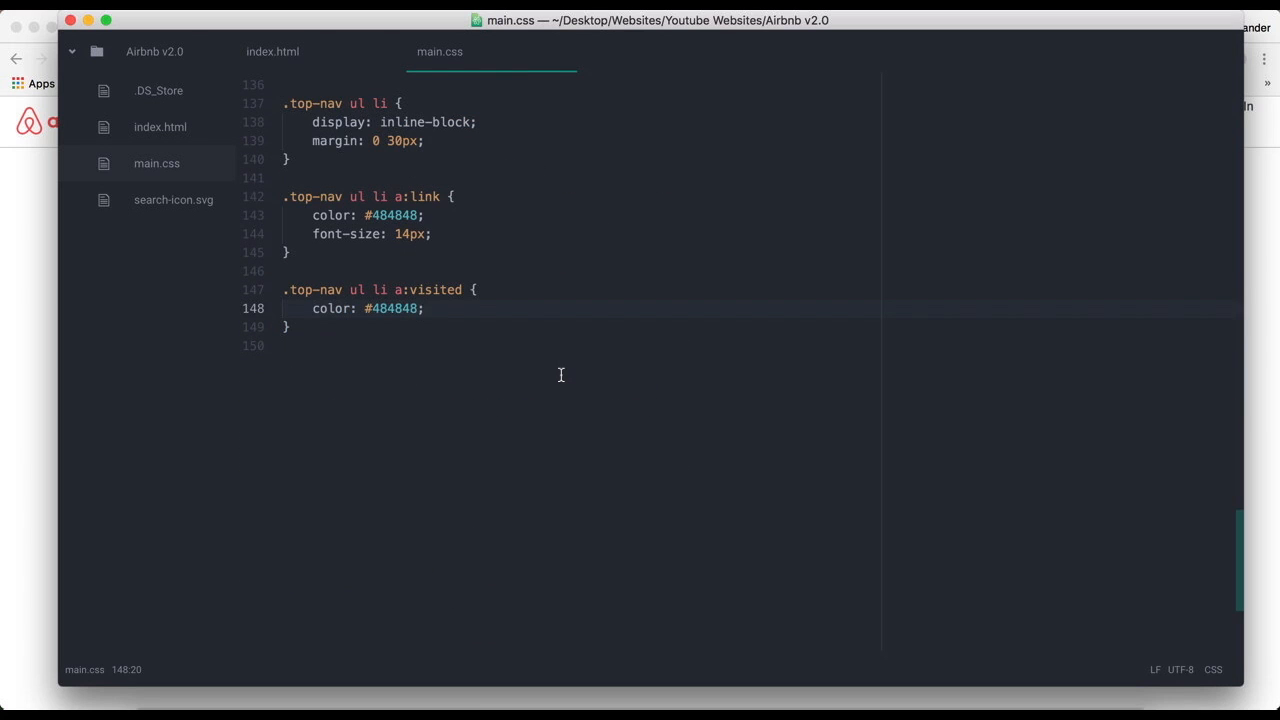
pyautogui.press('cmd+space')
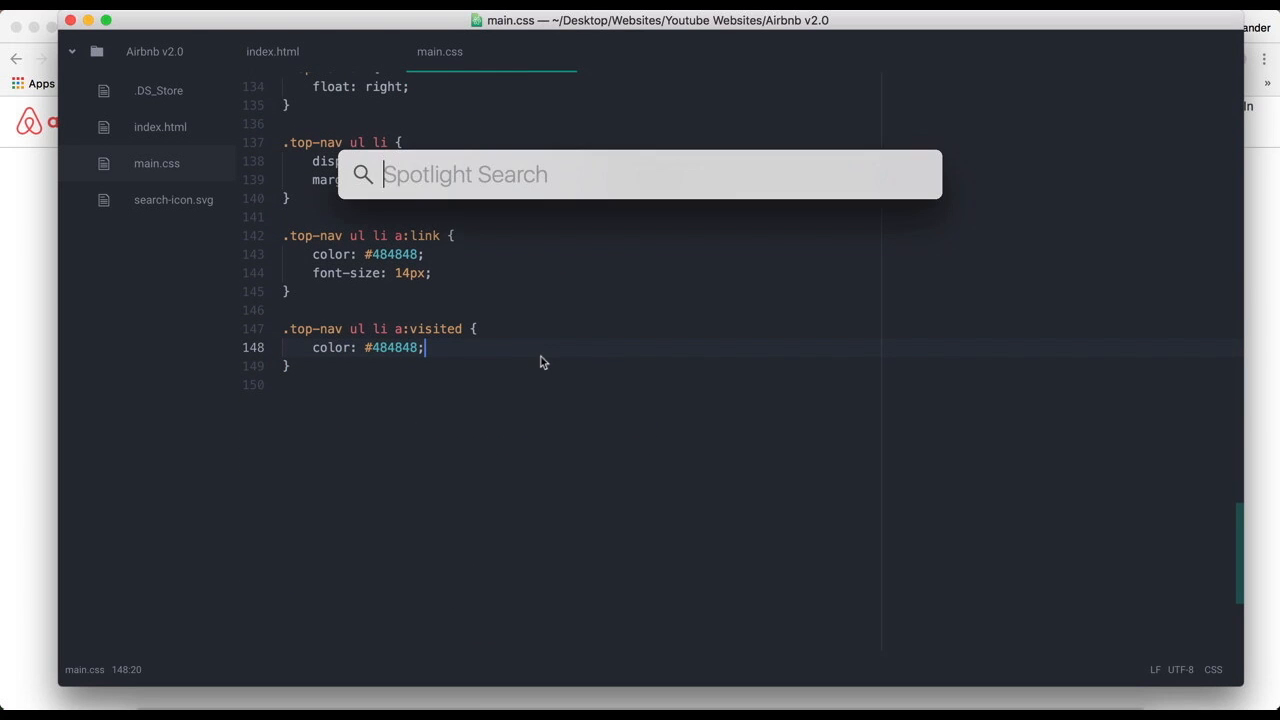
pyautogui.write('58 - 14')
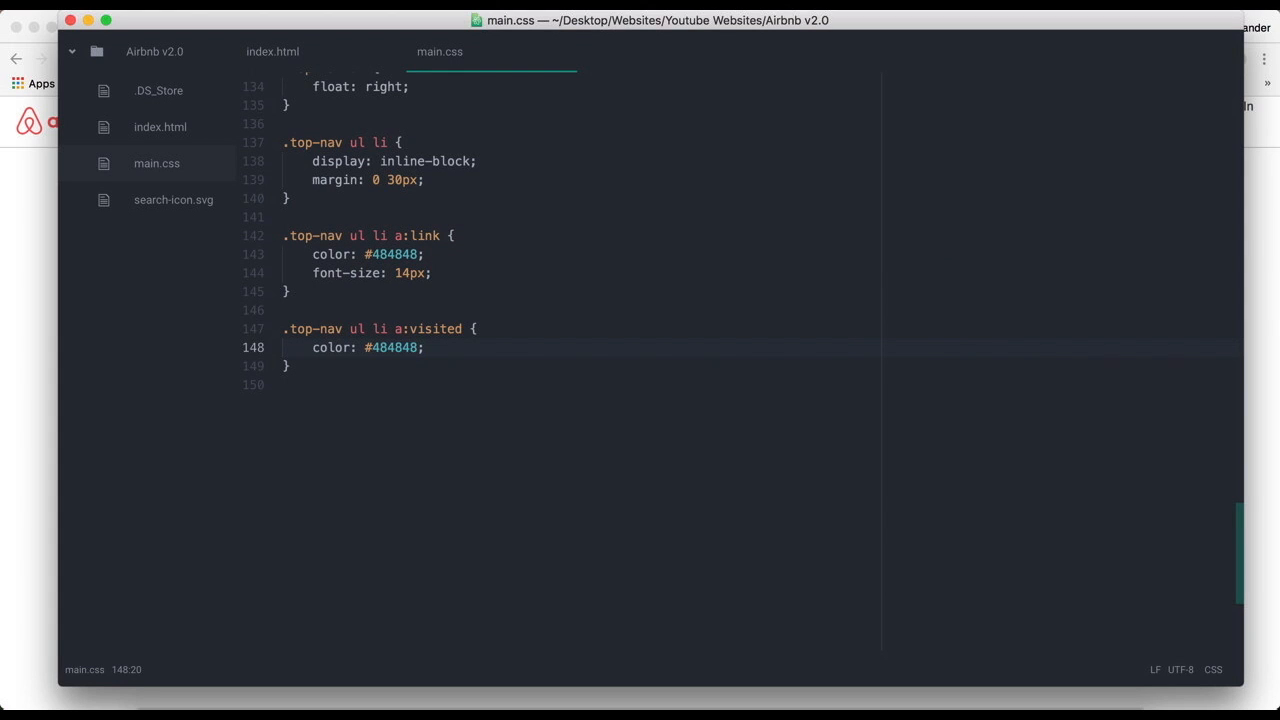
# - Drop the trial margin from a:visited and give .top-nav ul 22px 0 padding
pyautogui.write('margin: 22')
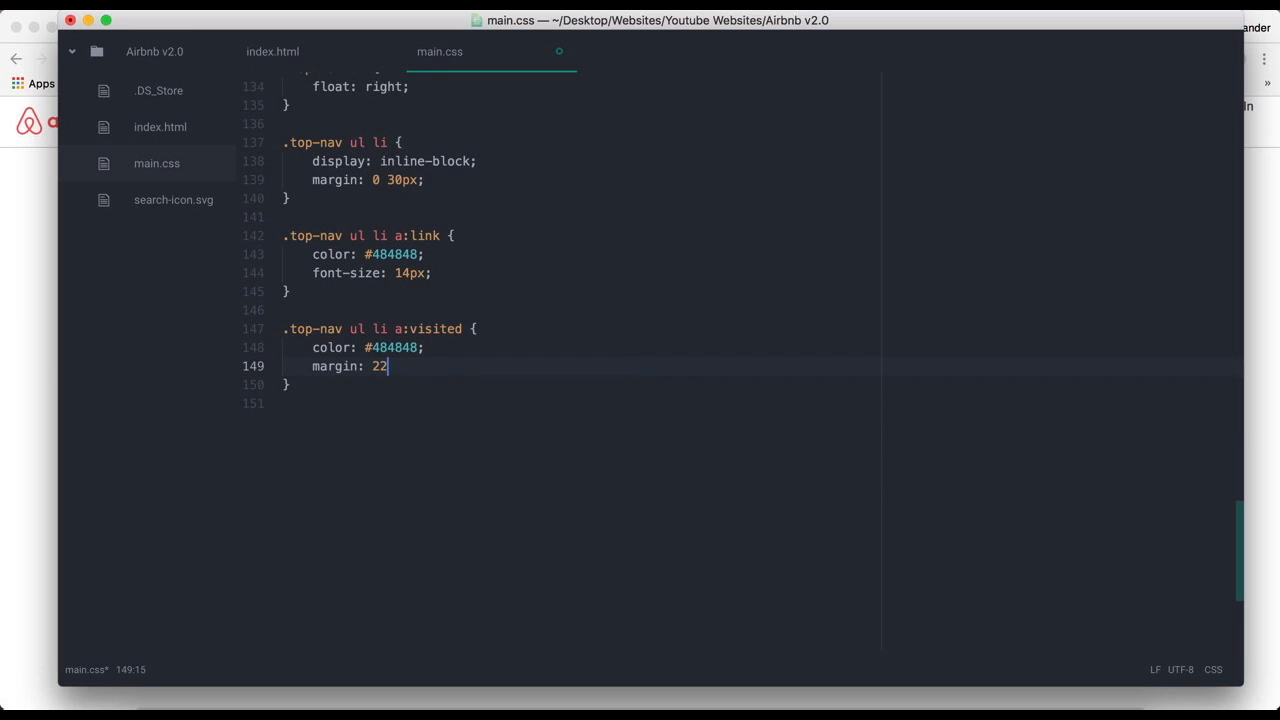
pyautogui.write('px 0;')
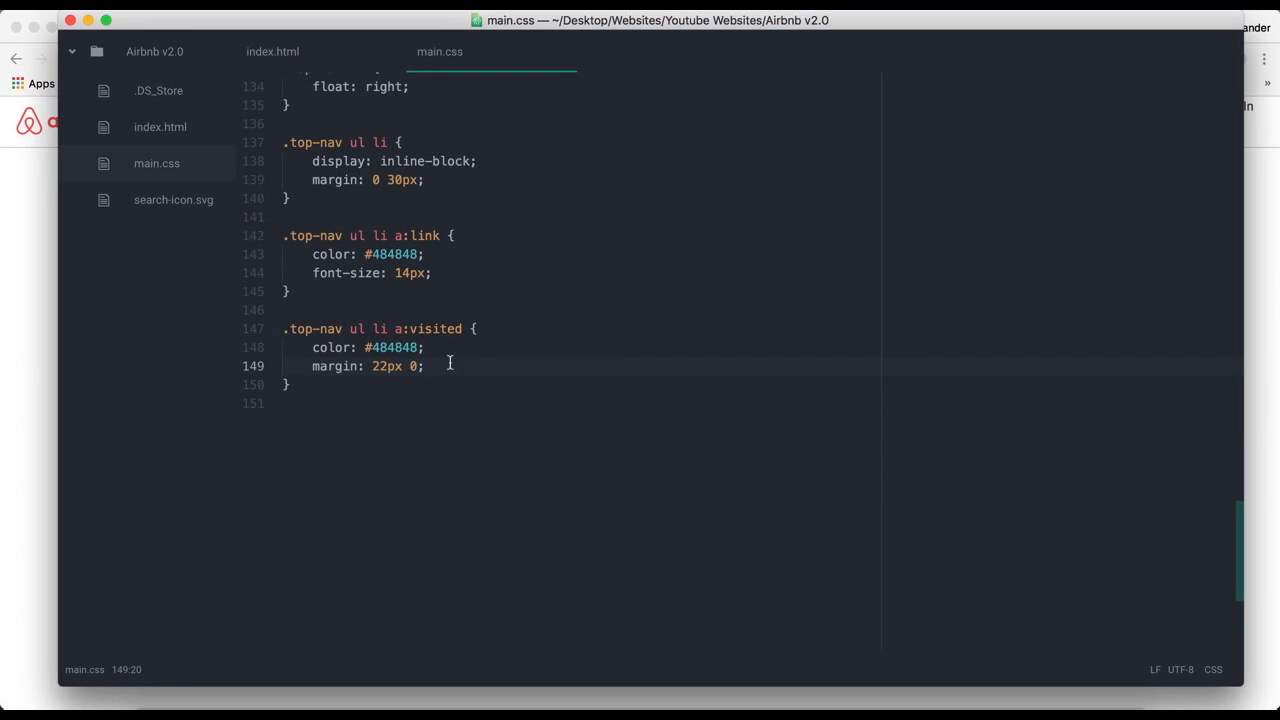
pyautogui.press('Backspace')
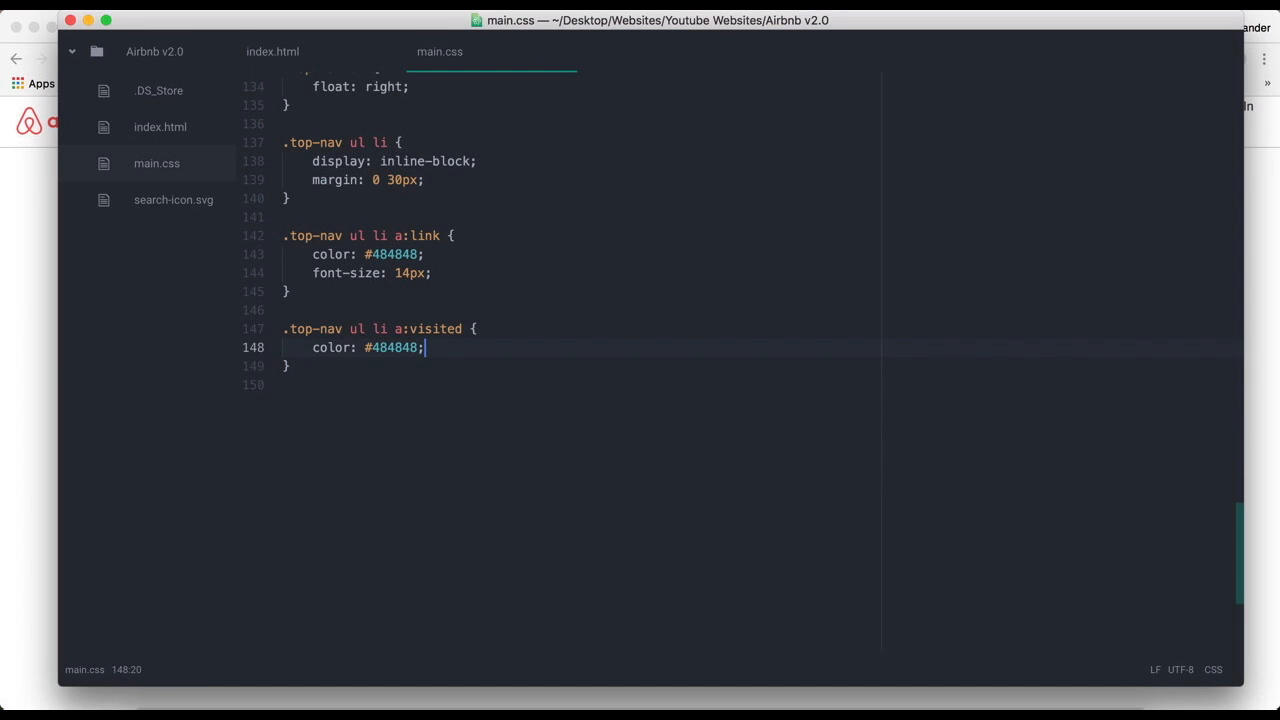
pyautogui.write('margin: 22px 0;')
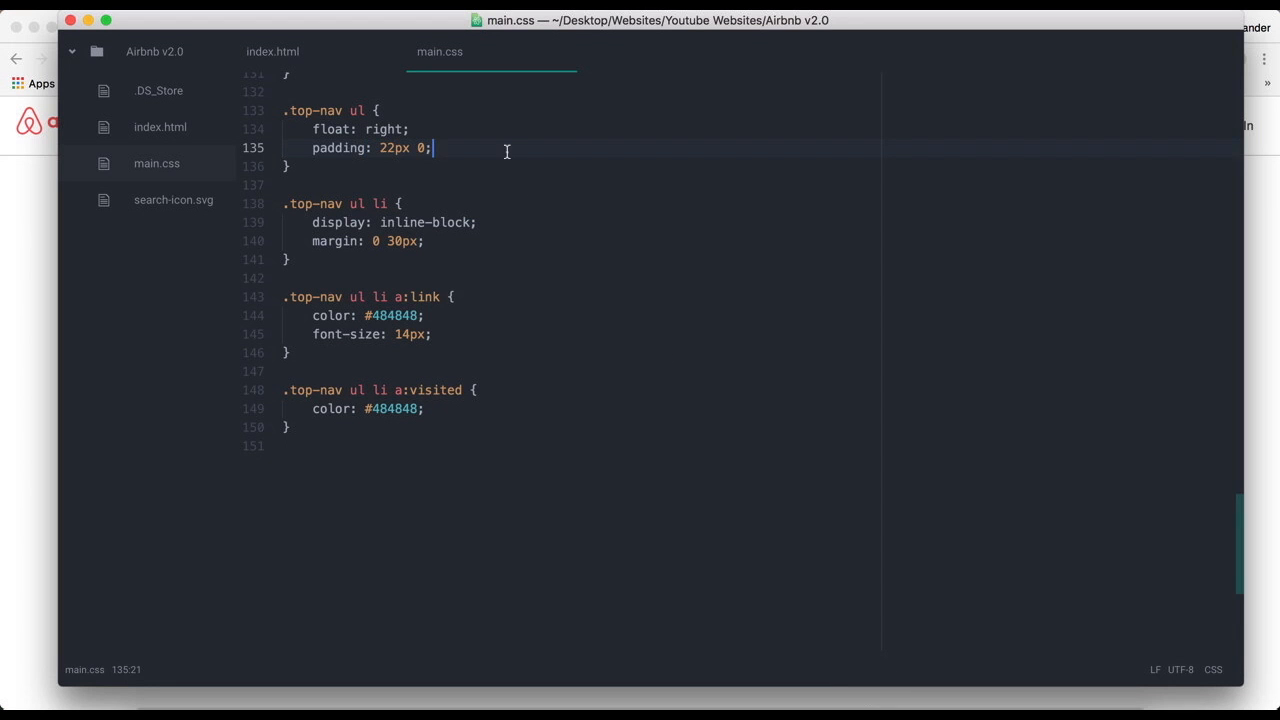
# - Begin a new .top-nav ul declaration line, trying box-sizing and border values
pyautogui.press('enter')
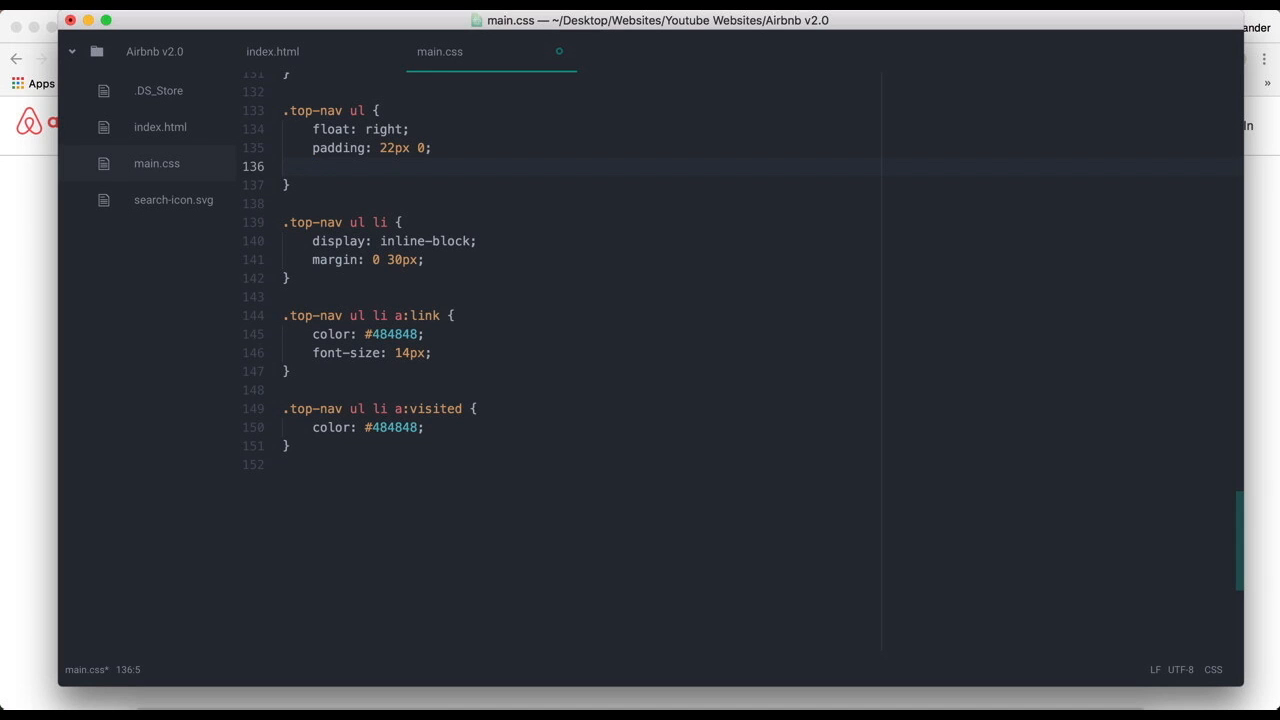
pyautogui.write('bord')
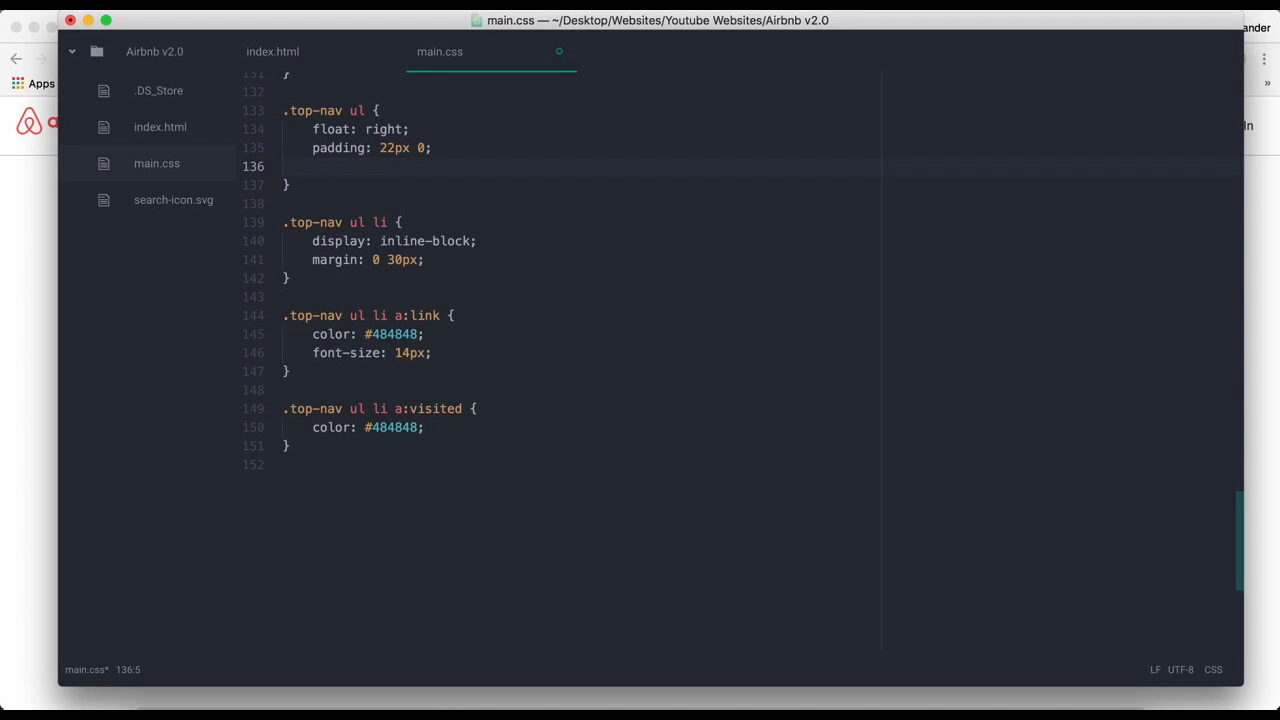
pyautogui.write('box-sizing:')
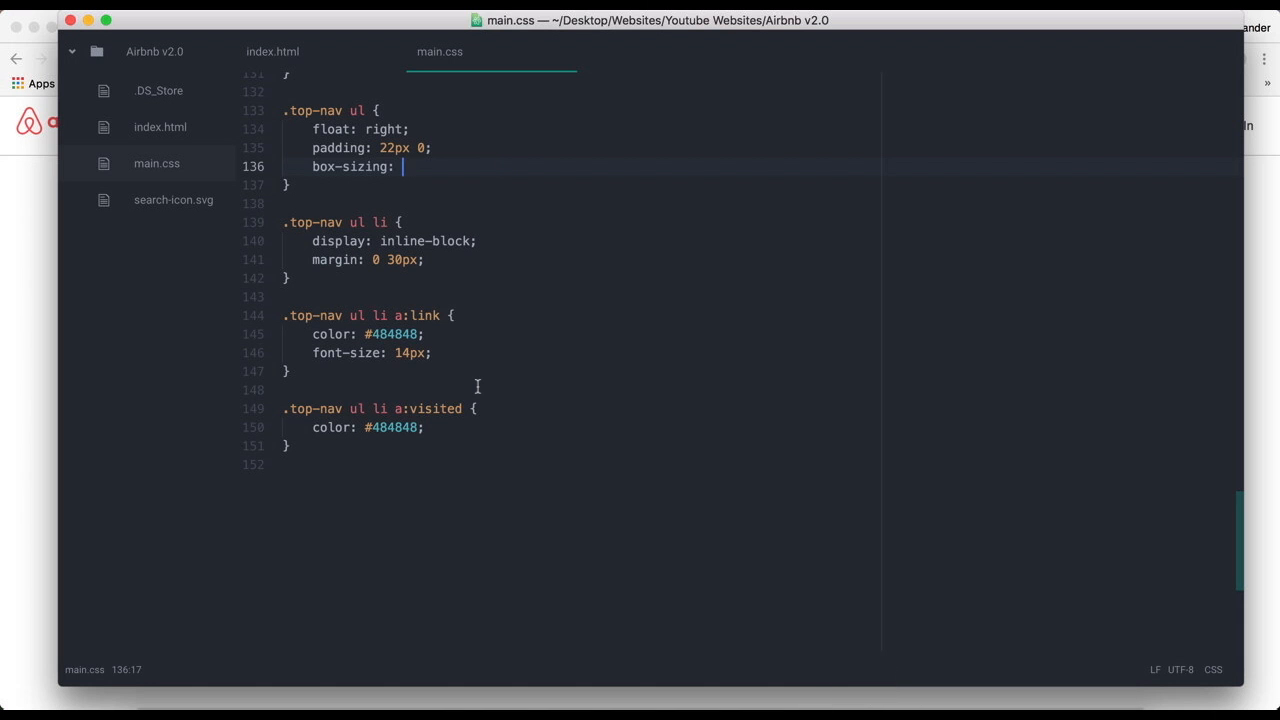
pyautogui.write('border-v')
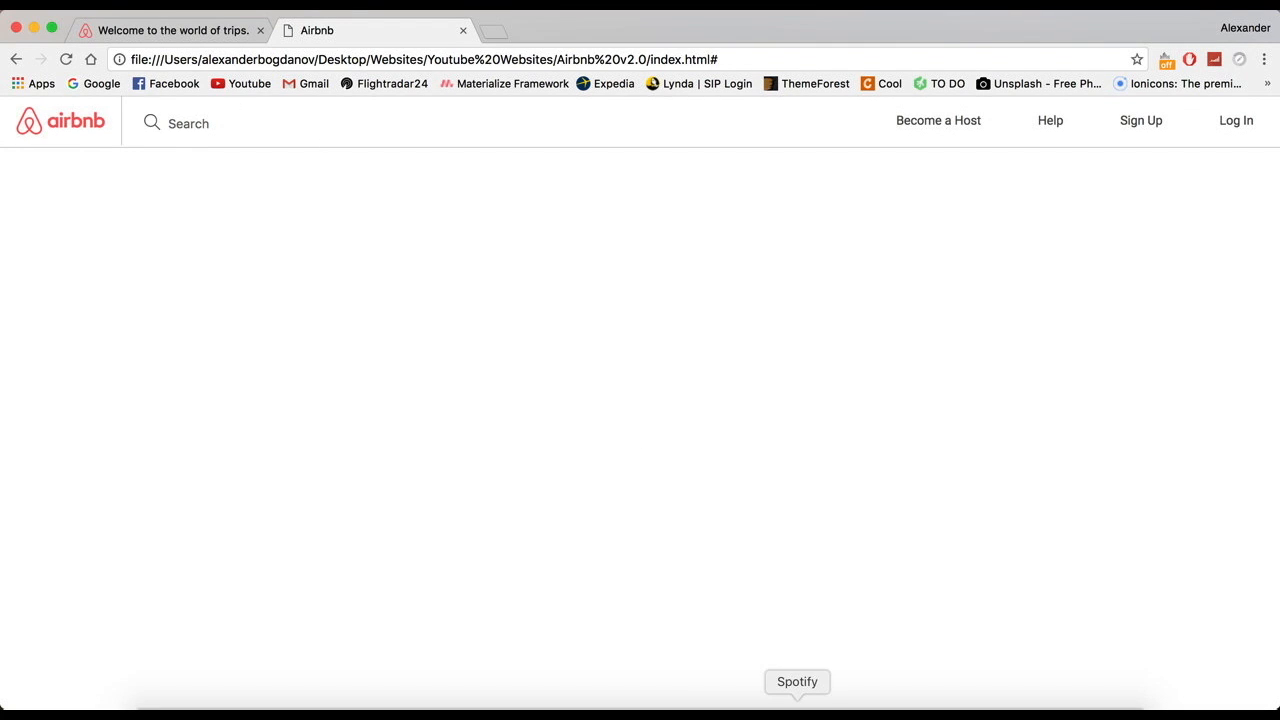
# - Change the .top-nav ul padding to 16px 0 and check .logo img vertical-align
pyautogui.click(866, 681)
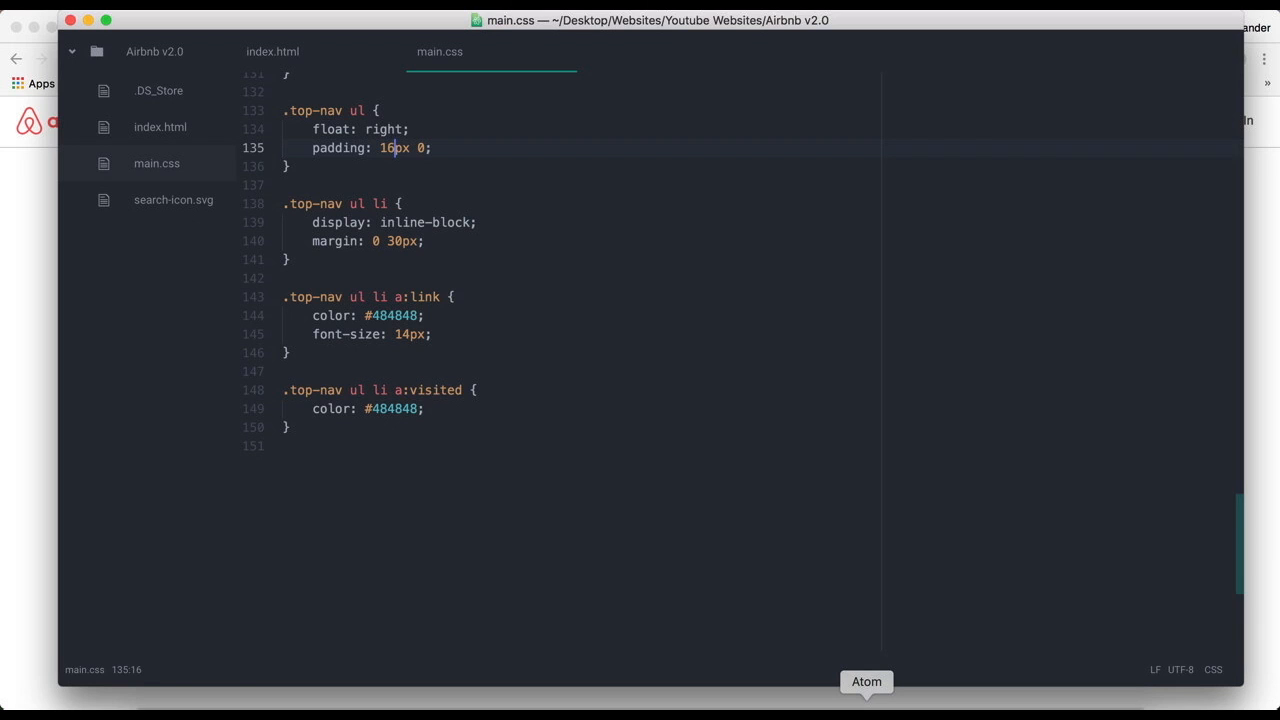
pyautogui.click(866, 681)
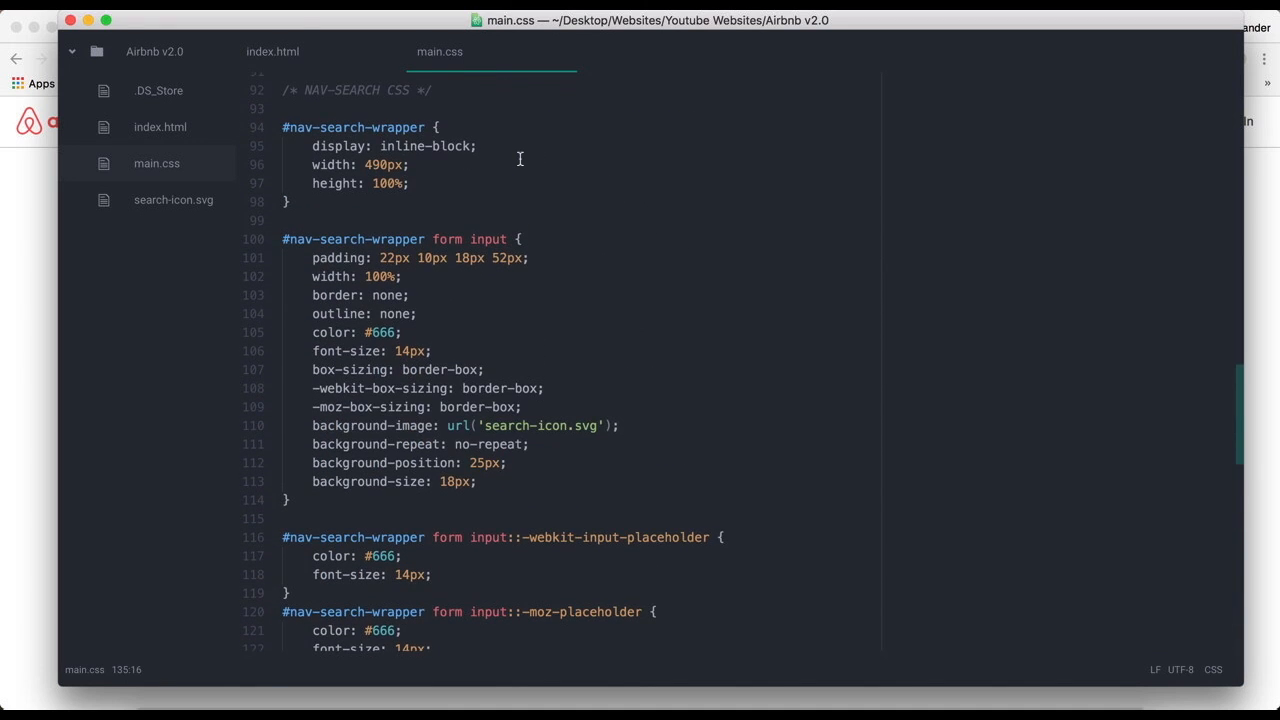
pyautogui.scroll(3)
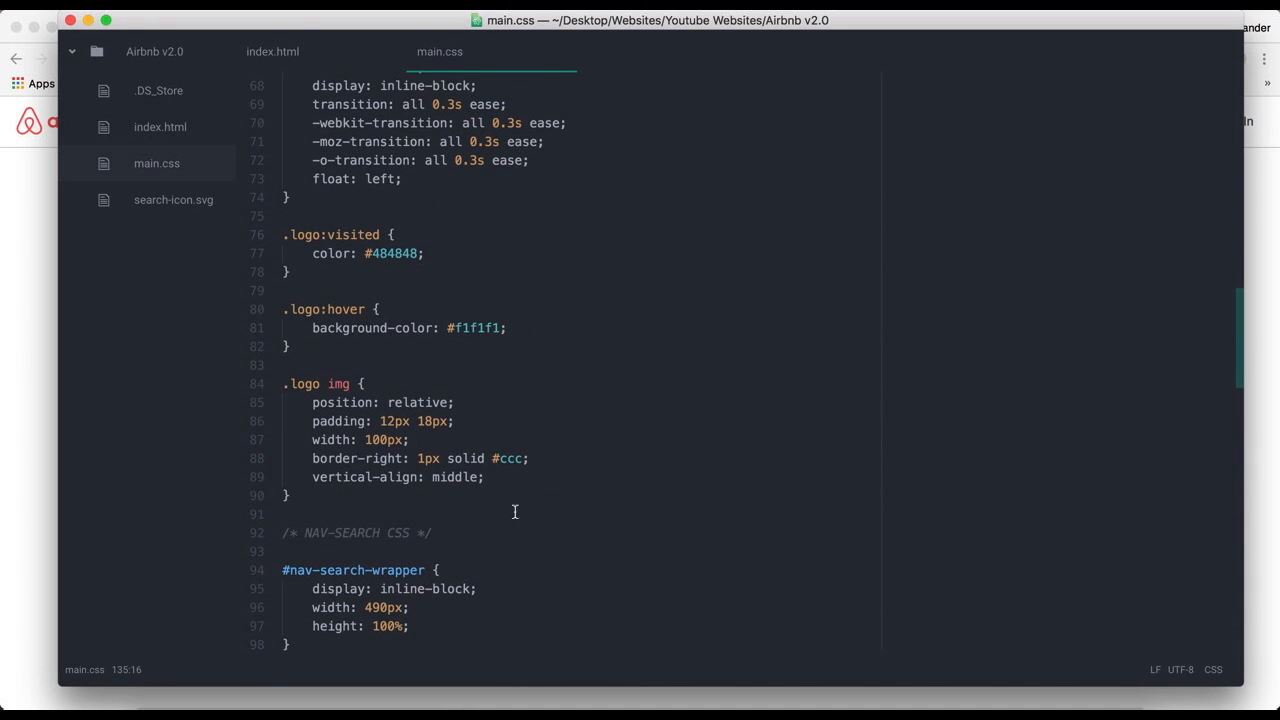
pyautogui.click(499, 476)
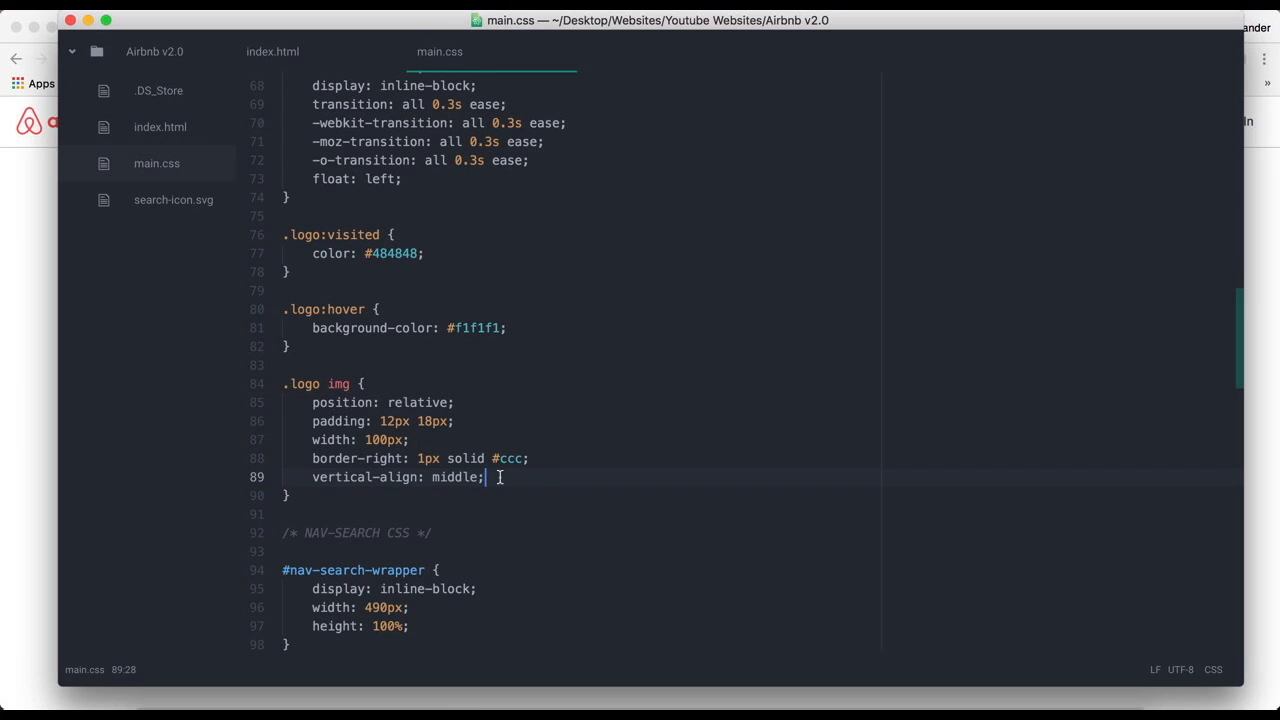
pyautogui.moveTo(492, 487)
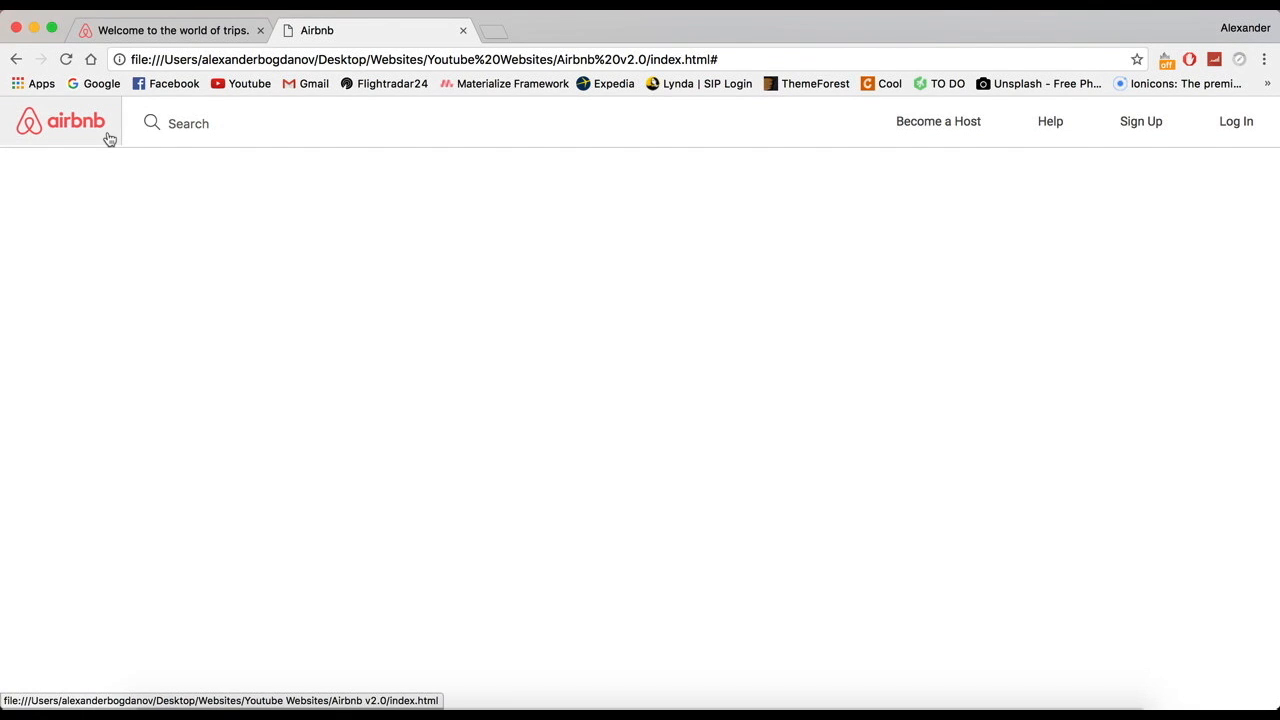
# - Add 'box-sizing: border-box;' to the #nav-search-wrapper rule
pyautogui.click(188, 123)
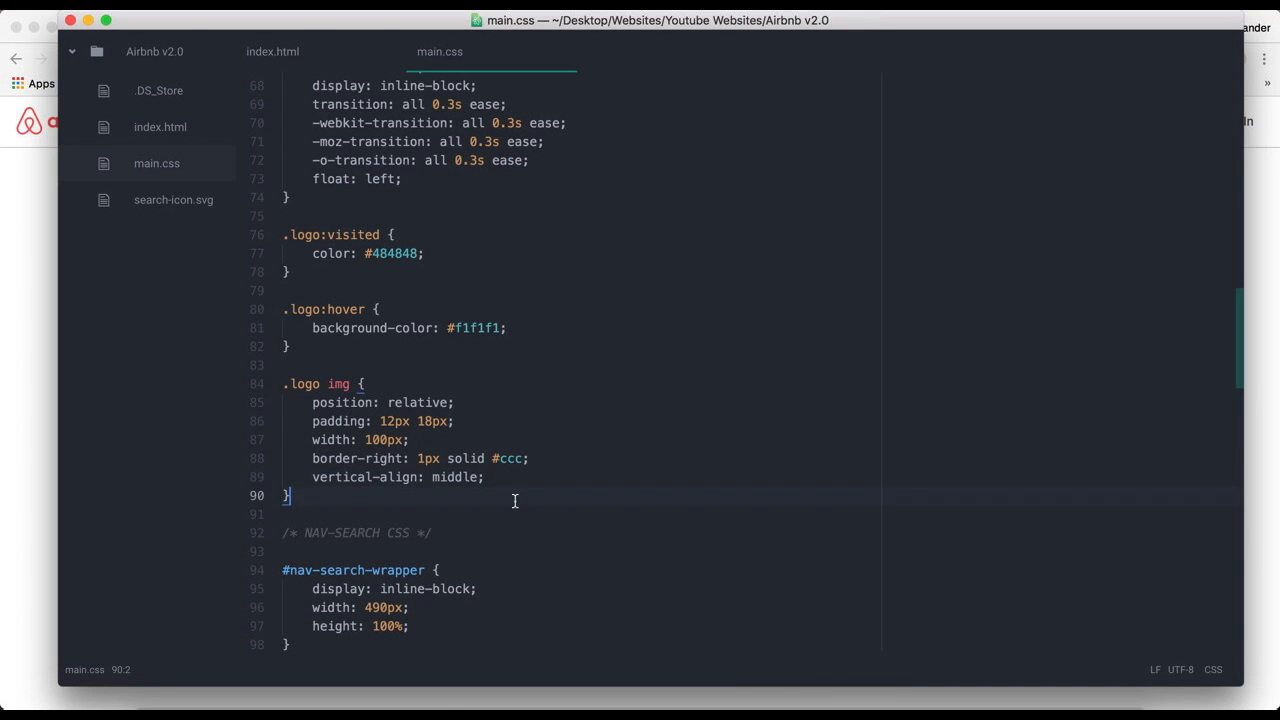
pyautogui.scroll(-3)
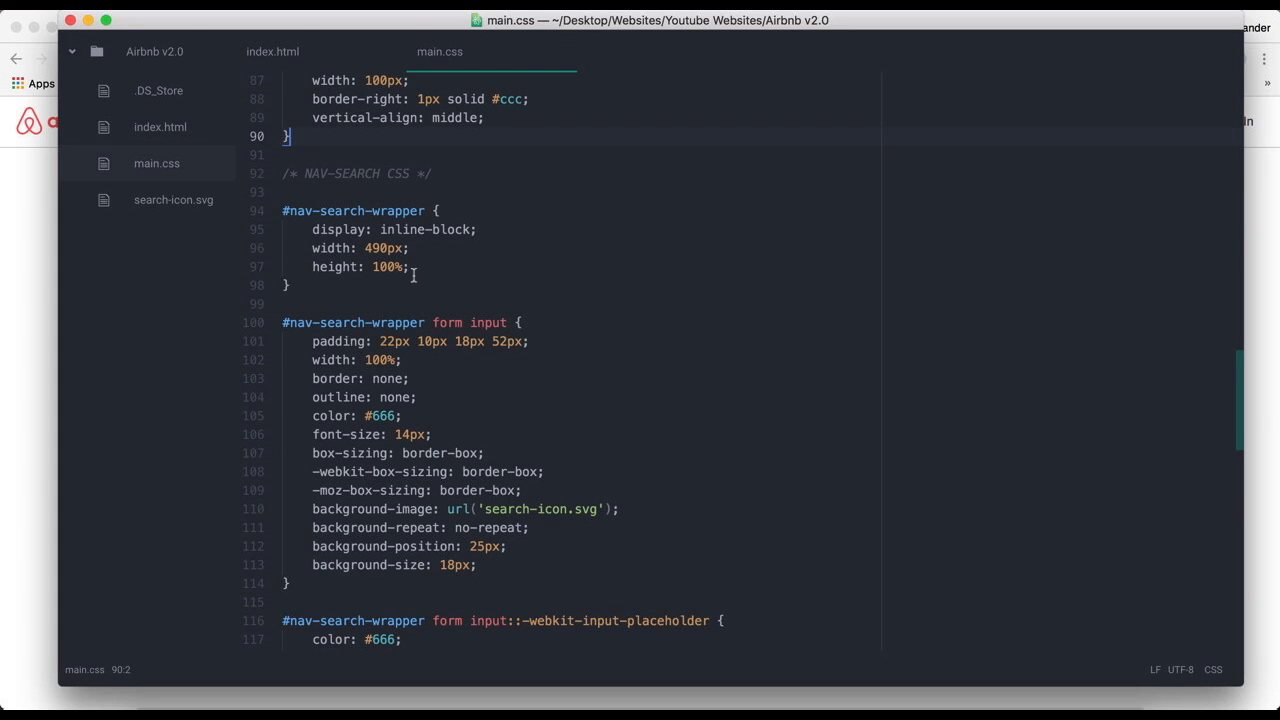
pyautogui.scroll(-3)
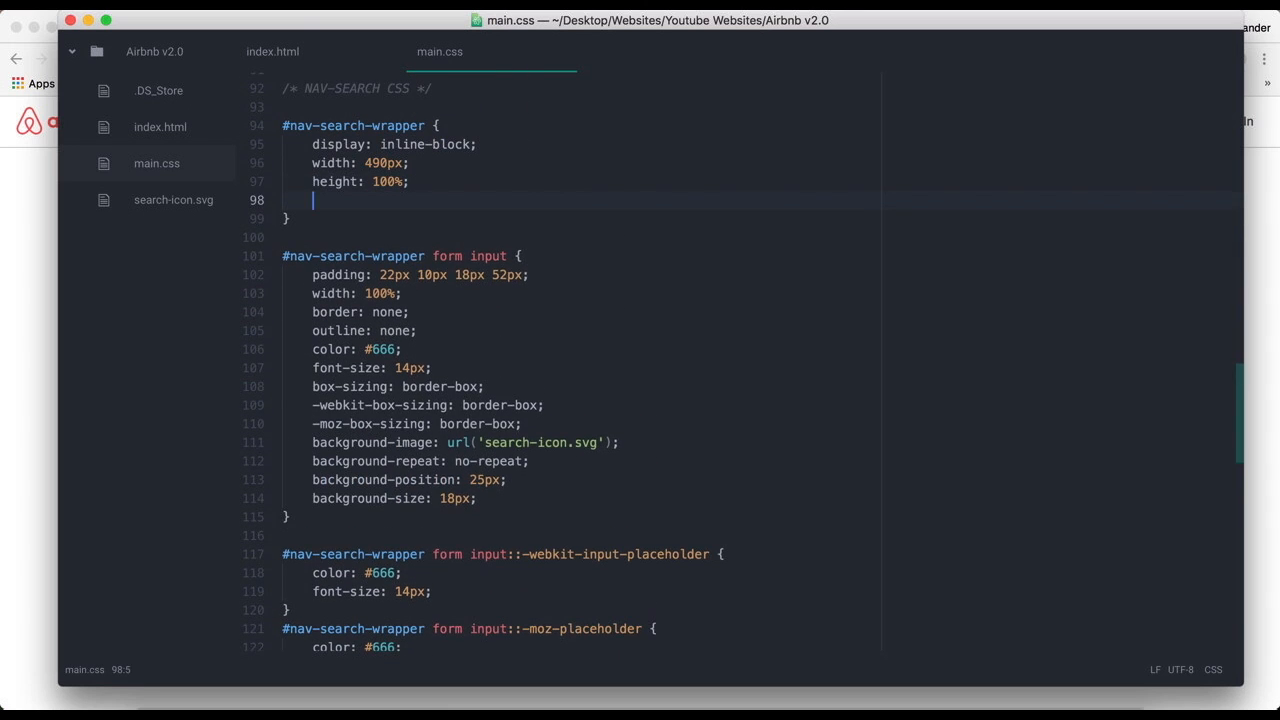
pyautogui.write('box-sizing: border-box;')
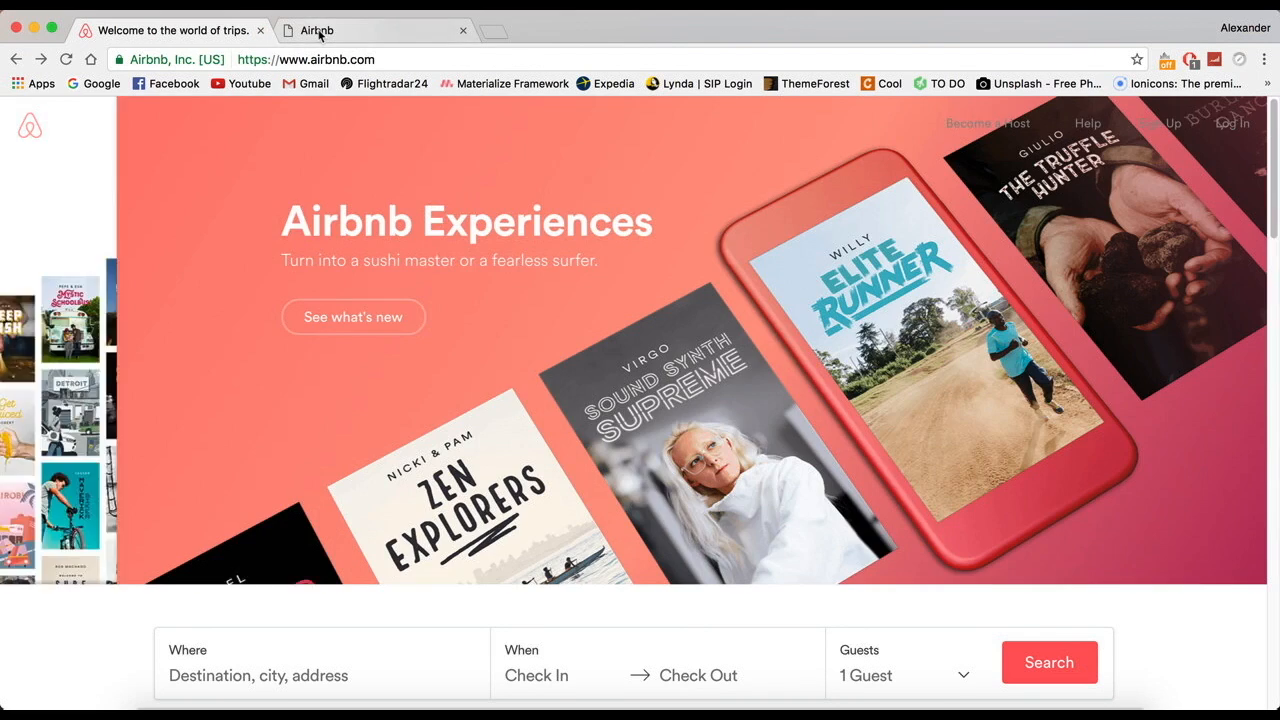
# - Scroll the real airbnb.com page, then return to the local clone tab
pyautogui.scroll(-3)
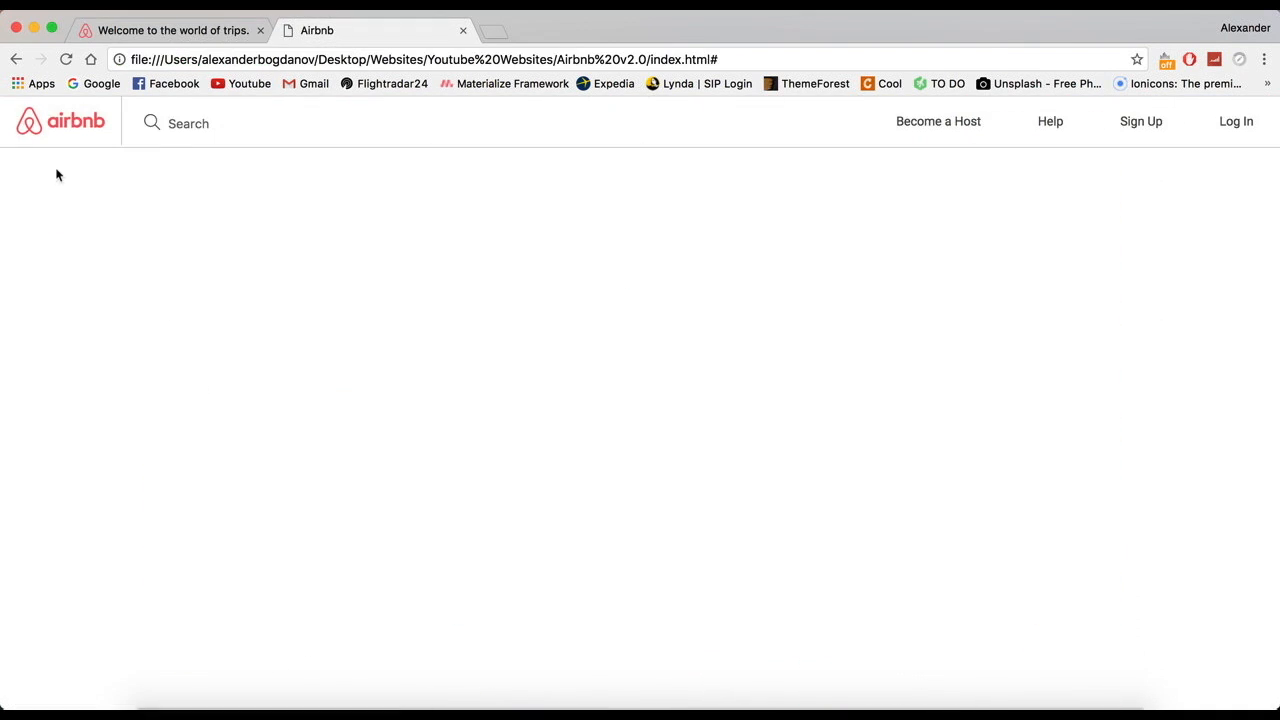
pyautogui.moveTo(241, 174)
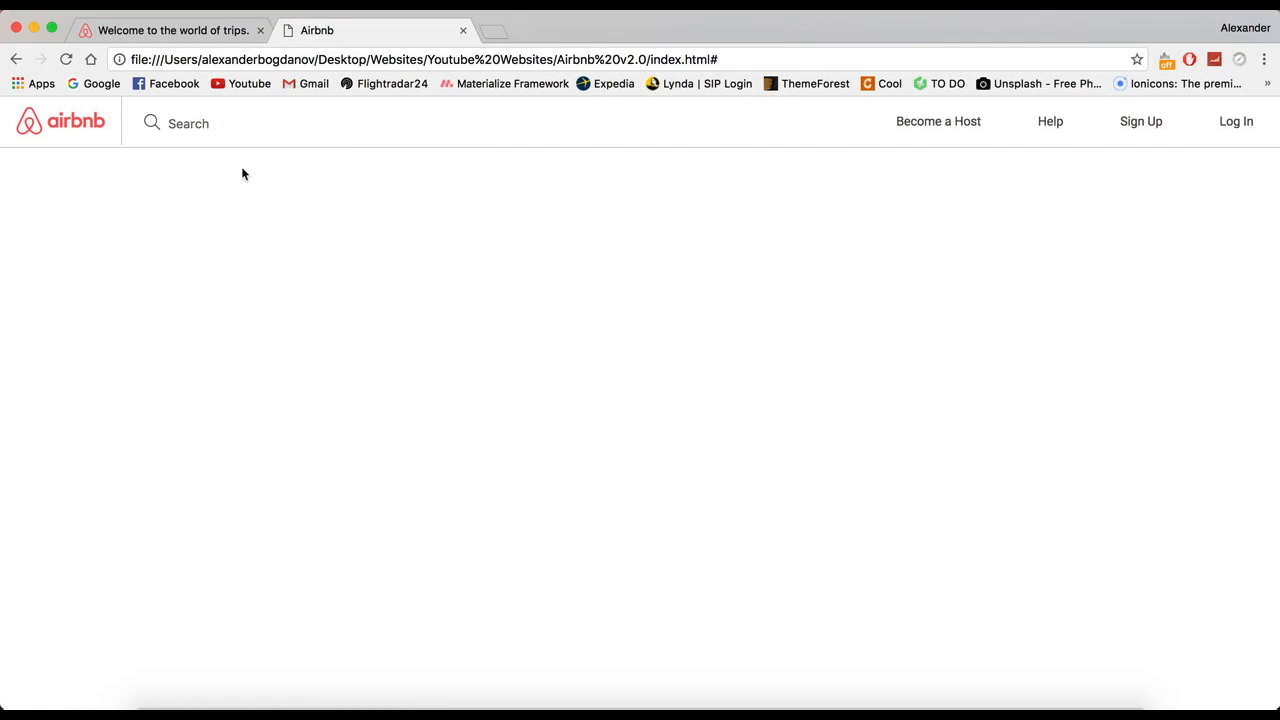
pyautogui.moveTo(3, 223)
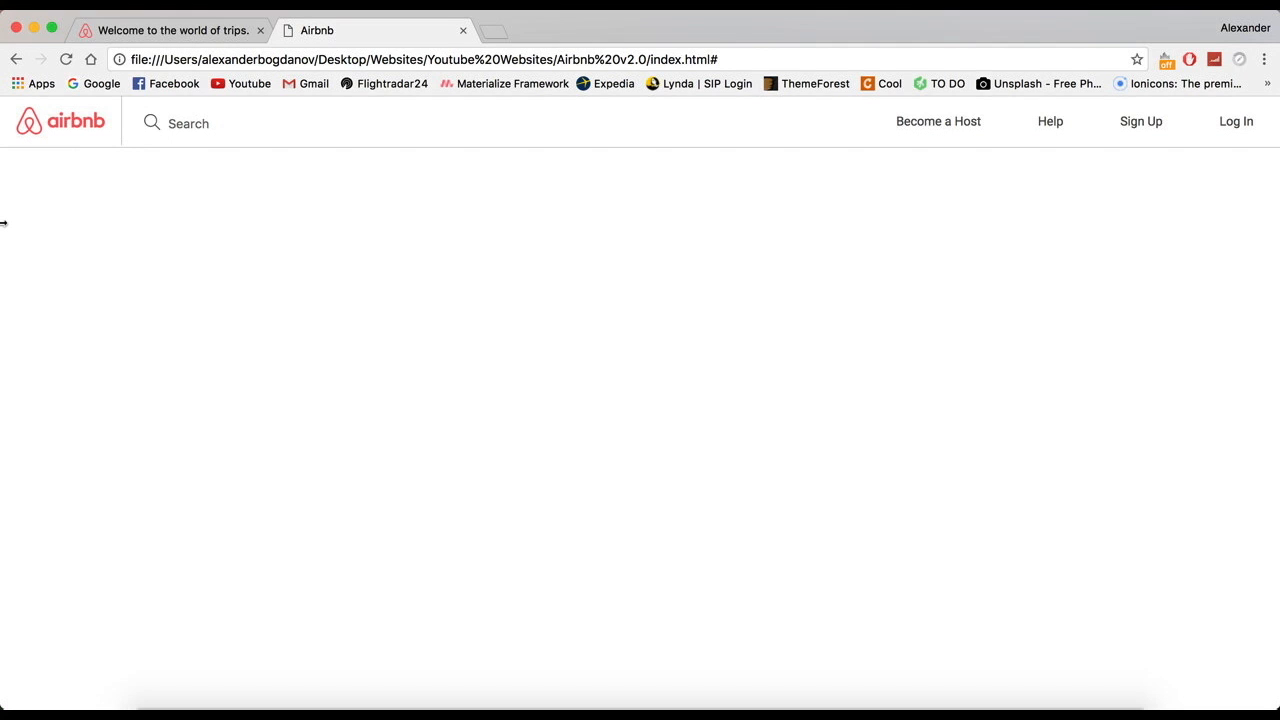
pyautogui.moveTo(728, 33)
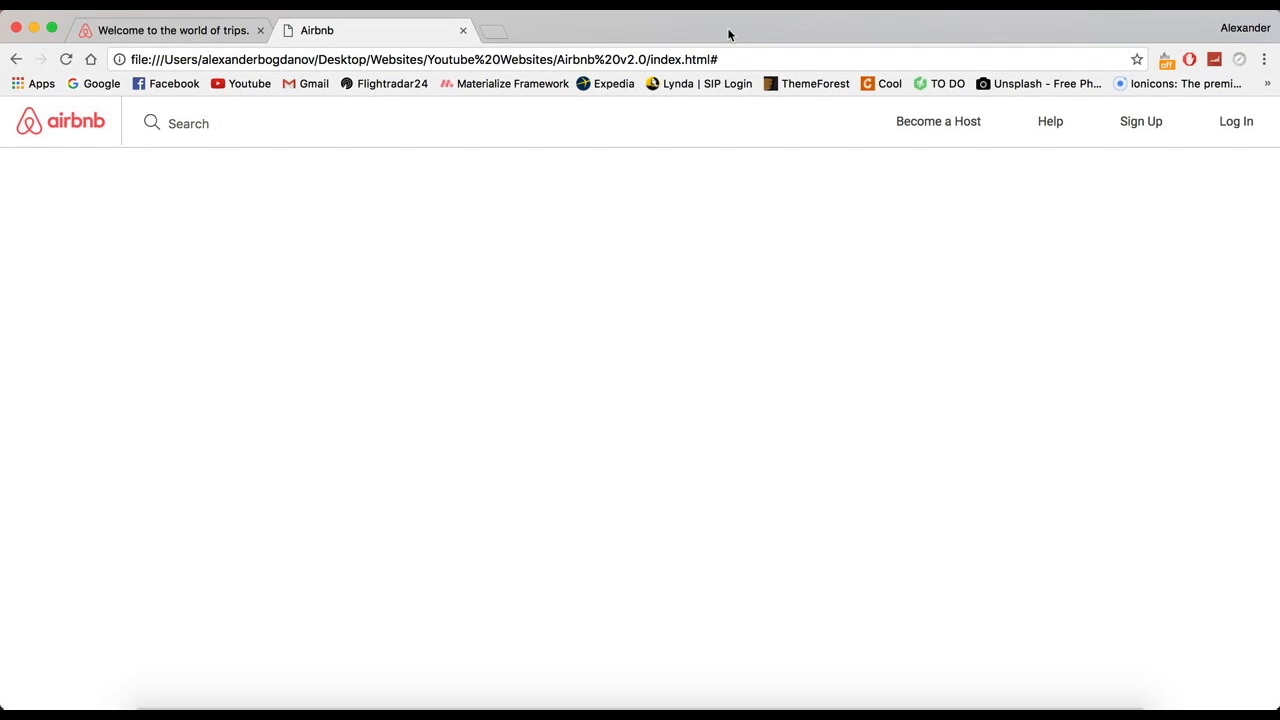
pyautogui.moveTo(631, 37)
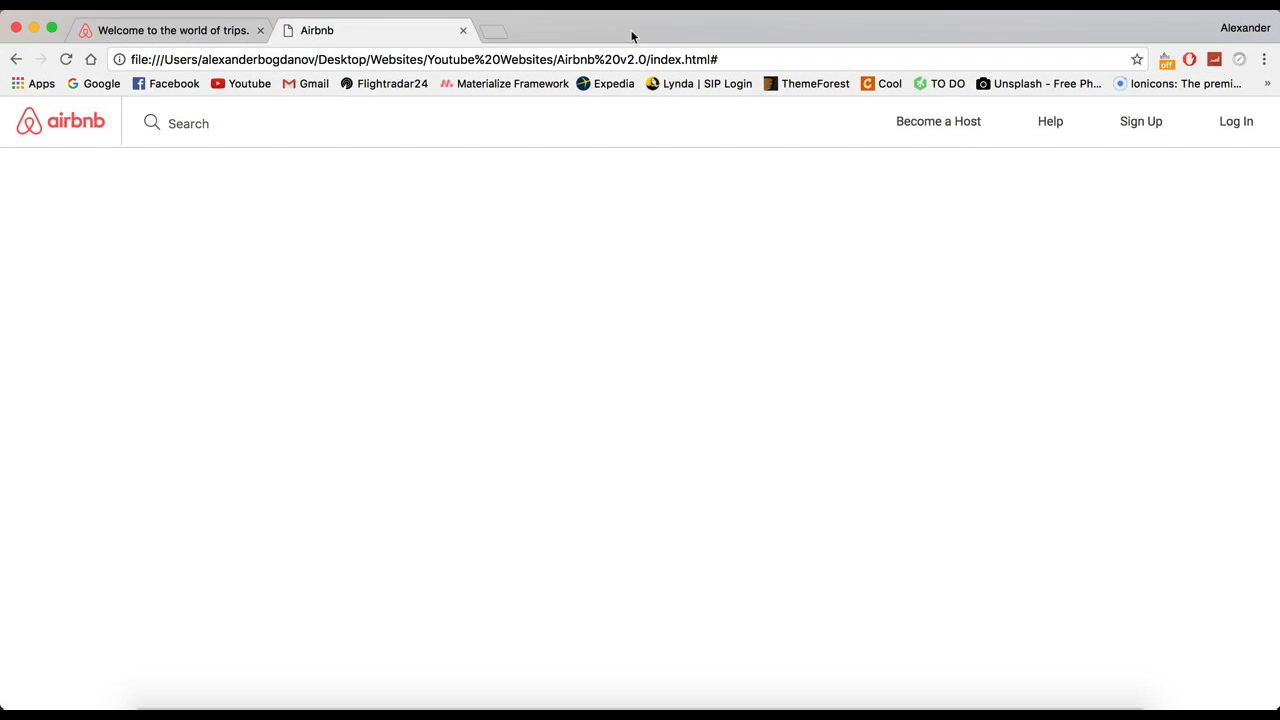
pyautogui.moveTo(317, 30)
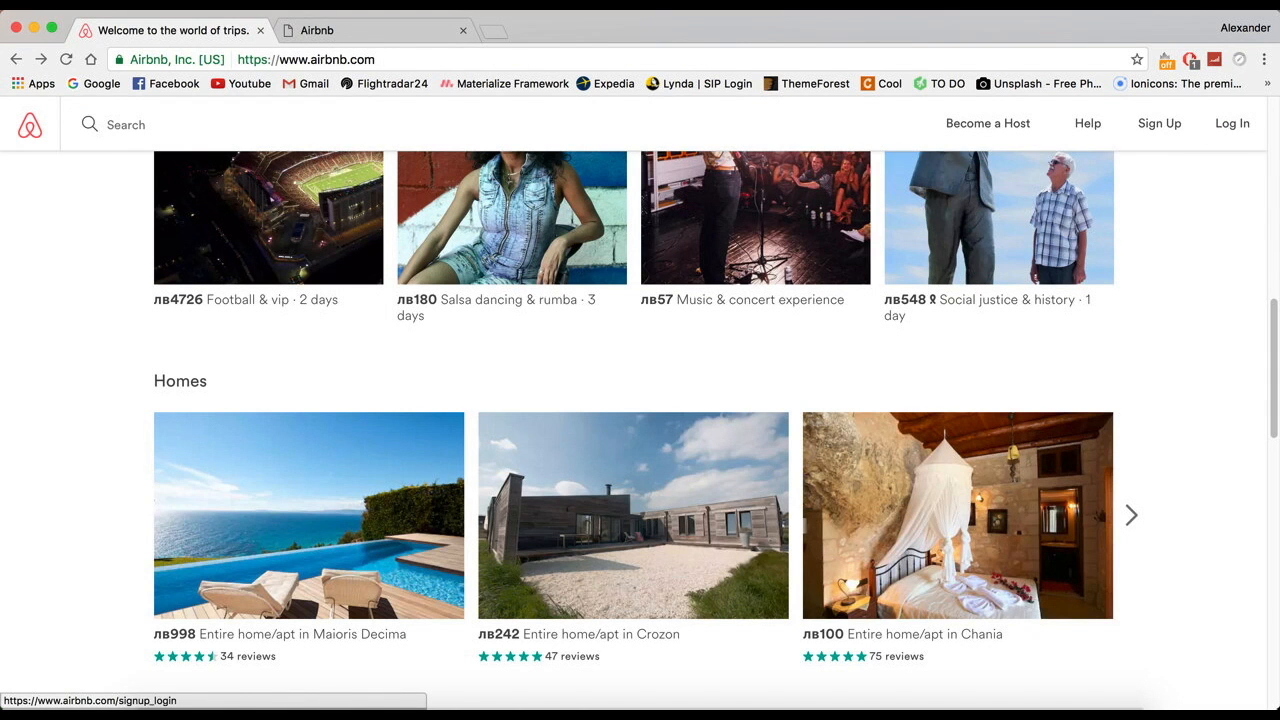
pyautogui.click(375, 30)
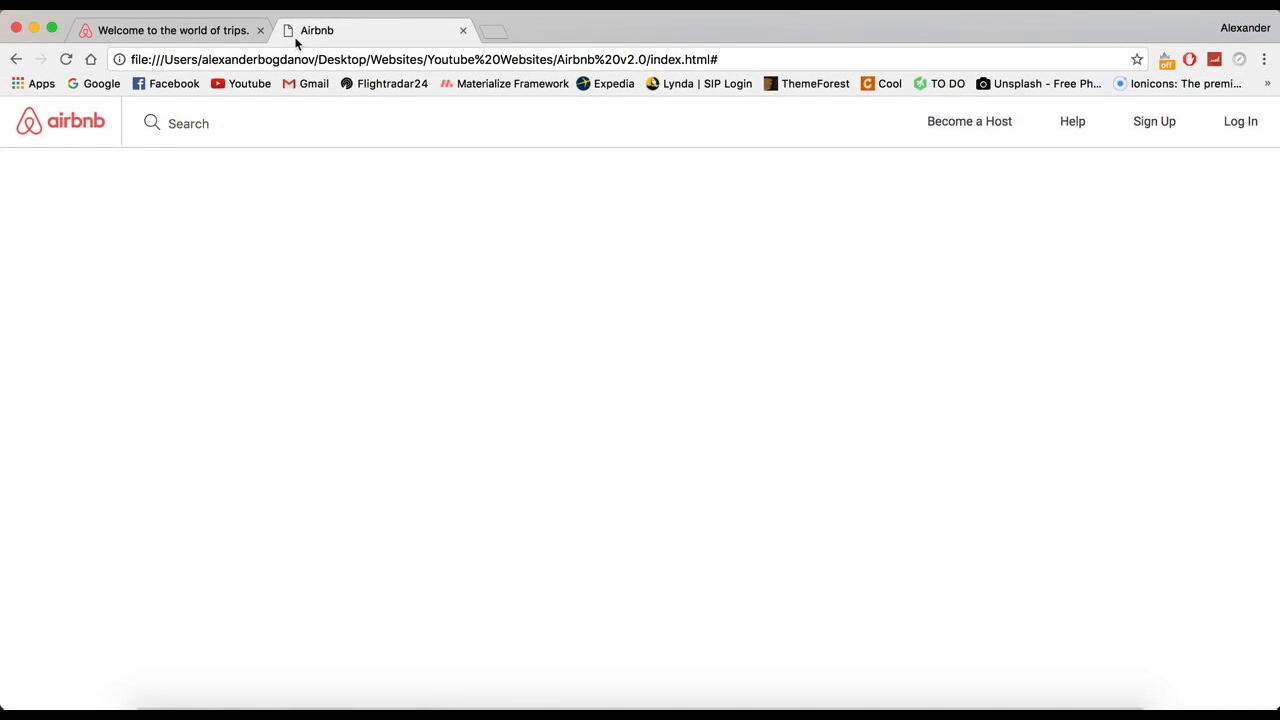